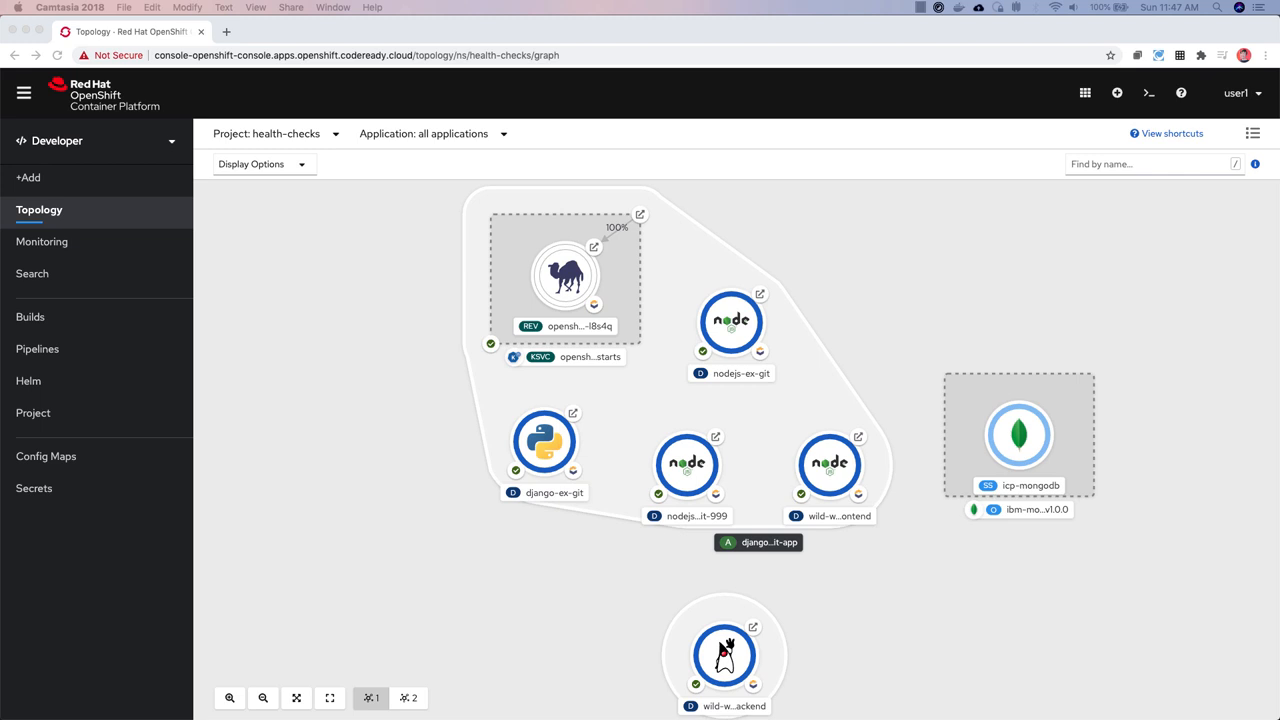
pyautogui.moveTo(310, 367)
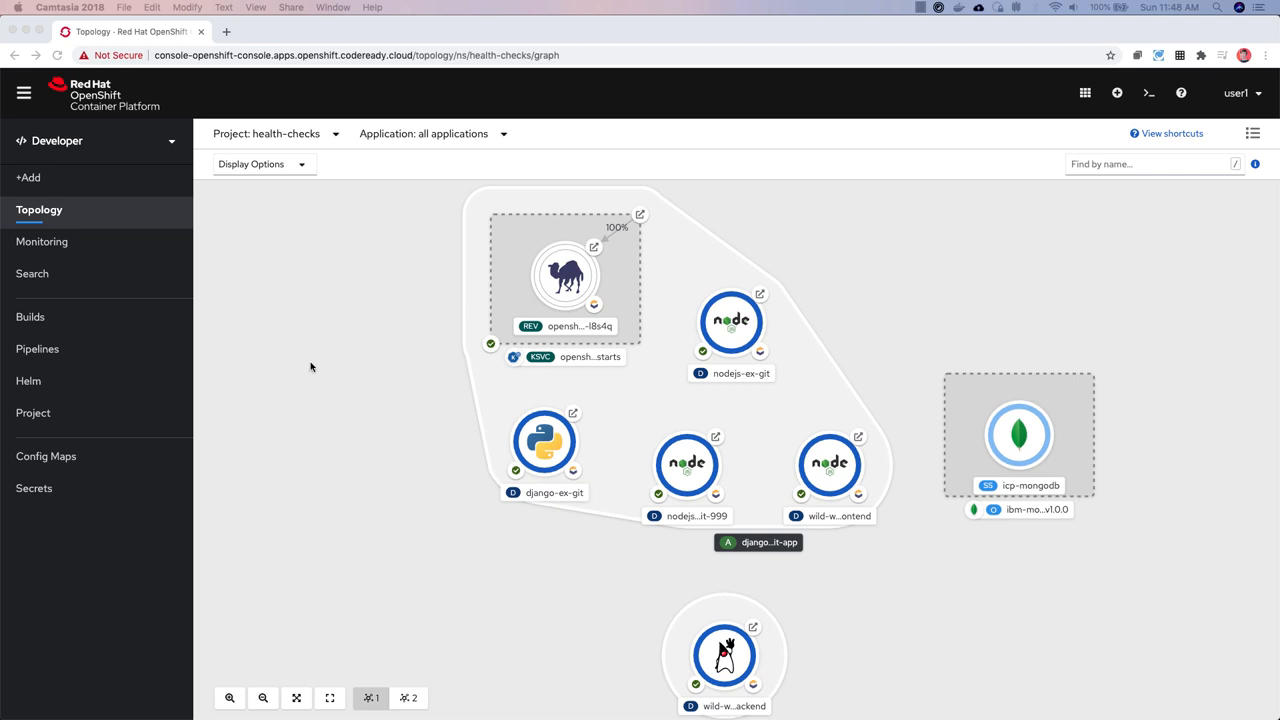
pyautogui.moveTo(140, 184)
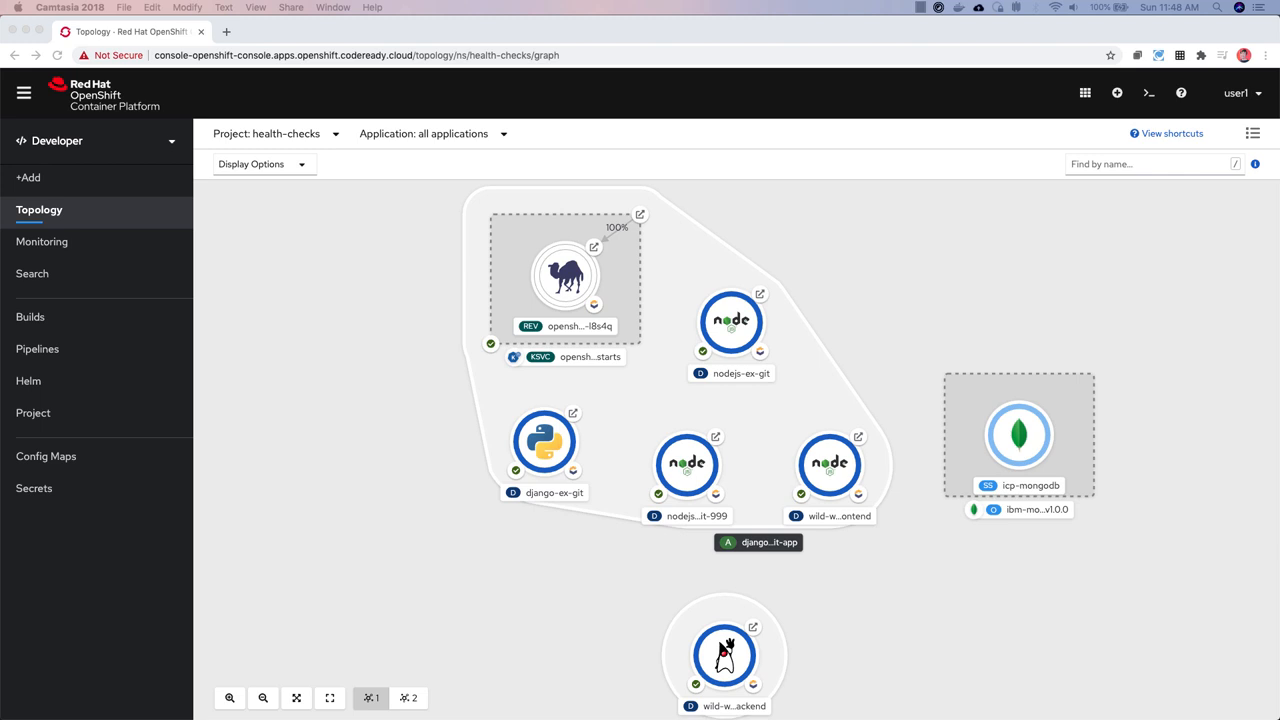
pyautogui.moveTo(74, 254)
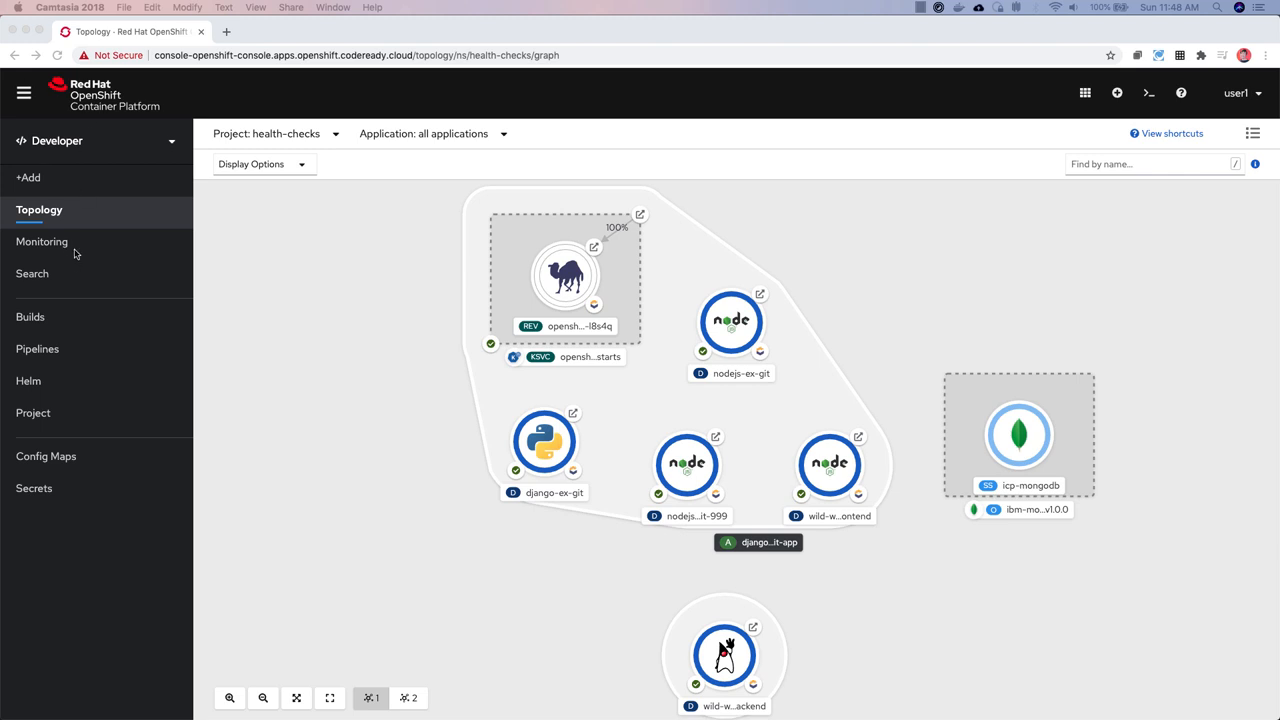
pyautogui.moveTo(30, 207)
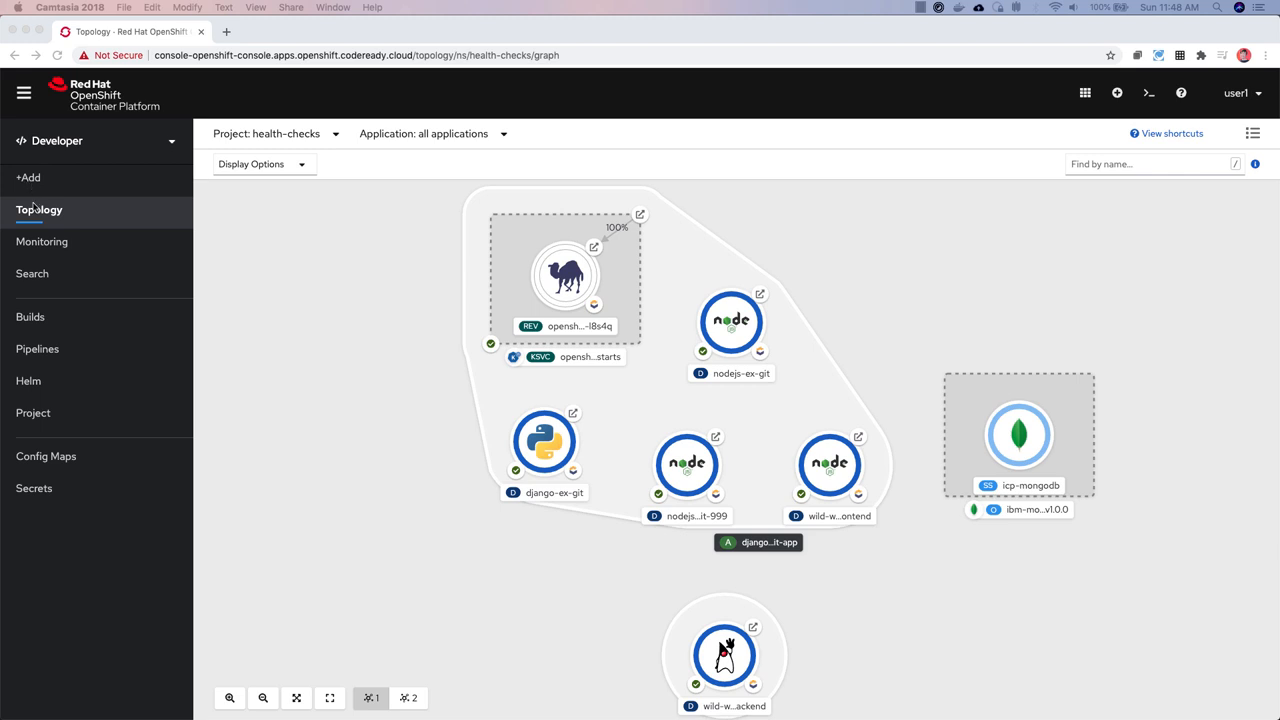
pyautogui.moveTo(15, 247)
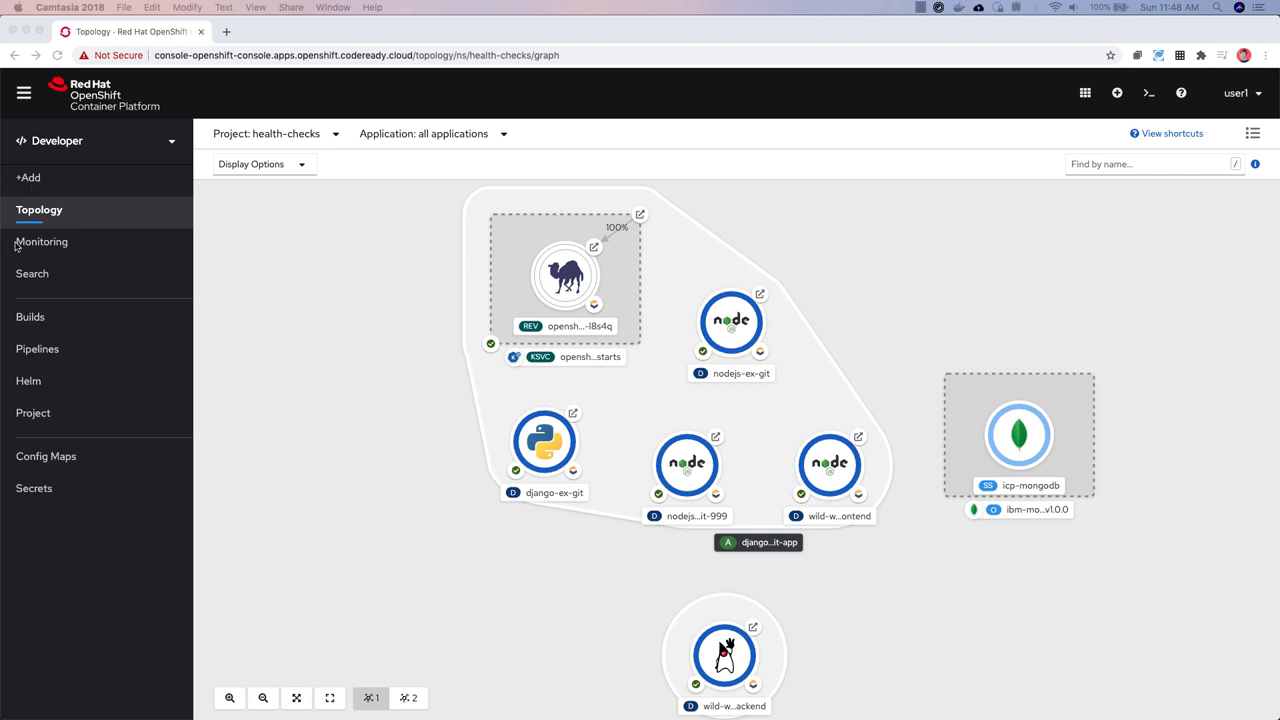
pyautogui.moveTo(85, 285)
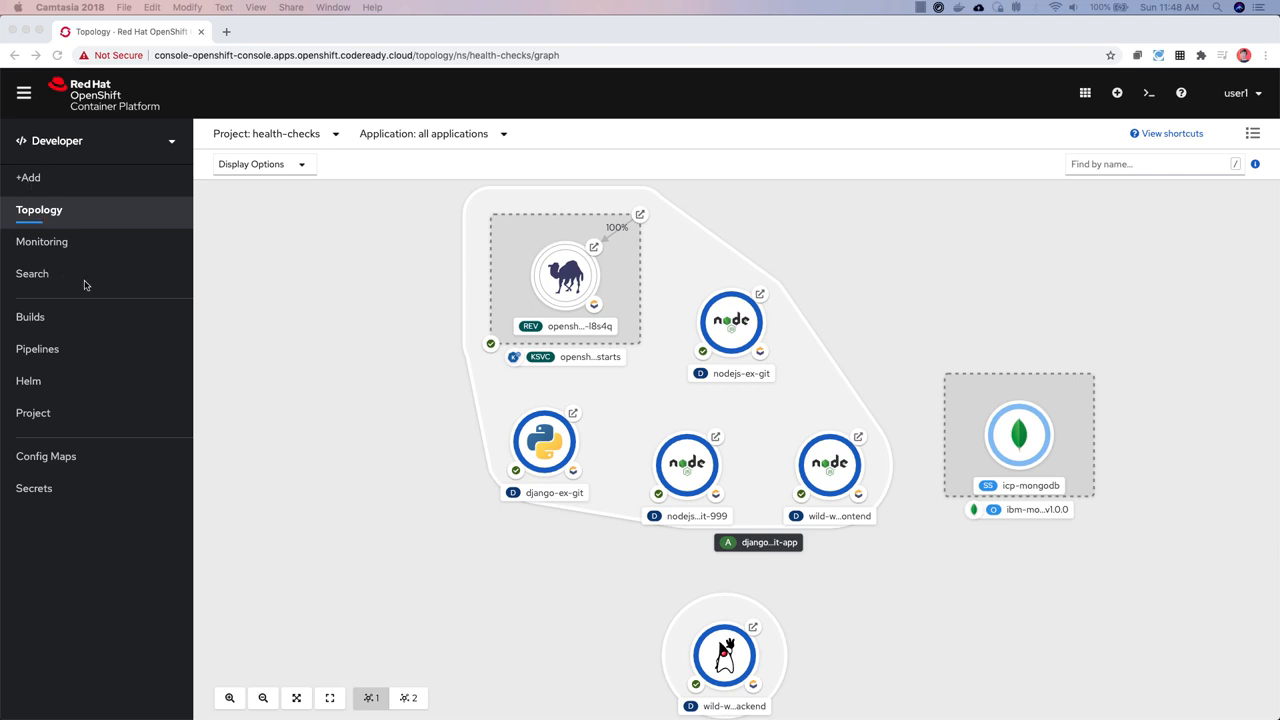
pyautogui.moveTo(85, 328)
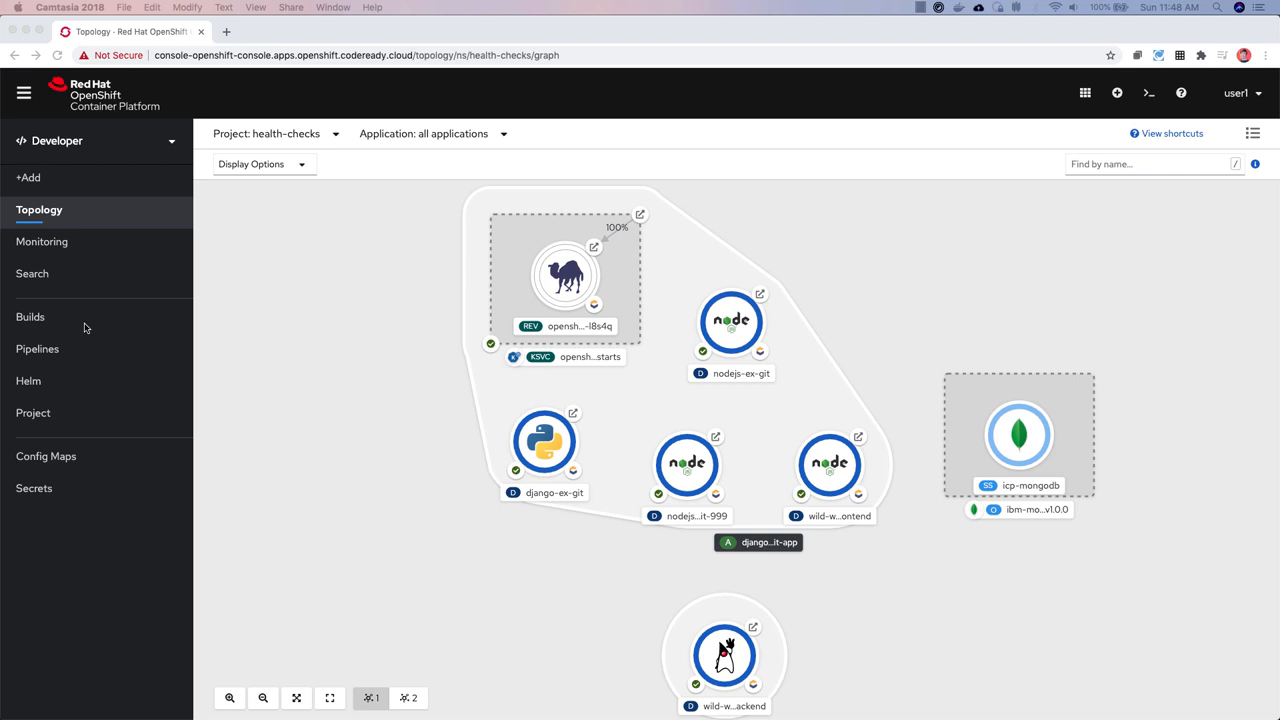
pyautogui.moveTo(40, 322)
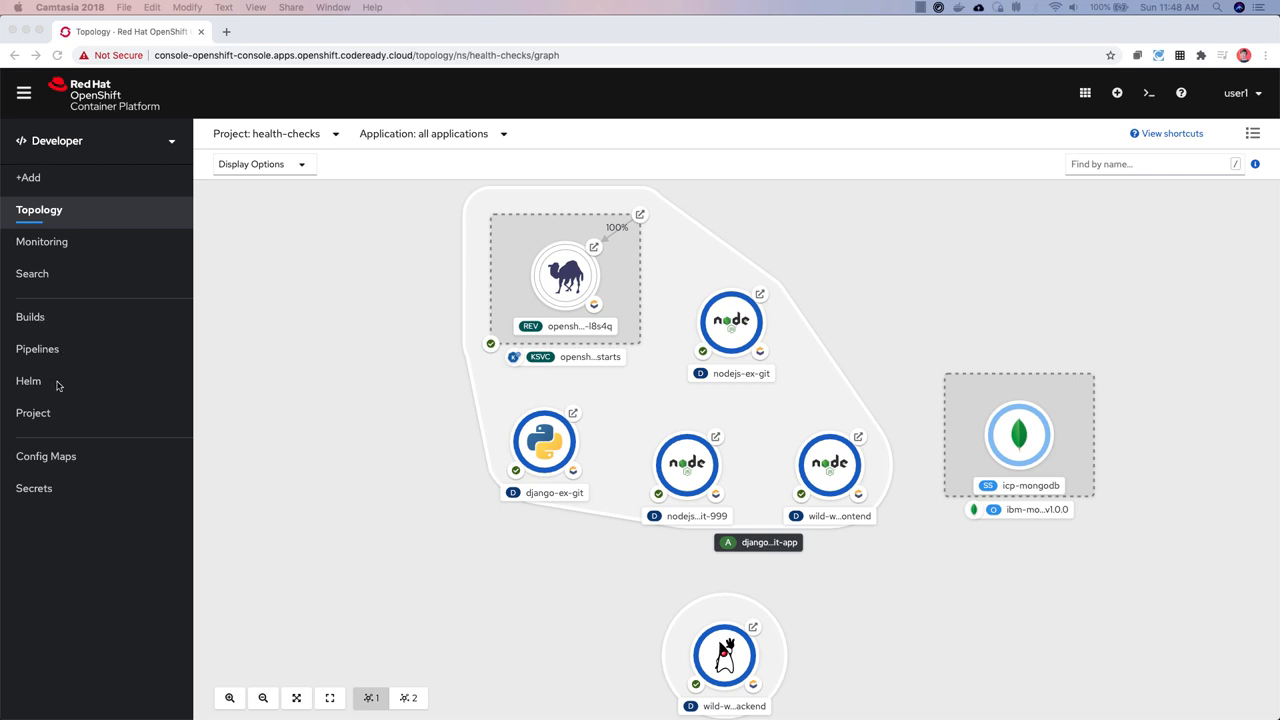
pyautogui.moveTo(72, 414)
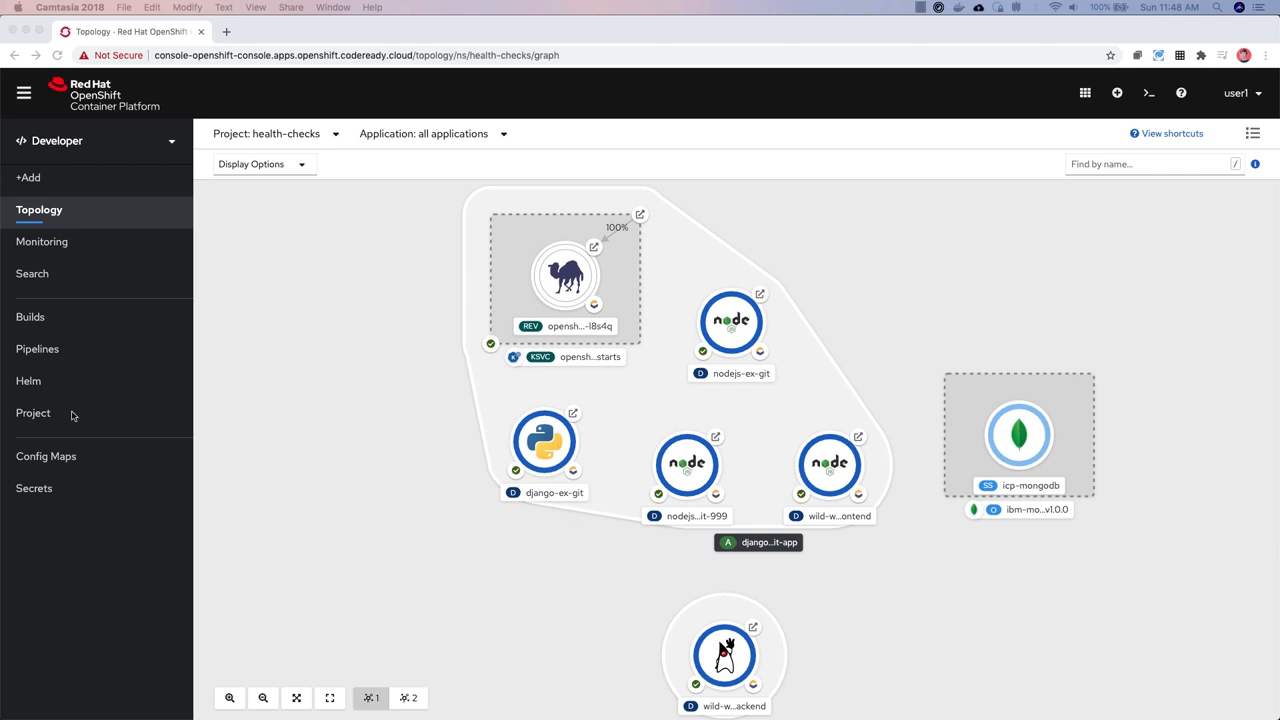
pyautogui.moveTo(108, 450)
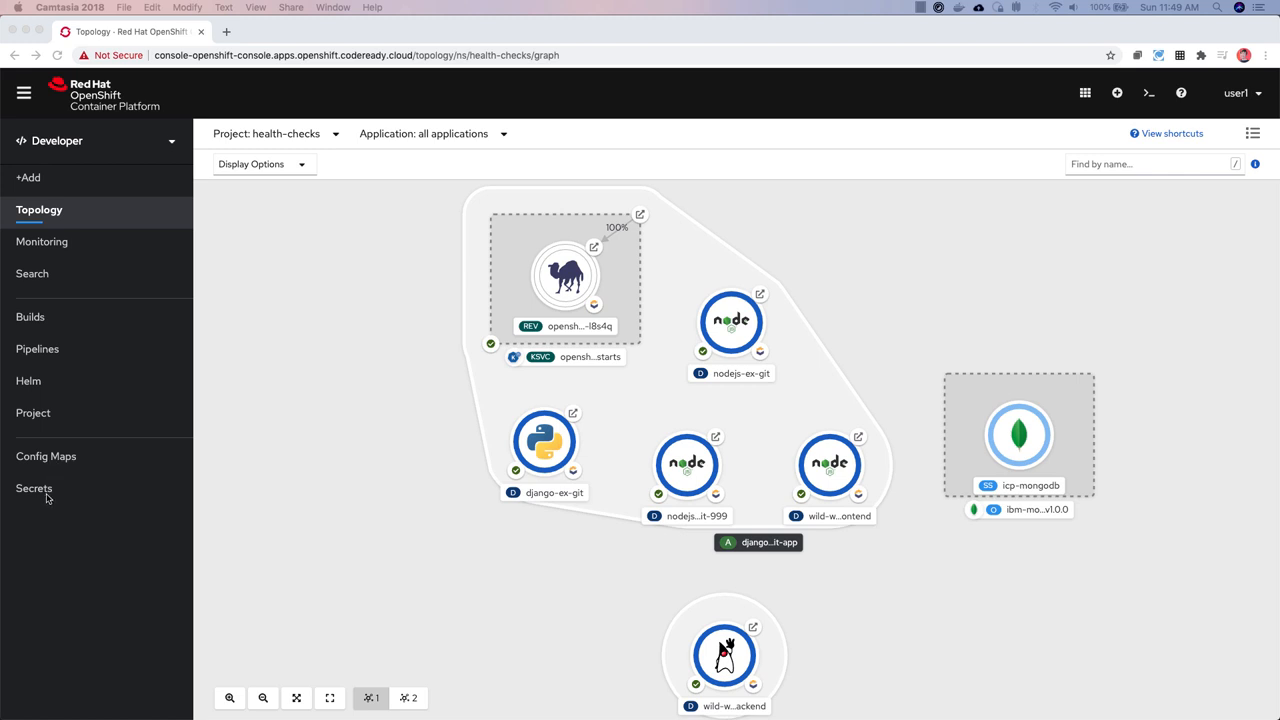
pyautogui.moveTo(46, 498)
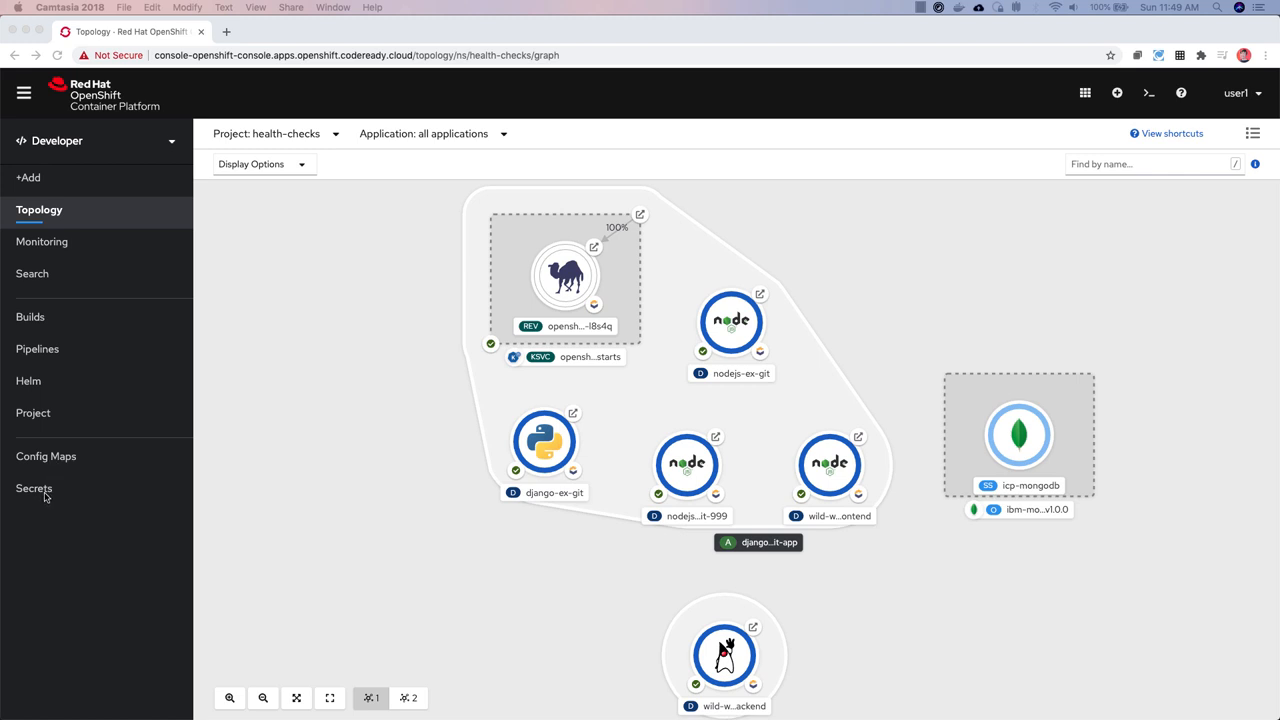
pyautogui.moveTo(84, 492)
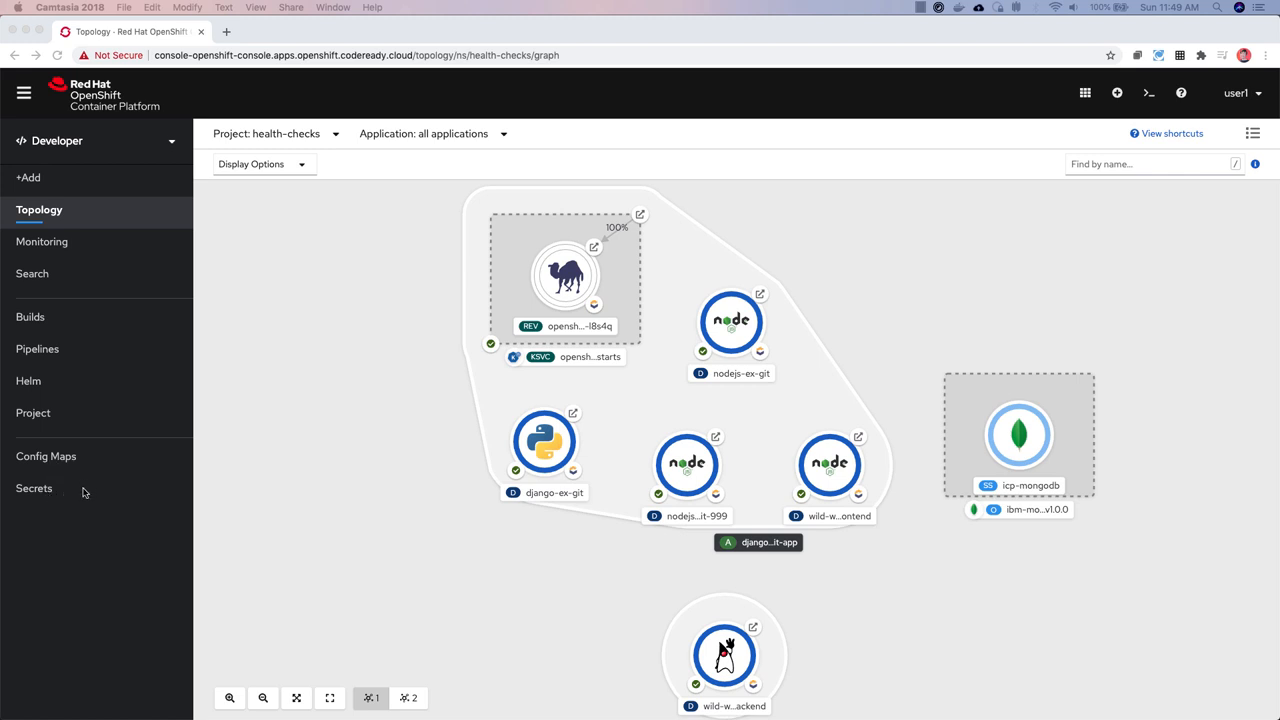
pyautogui.moveTo(38, 282)
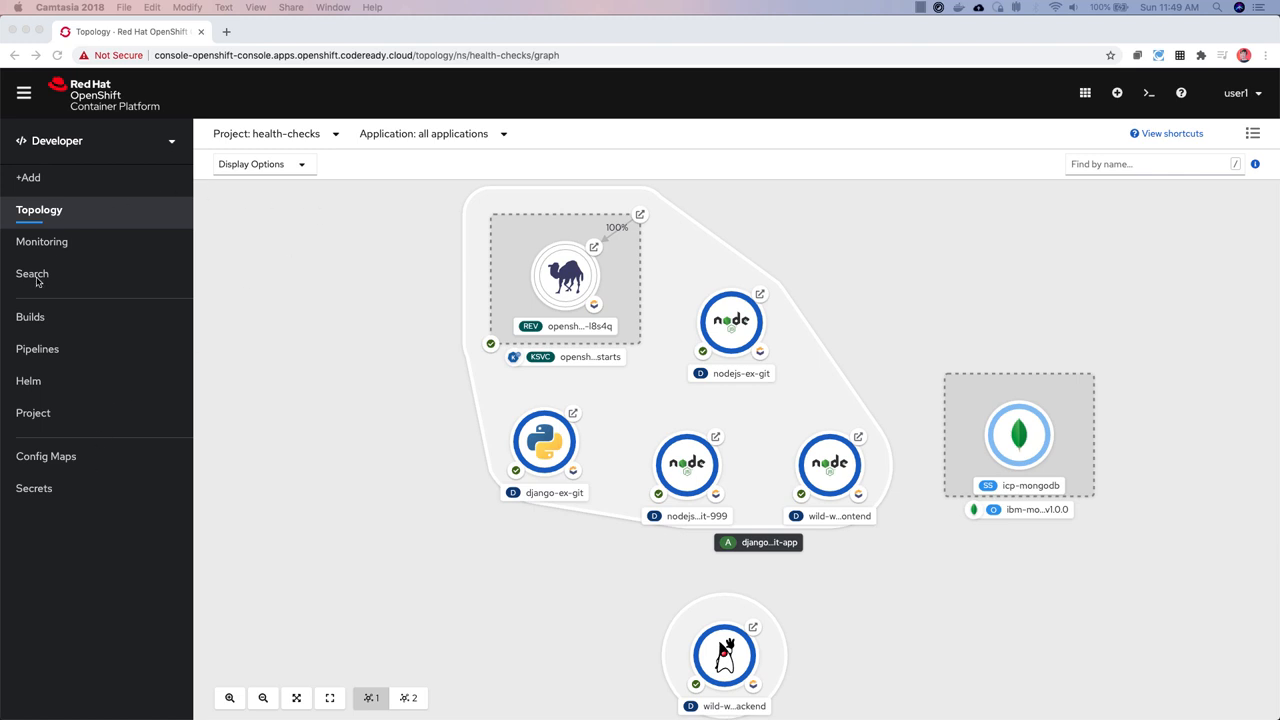
# Step: List the Route (route.openshift.io) resources via Search and pin Routes to the navigation
pyautogui.click(32, 274)
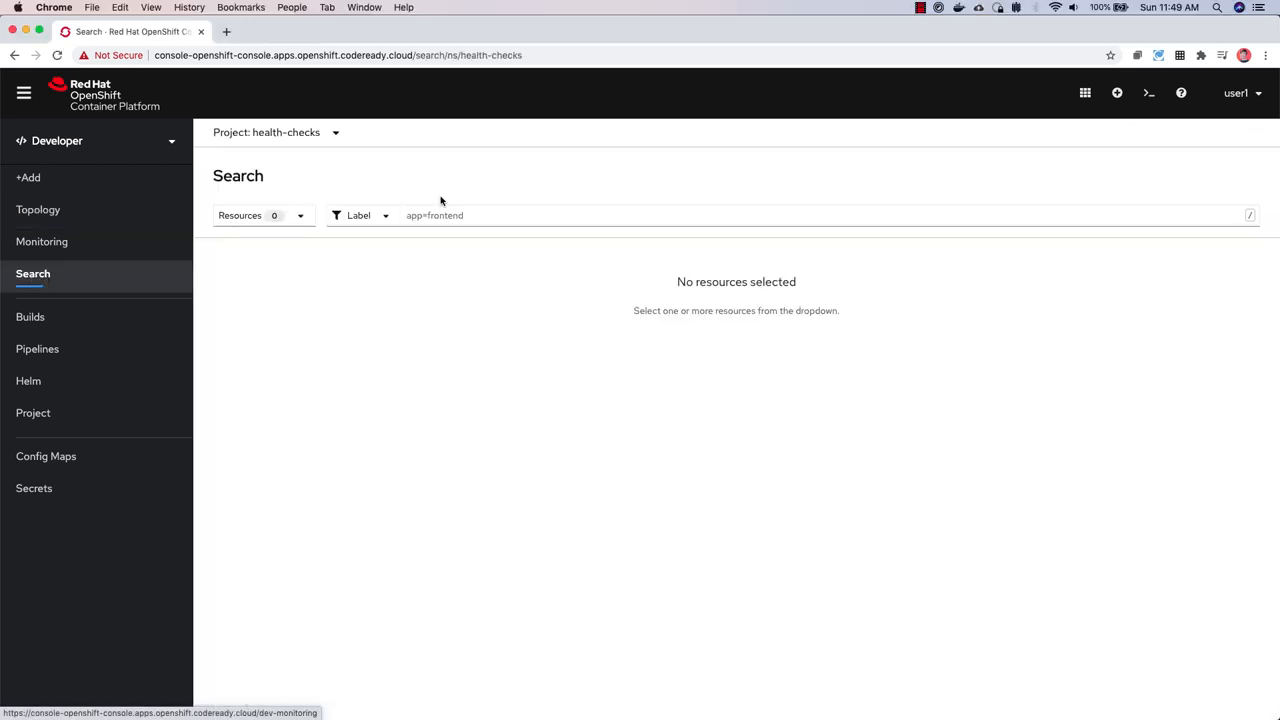
pyautogui.click(260, 215)
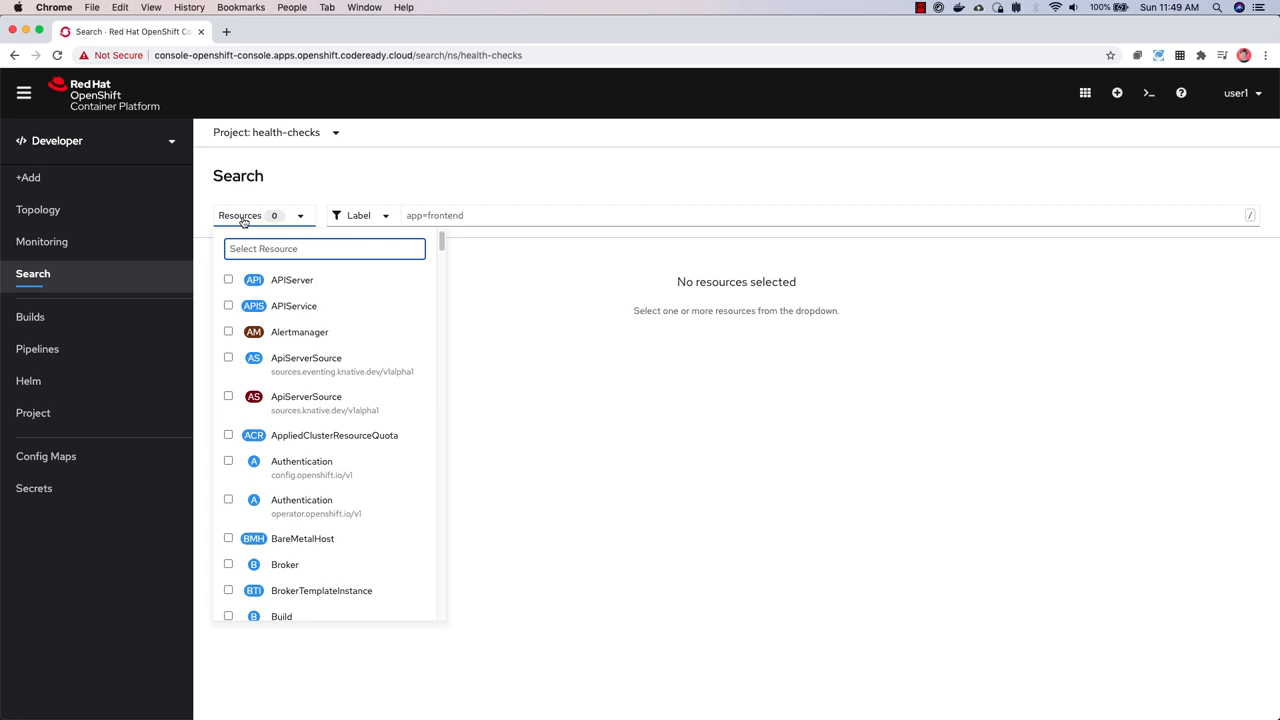
pyautogui.write('route')
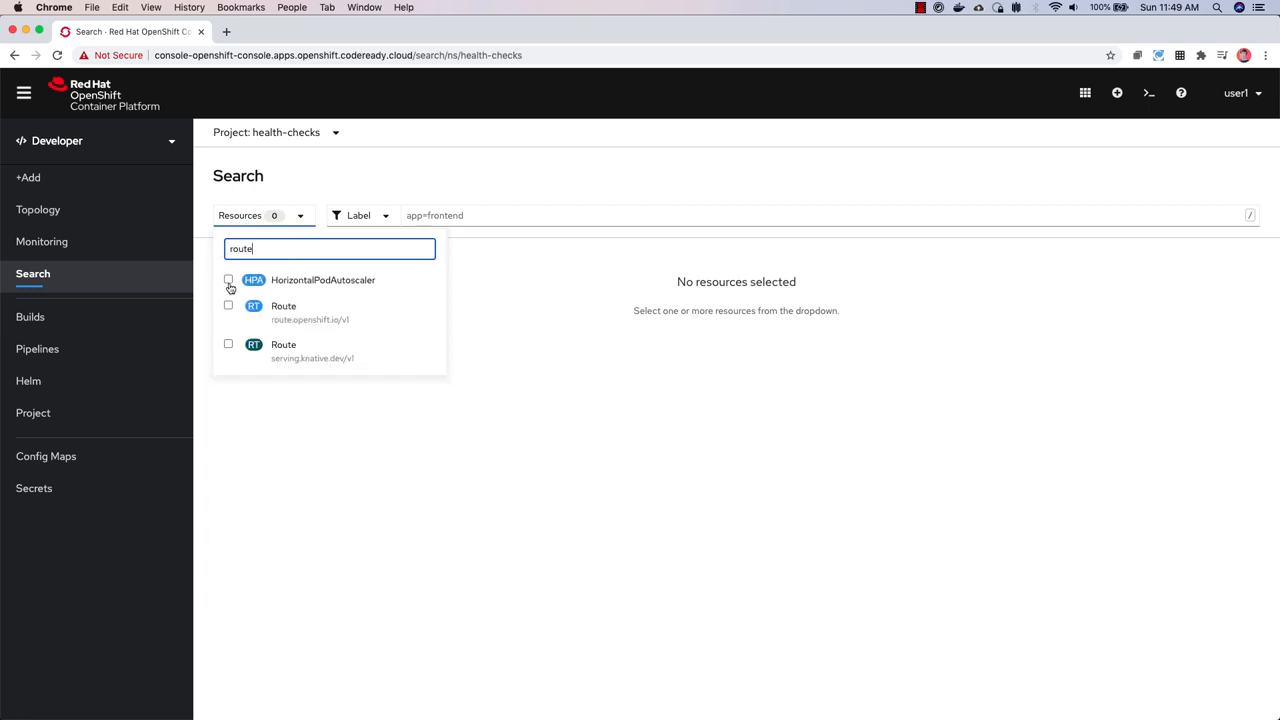
pyautogui.click(228, 305)
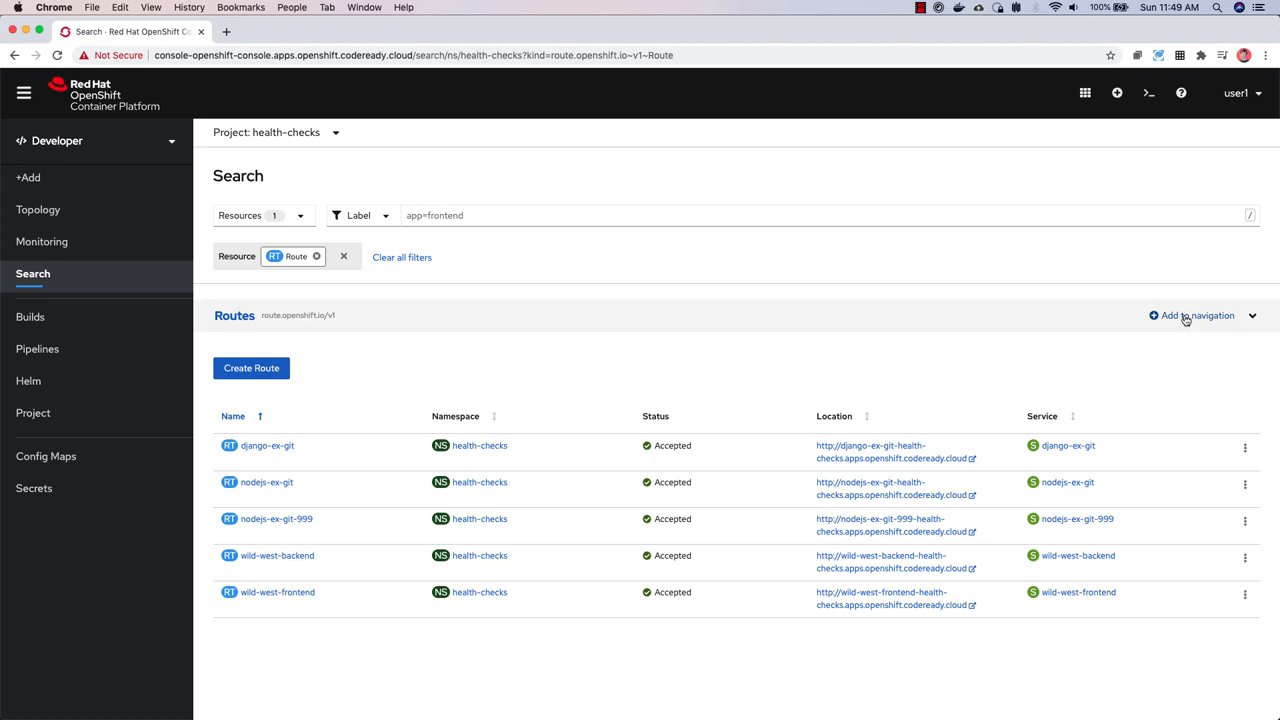
pyautogui.click(1190, 315)
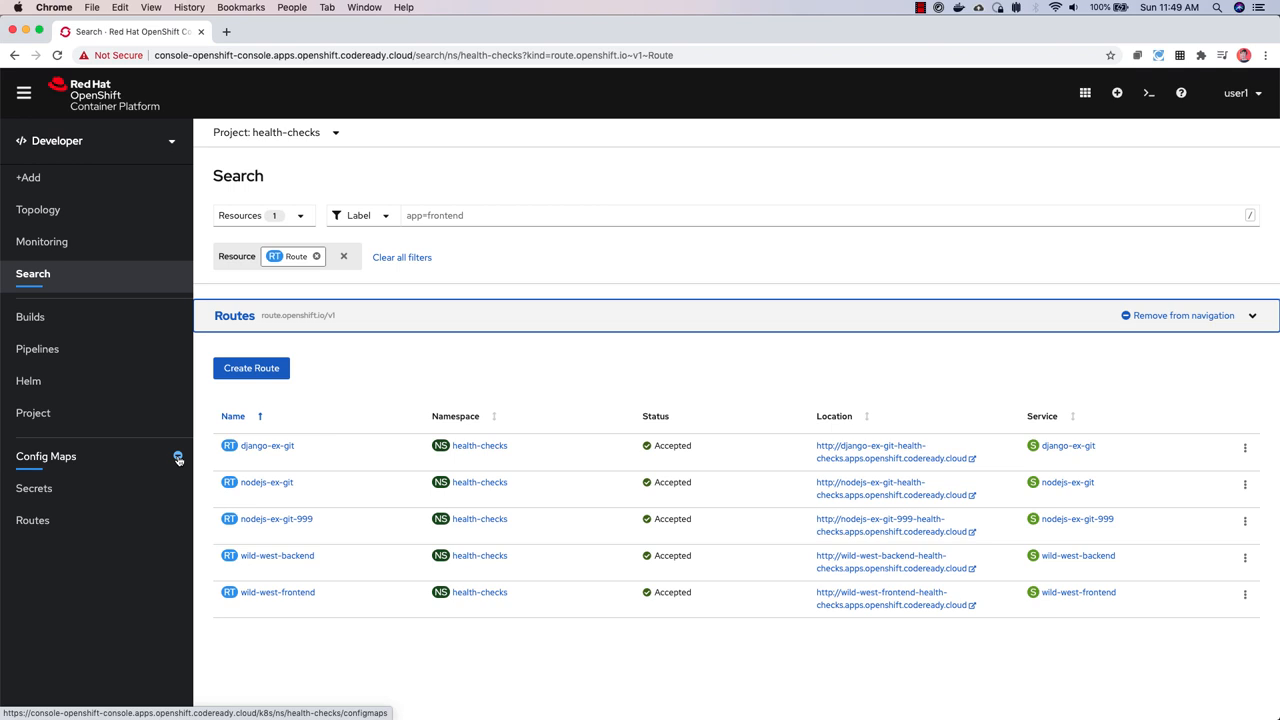
# Step: Remove Config Maps from the navigation and switch to the jan-demo Topology view
pyautogui.click(179, 458)
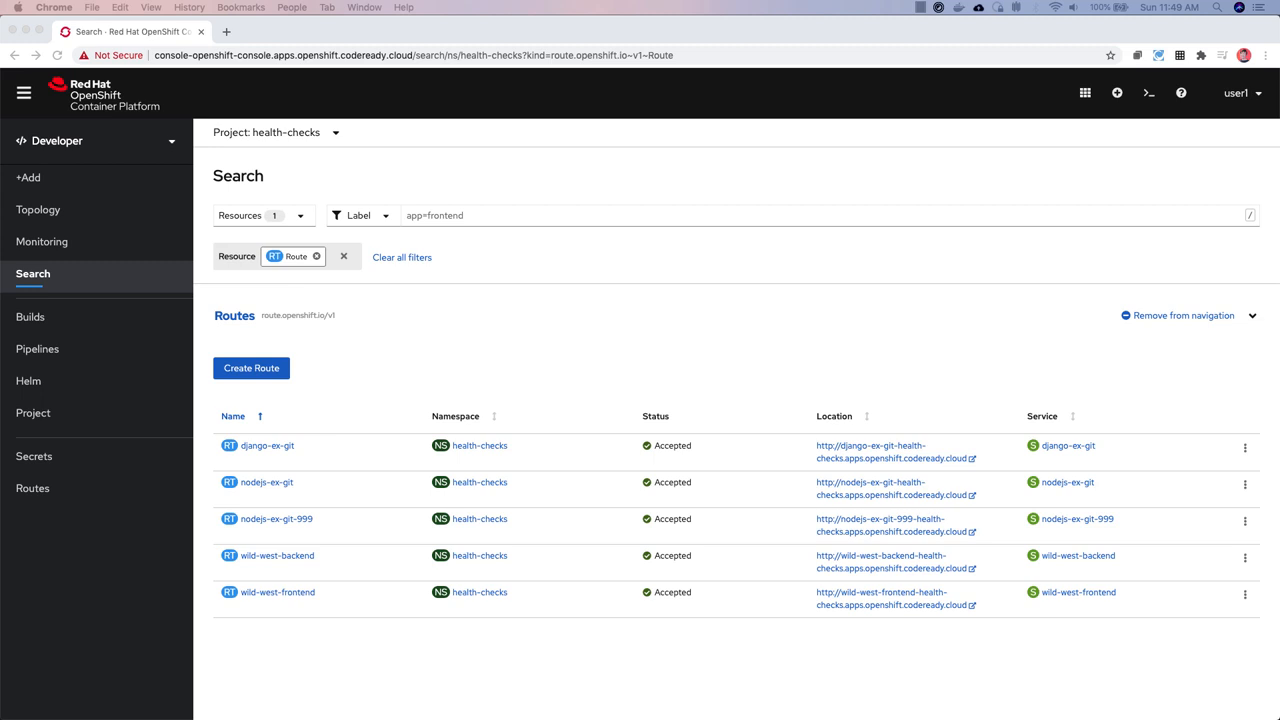
pyautogui.moveTo(35, 213)
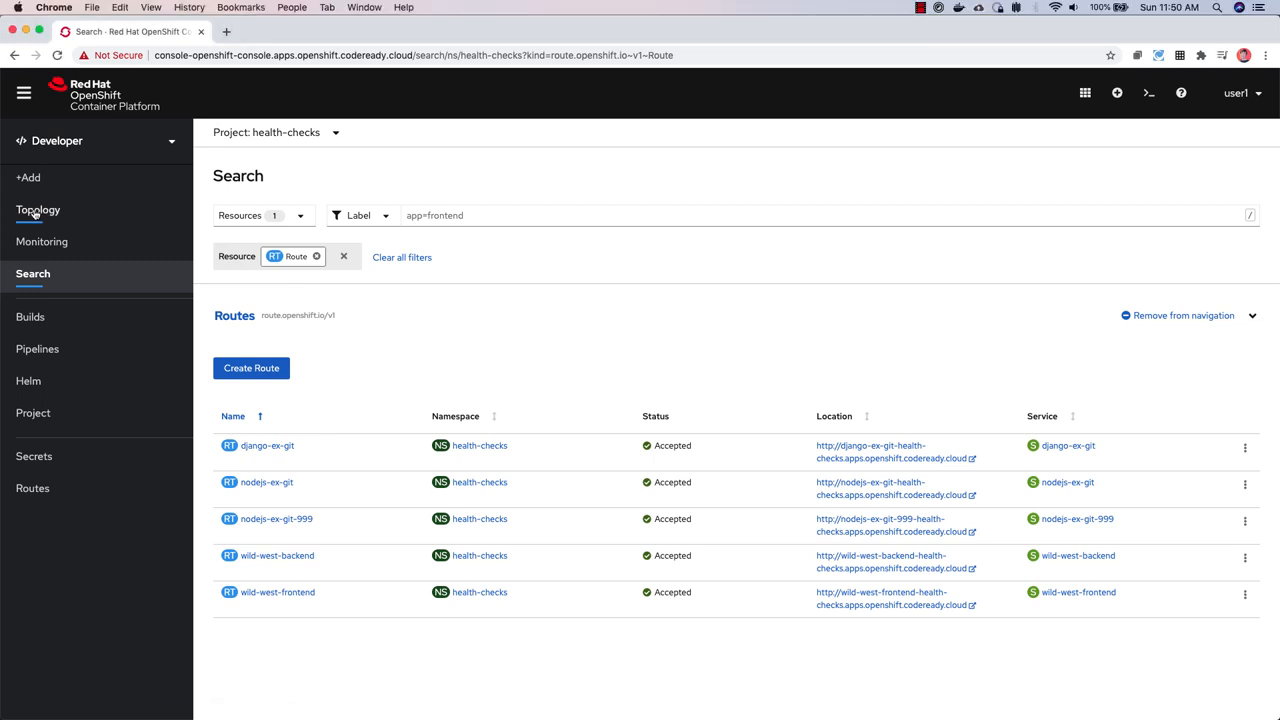
pyautogui.click(39, 210)
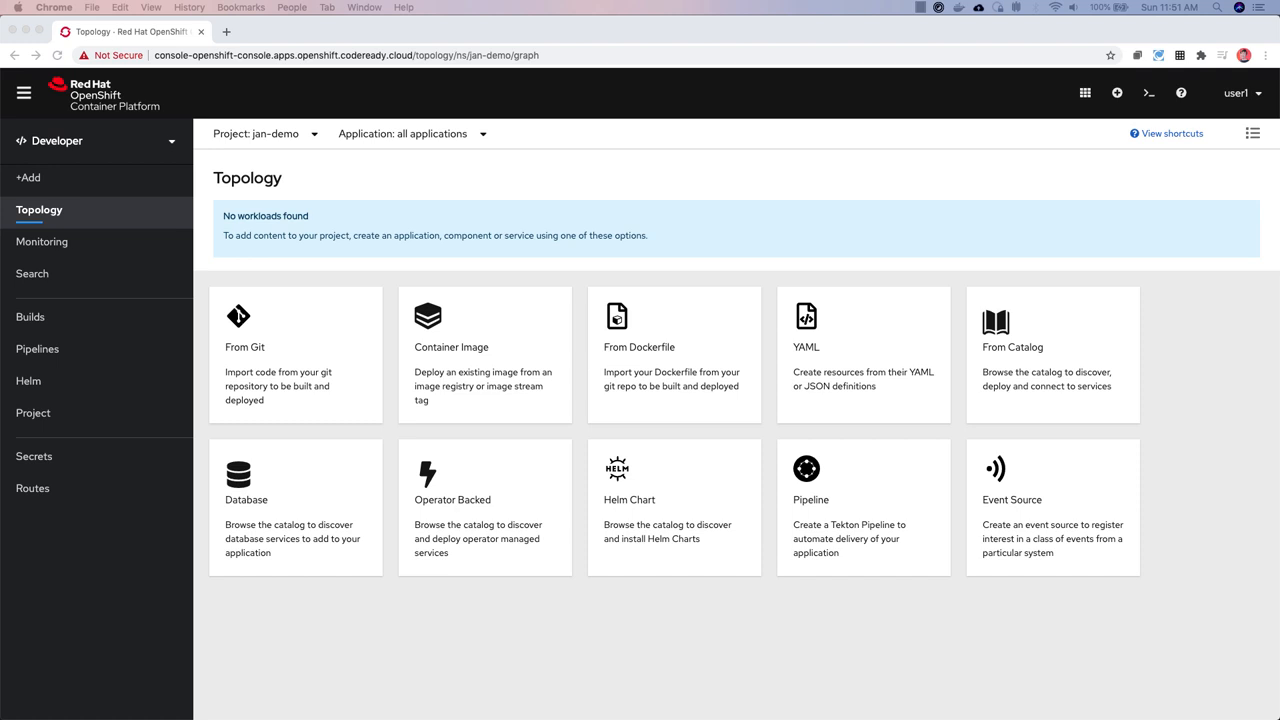
# Step: Begin an Import from git with the concession-kiosk-backend repo and reach the Health Checks section
pyautogui.click(245, 347)
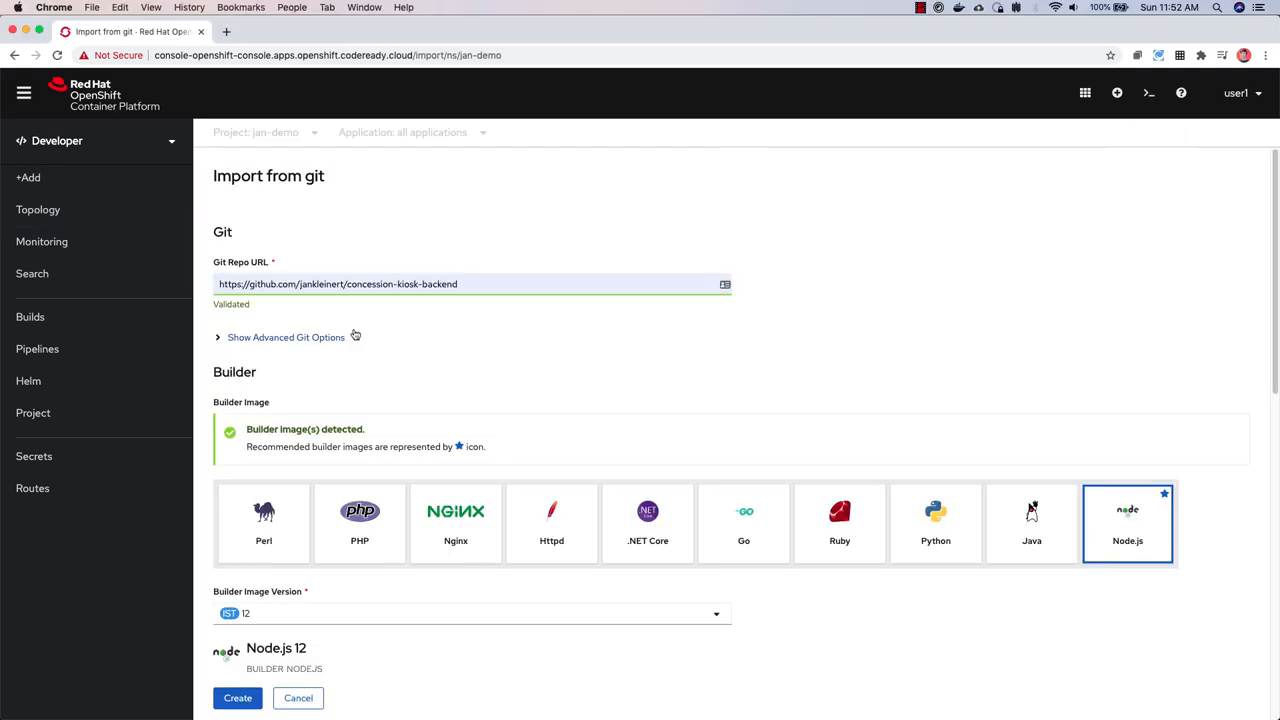
pyautogui.moveTo(446, 344)
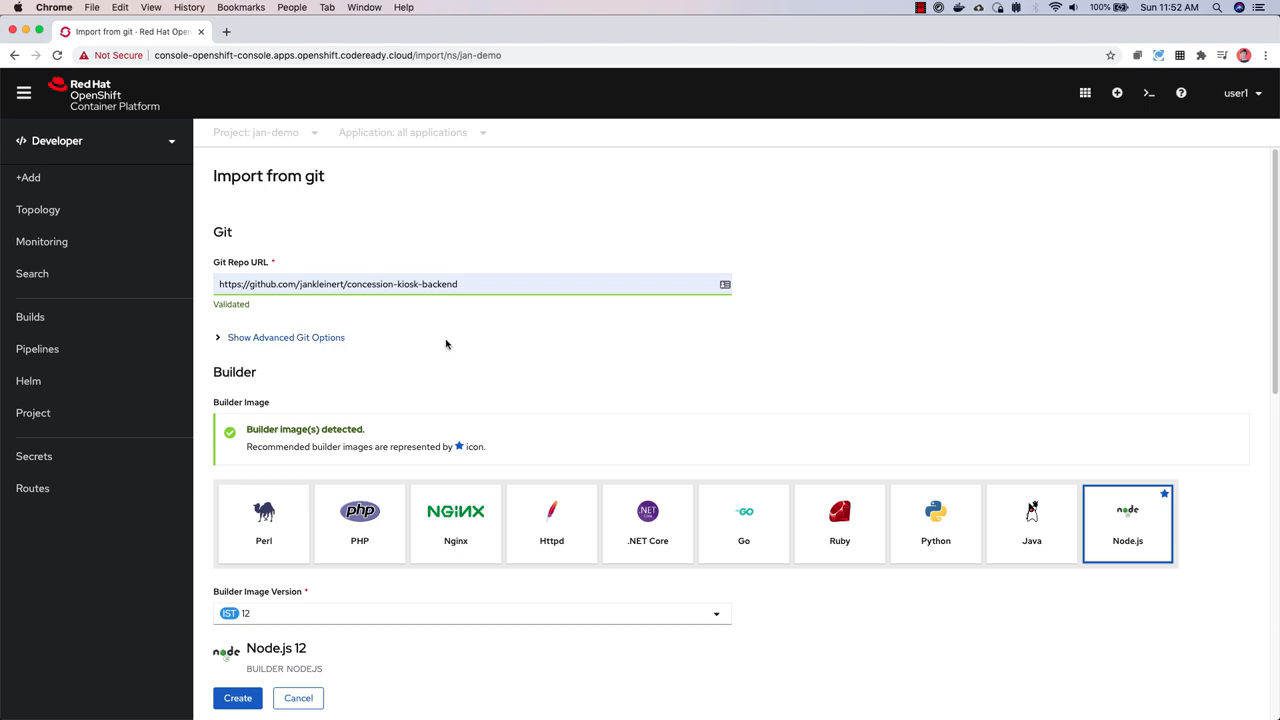
pyautogui.scroll(-3)
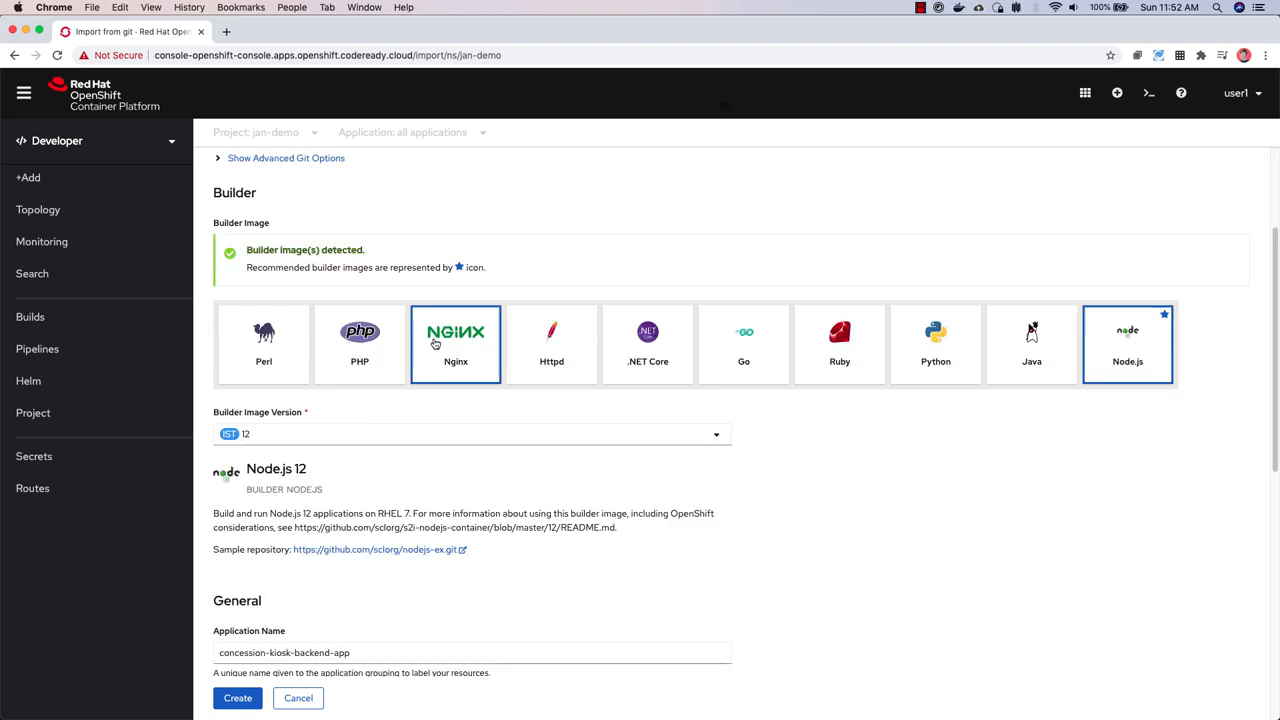
pyautogui.scroll(-3)
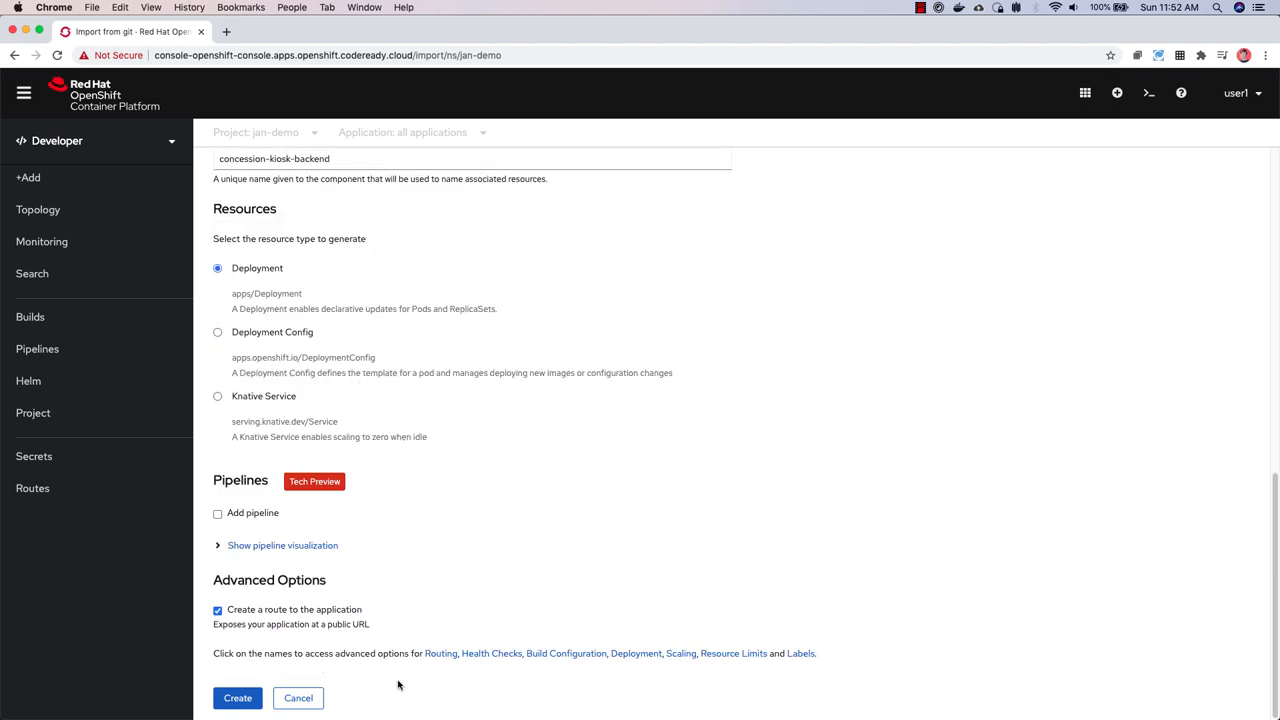
pyautogui.moveTo(491, 653)
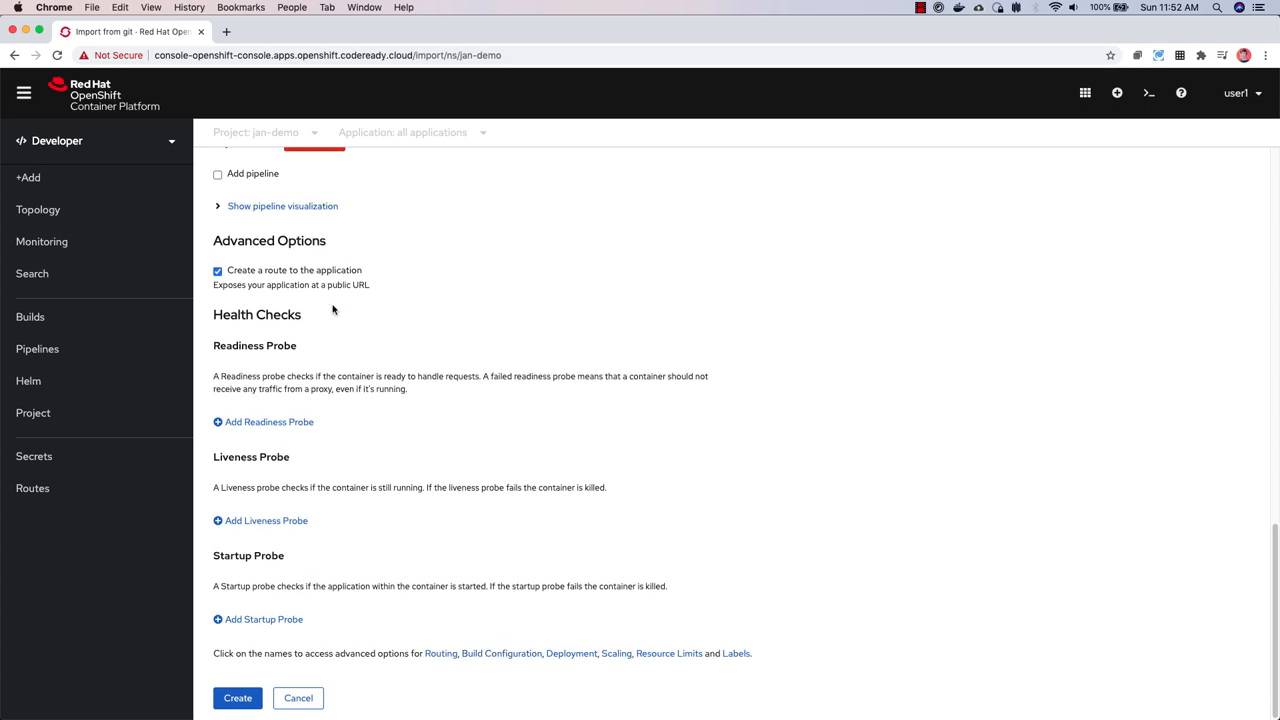
pyautogui.moveTo(268, 421)
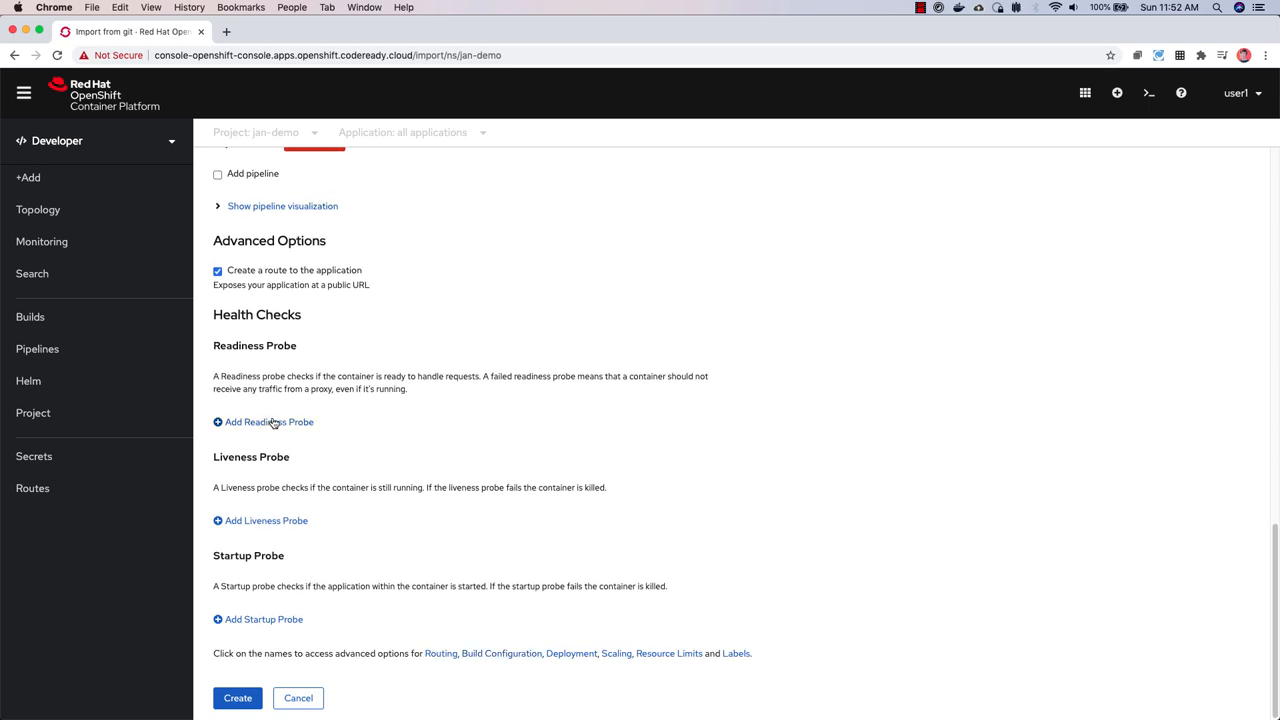
pyautogui.moveTo(276, 625)
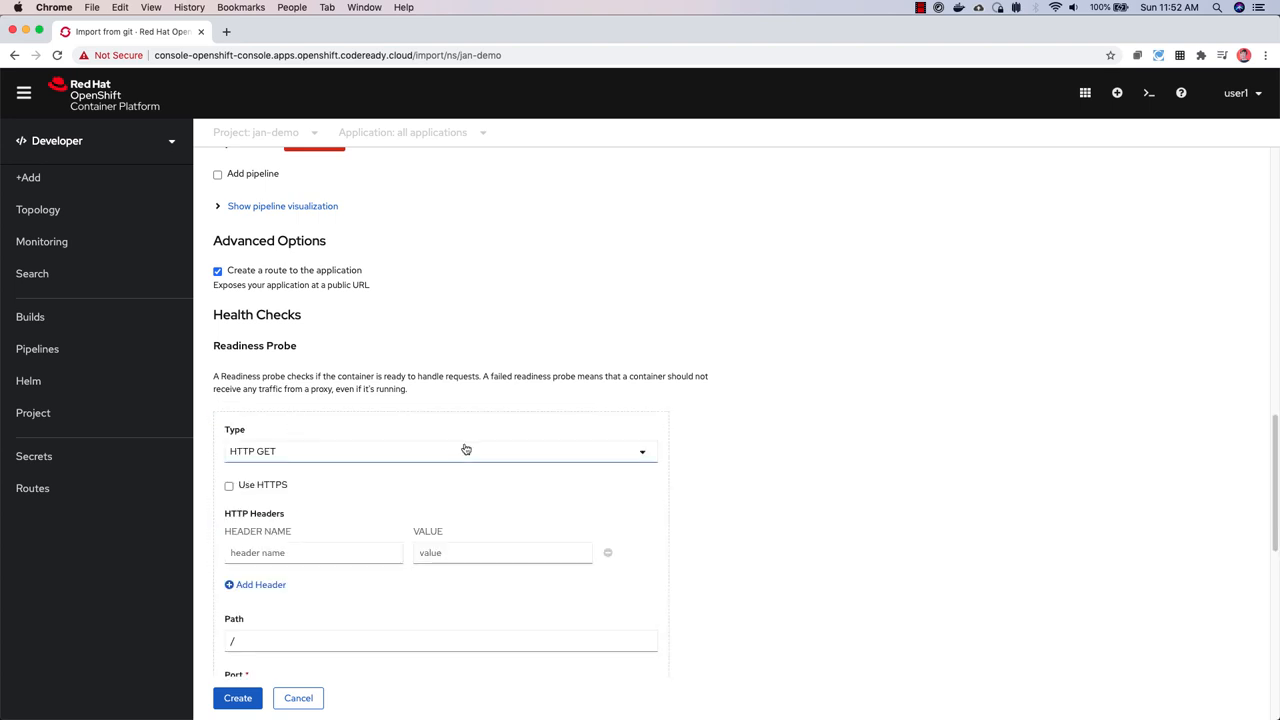
# Step: Change the readiness probe's request path from the root path to /healthz
pyautogui.scroll(-3)
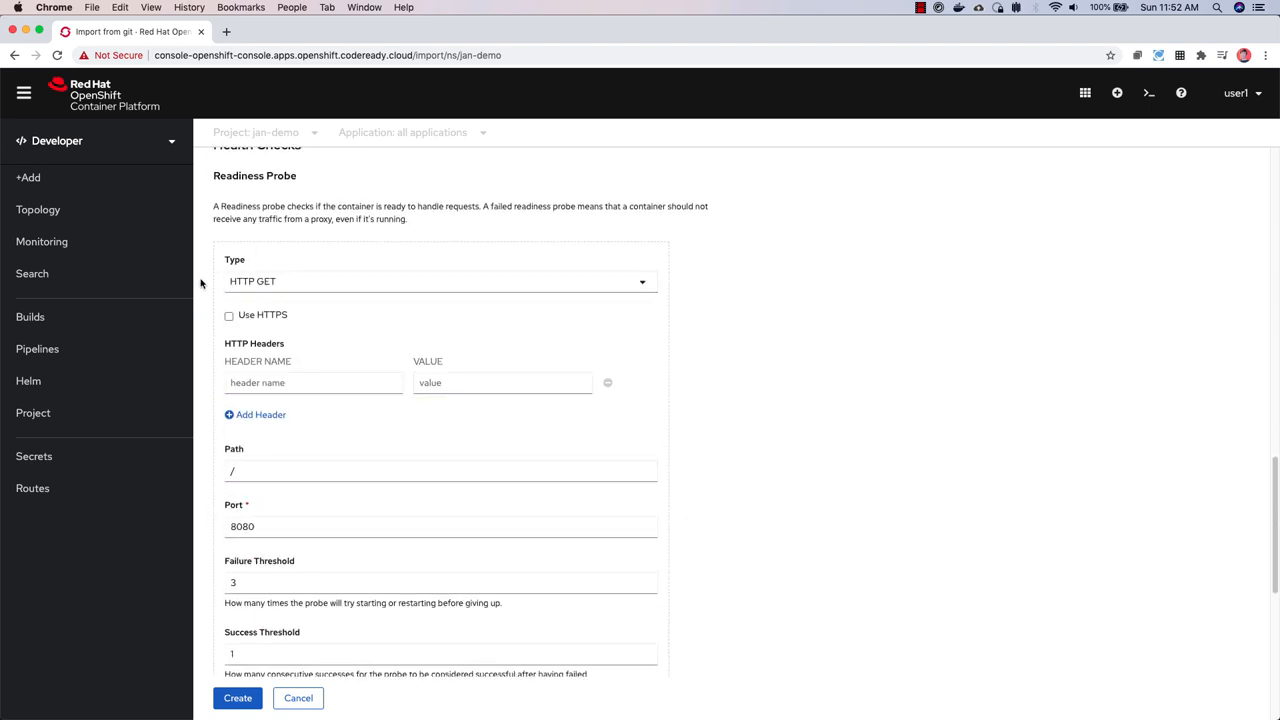
pyautogui.click(313, 382)
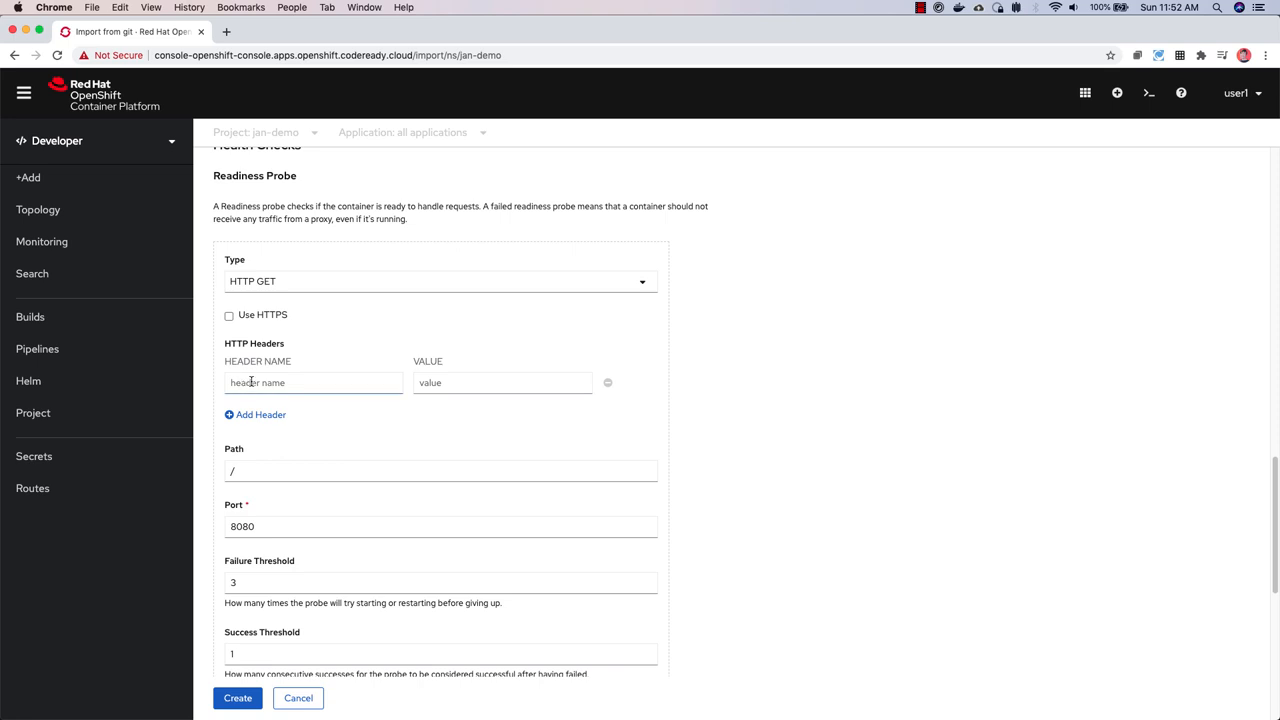
pyautogui.click(440, 471)
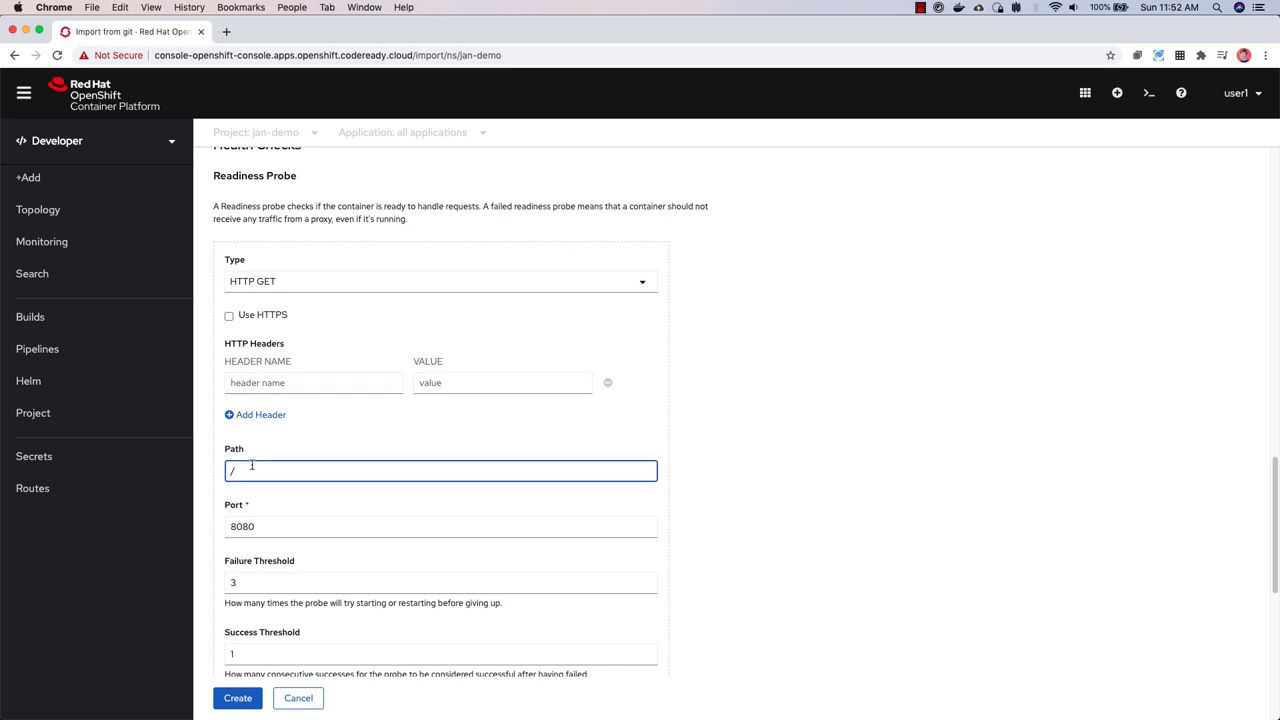
pyautogui.write('healthz')
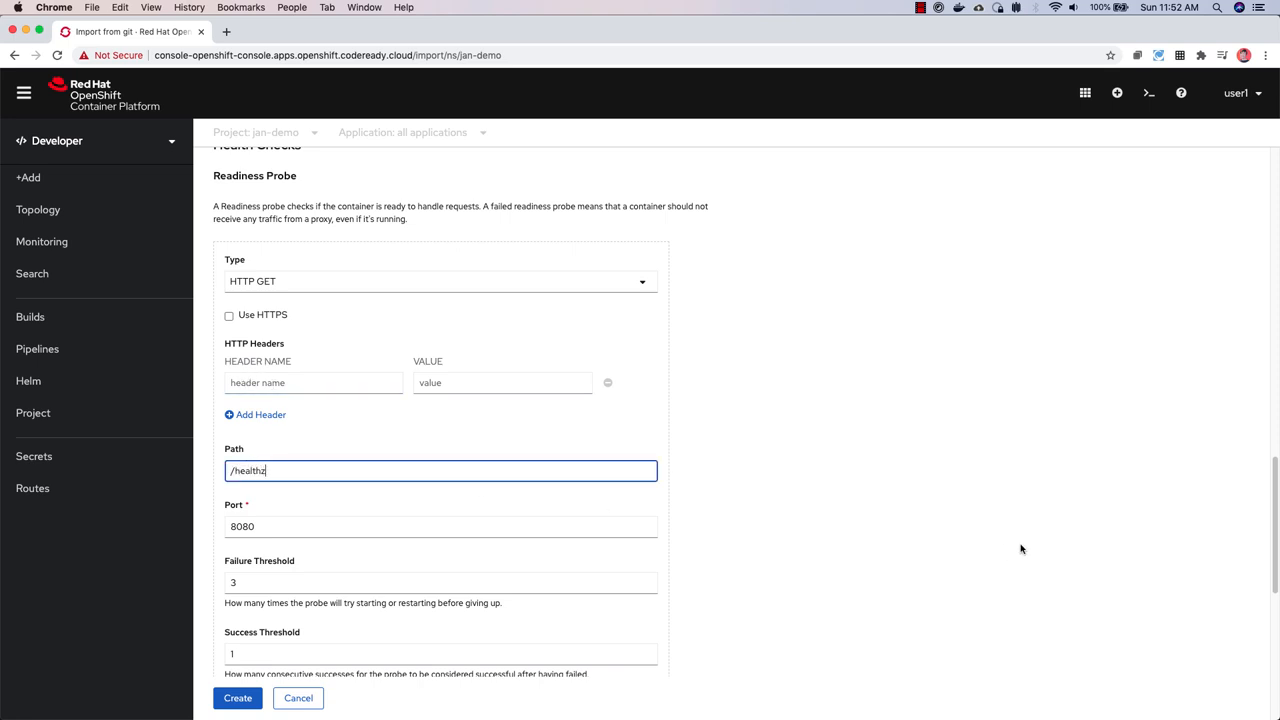
pyautogui.scroll(-3)
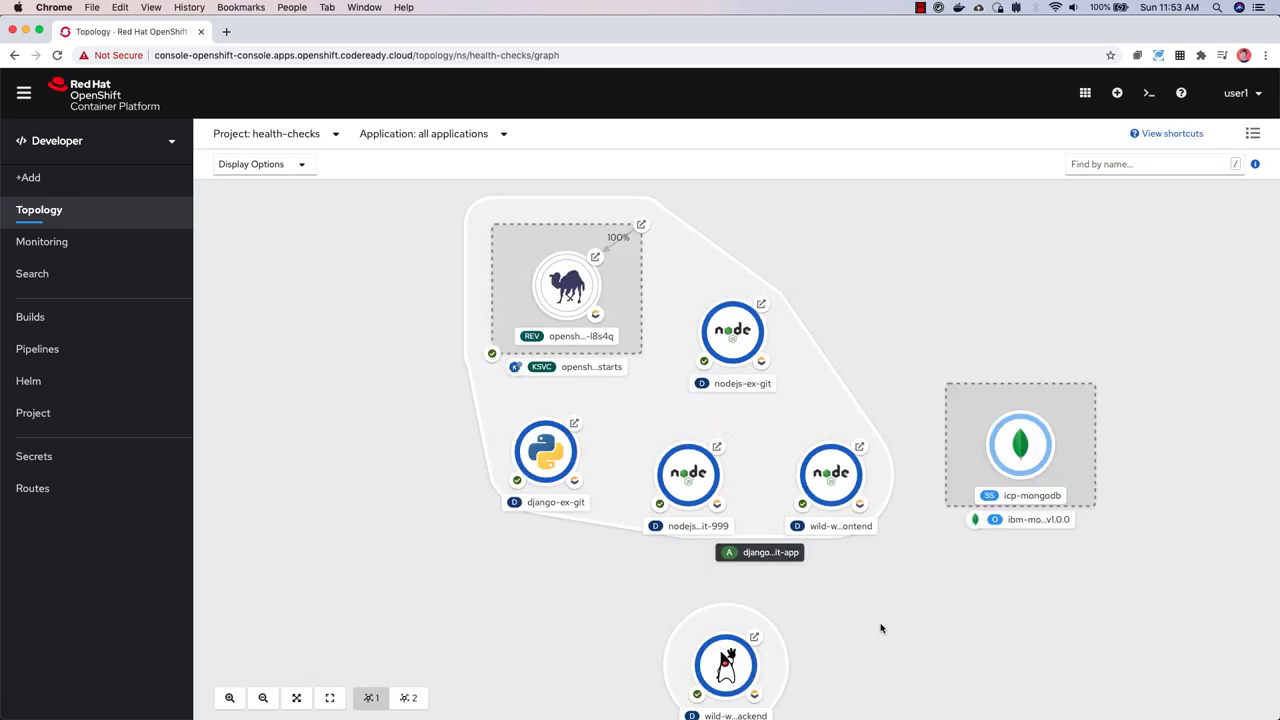
pyautogui.moveTo(846, 630)
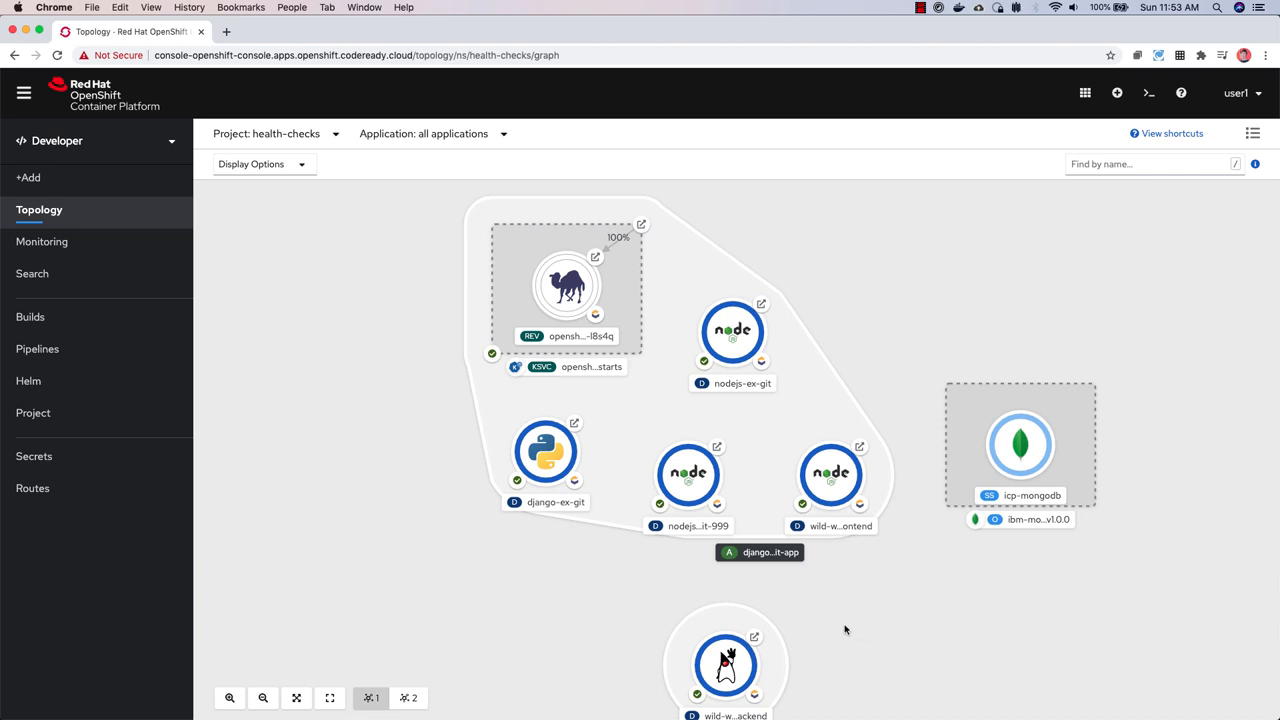
pyautogui.moveTo(536, 643)
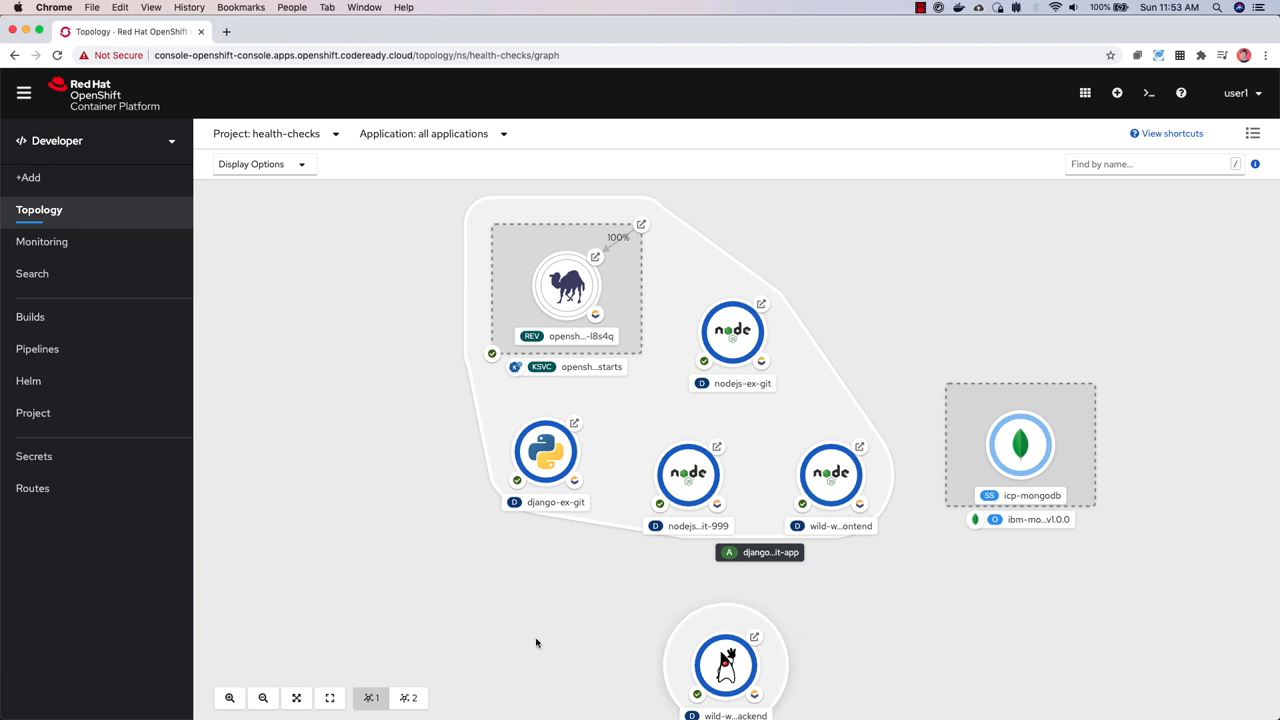
# Step: Inspect wild-west-backend, then bring up Edit Health Checks for the nodejs-ex-git deployment
pyautogui.click(725, 665)
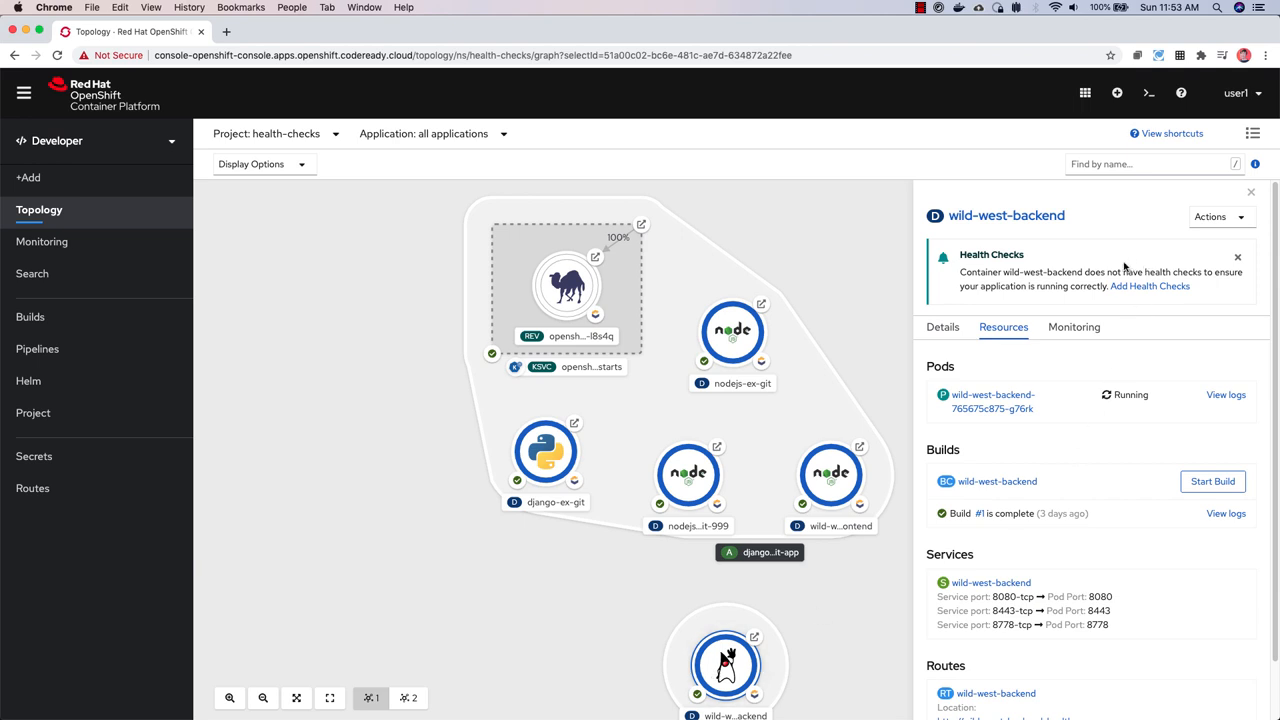
pyautogui.moveTo(972, 283)
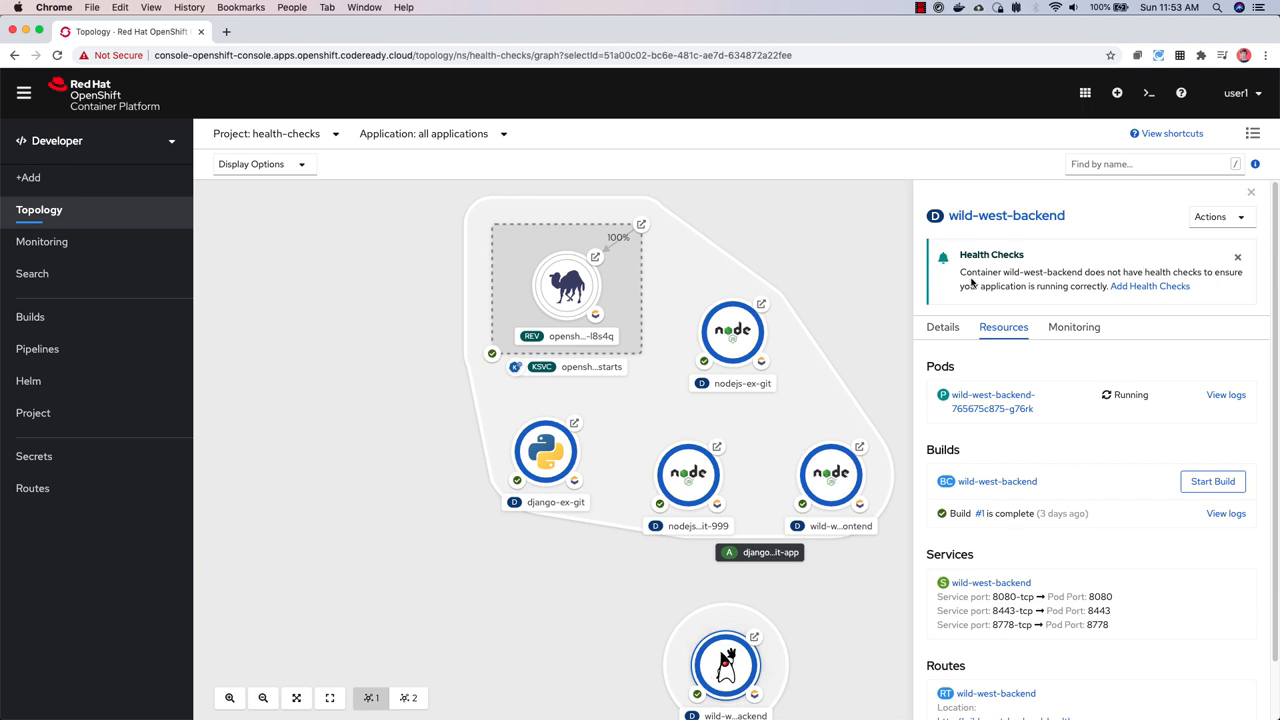
pyautogui.moveTo(970, 282)
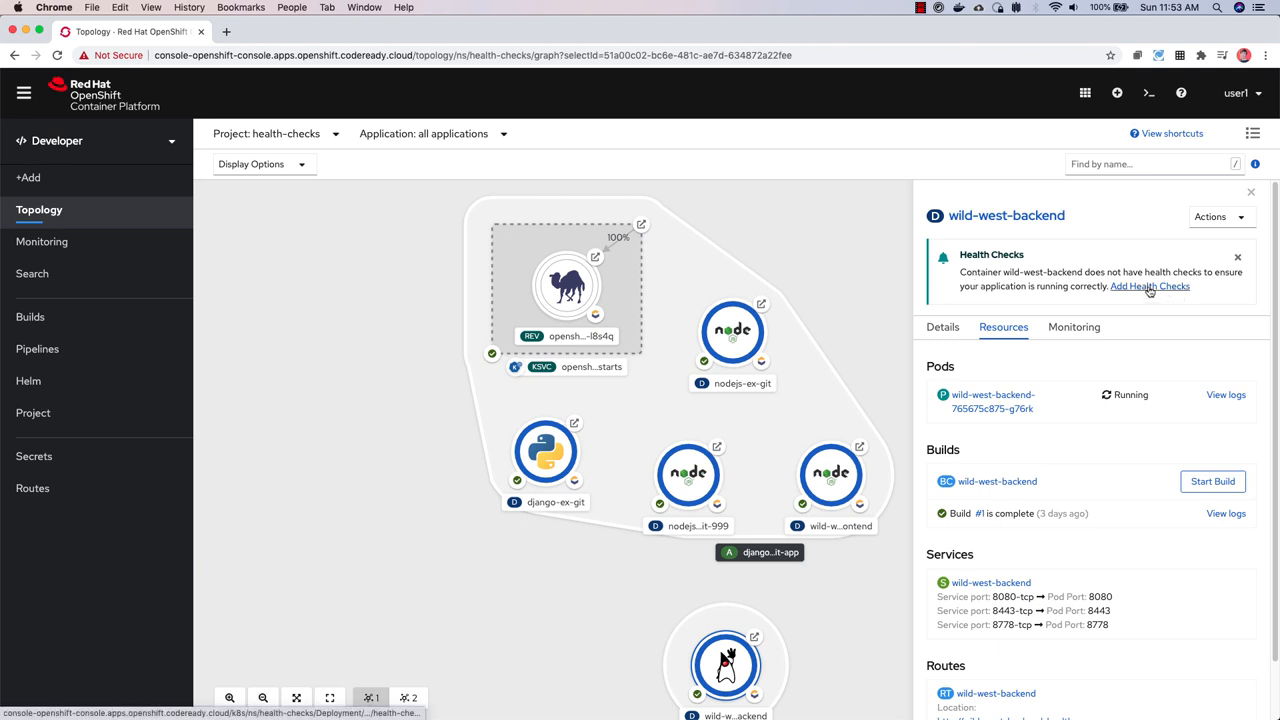
pyautogui.moveTo(1150, 286)
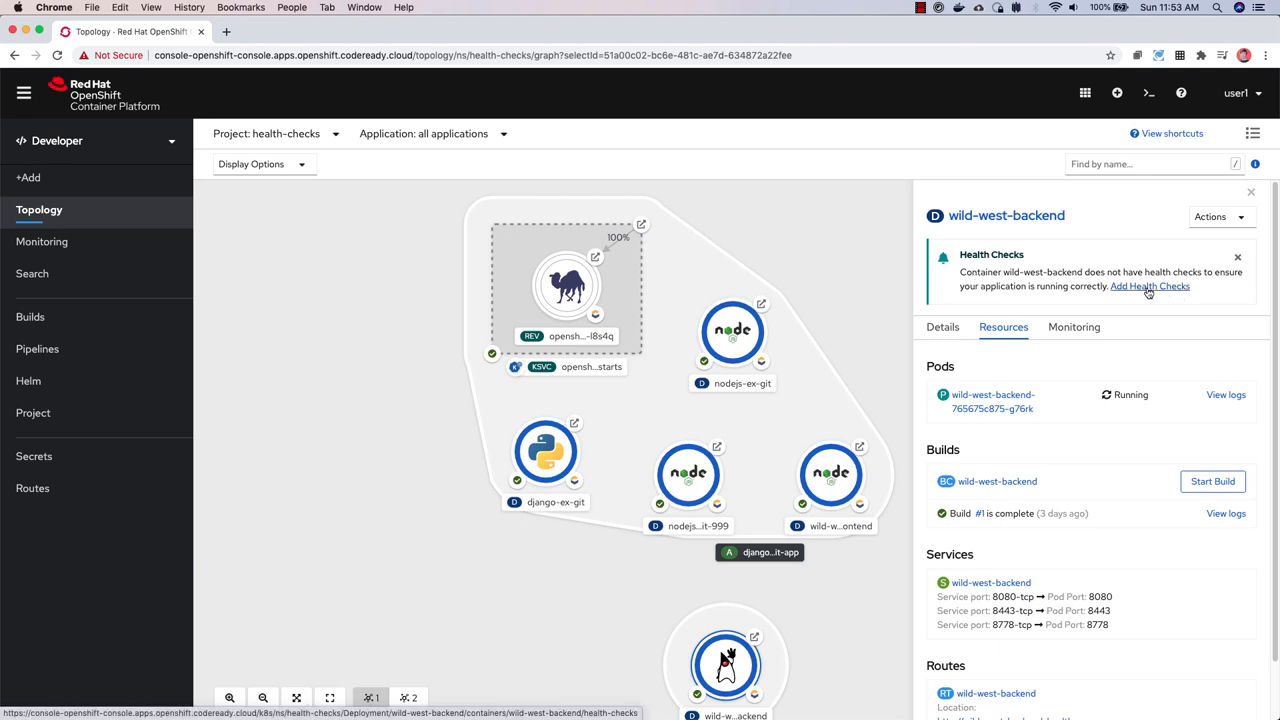
pyautogui.click(732, 331)
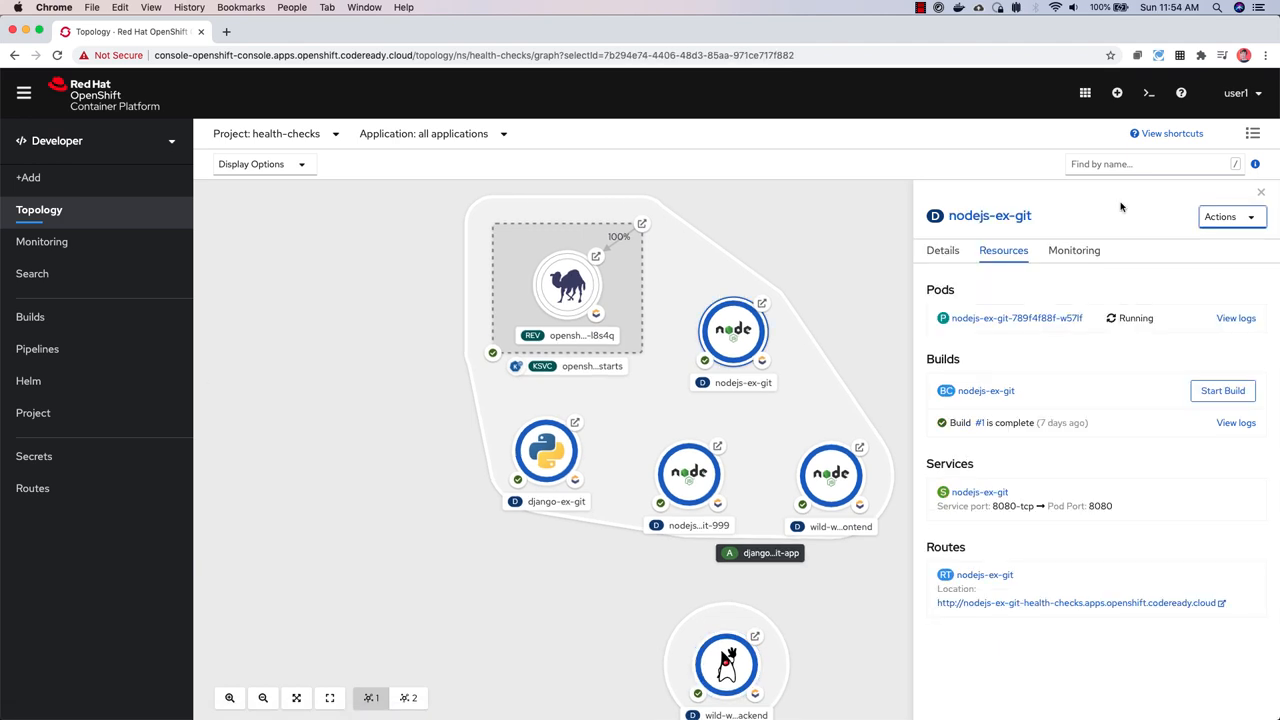
pyautogui.click(1231, 216)
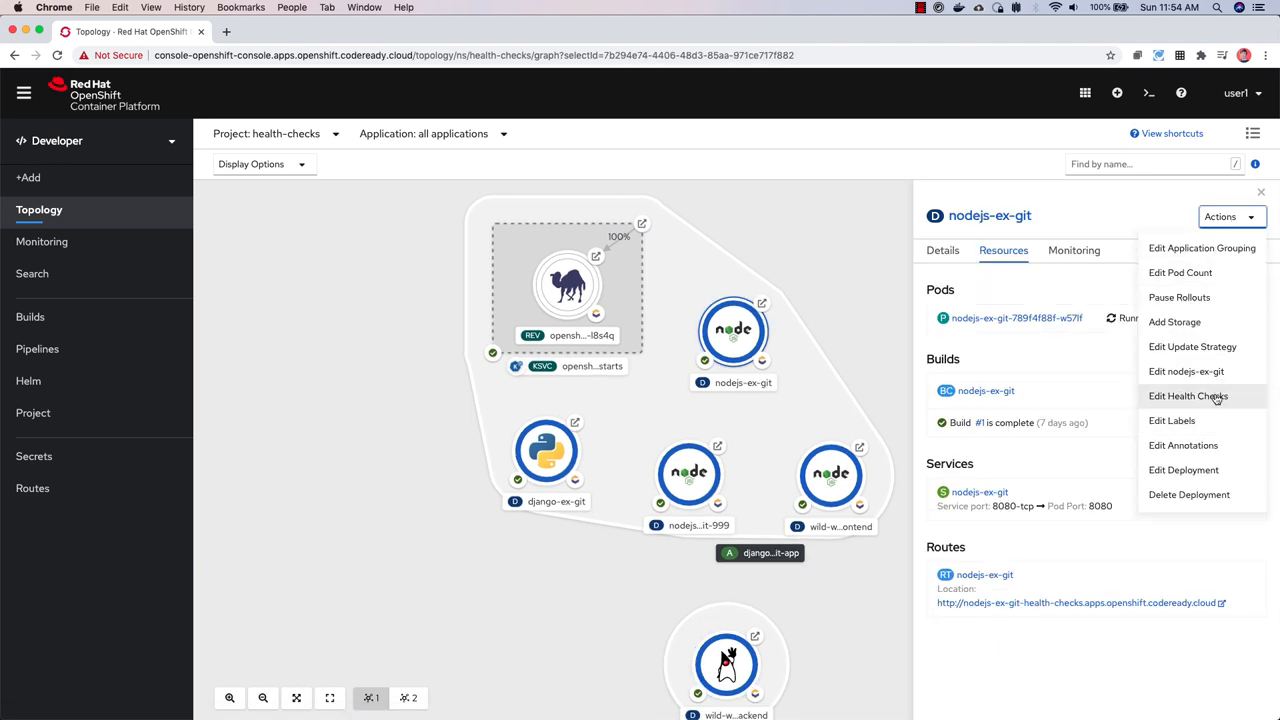
pyautogui.click(1188, 396)
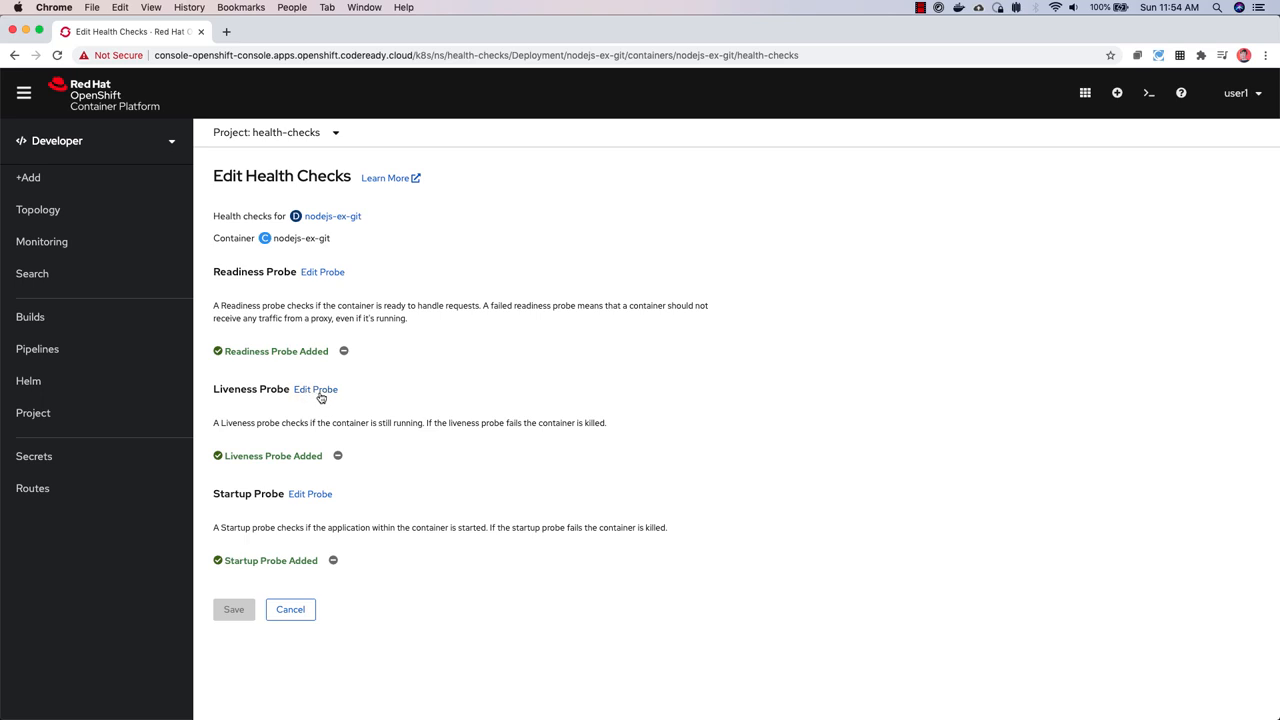
pyautogui.moveTo(322, 272)
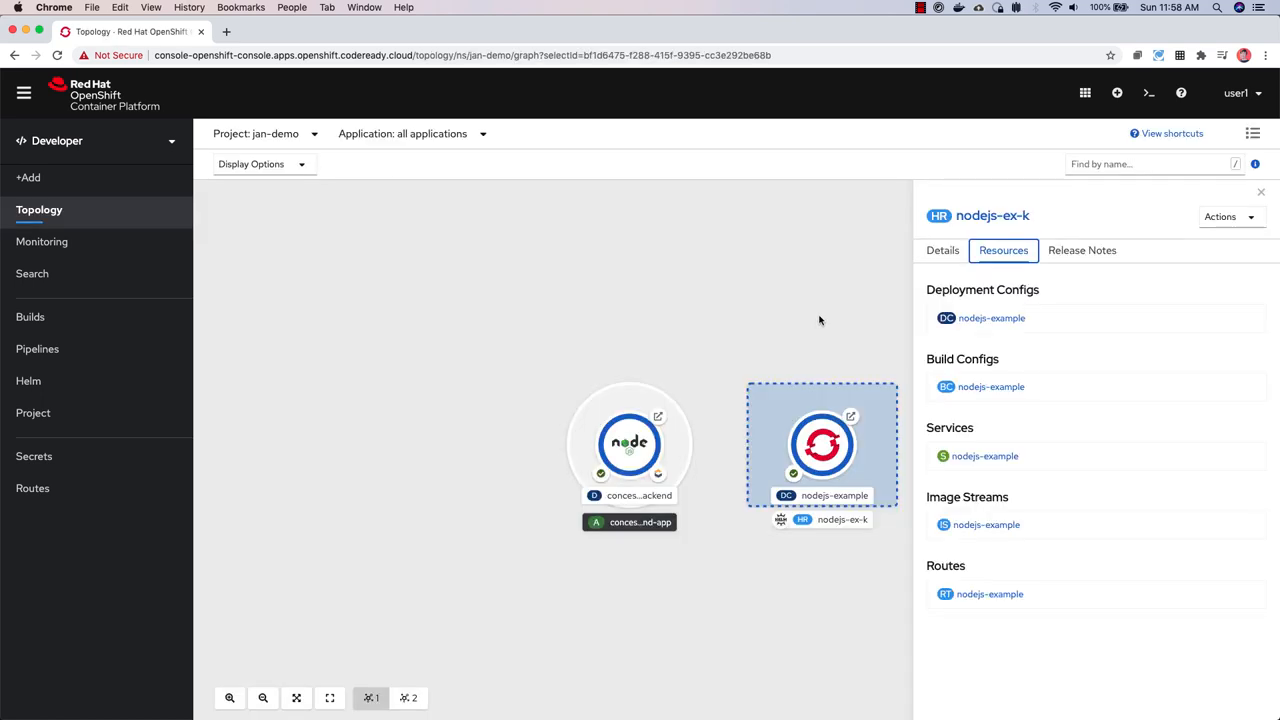
pyautogui.moveTo(819, 321)
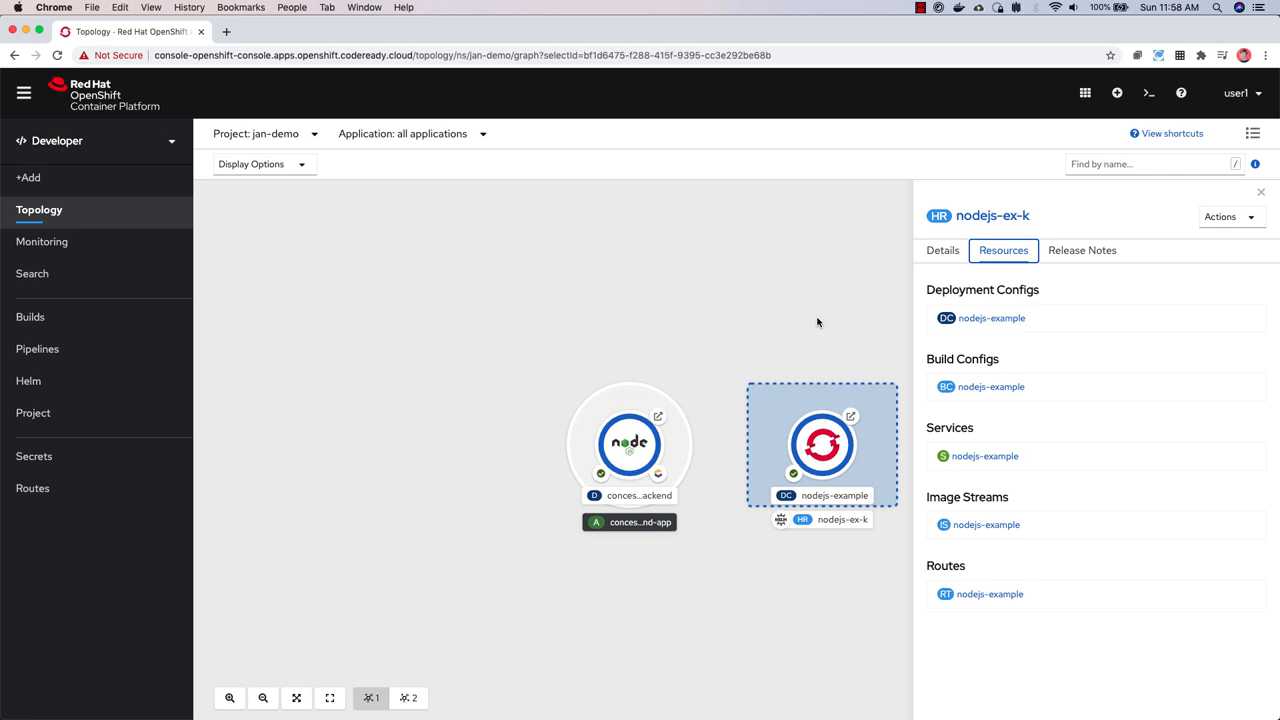
# Step: Upgrade the nodejs-ex-k Helm release to chart version 0.2.0, deploying revision 2
pyautogui.click(1228, 216)
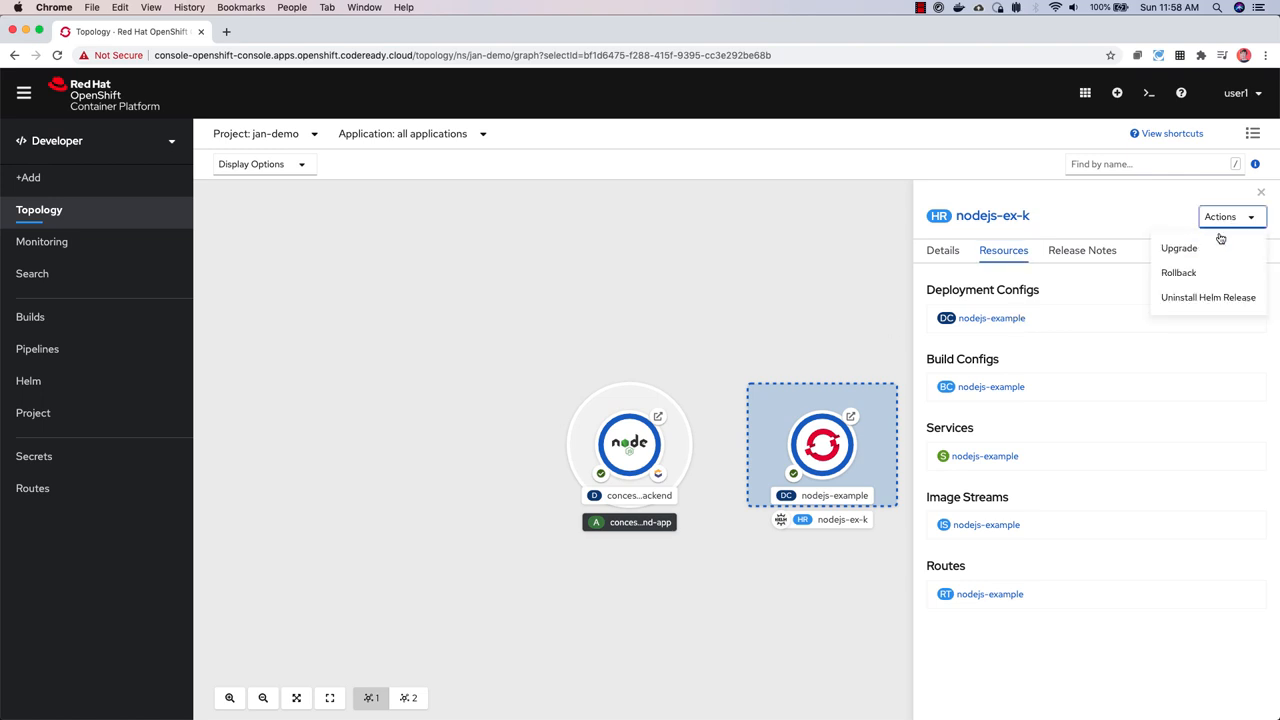
pyautogui.click(1179, 248)
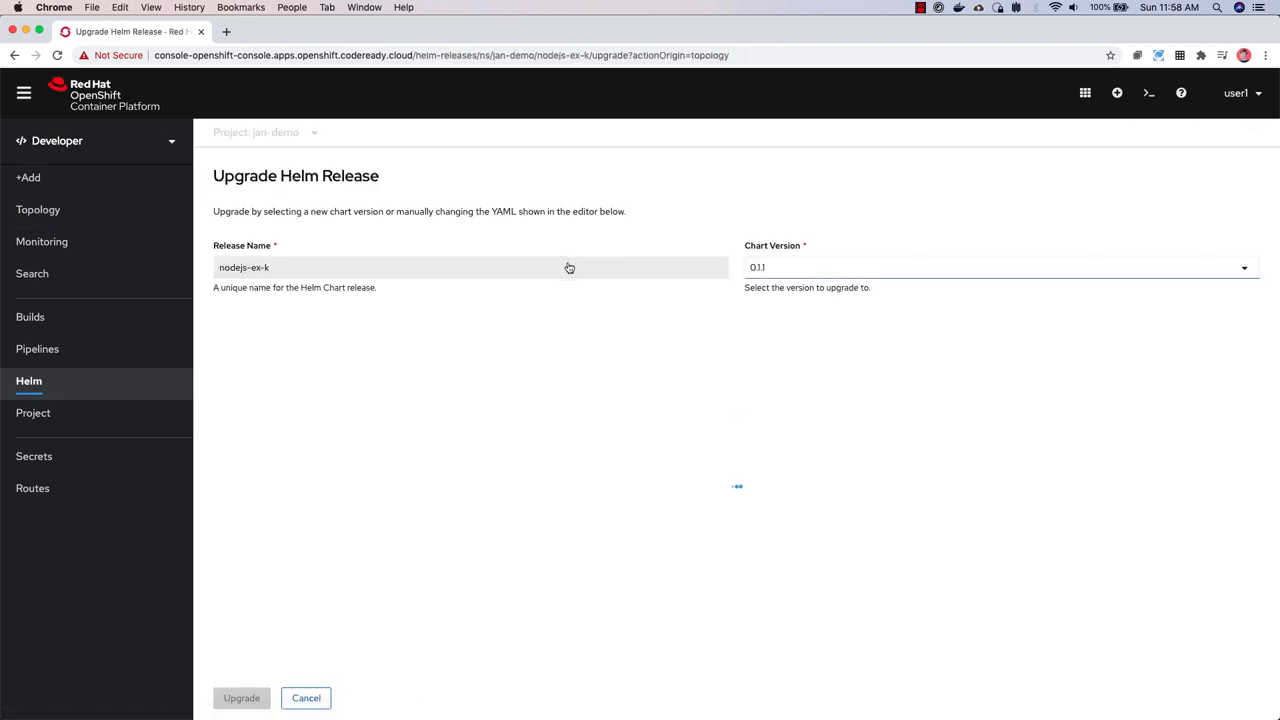
pyautogui.click(998, 267)
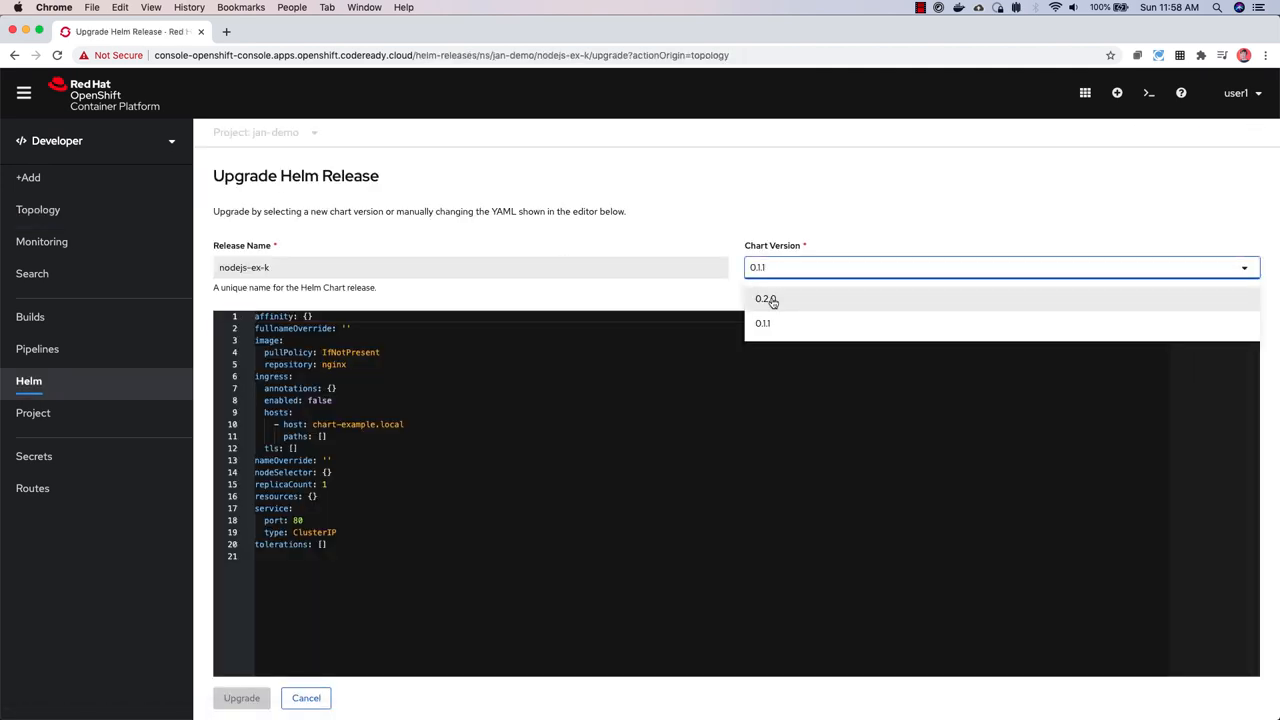
pyautogui.click(764, 299)
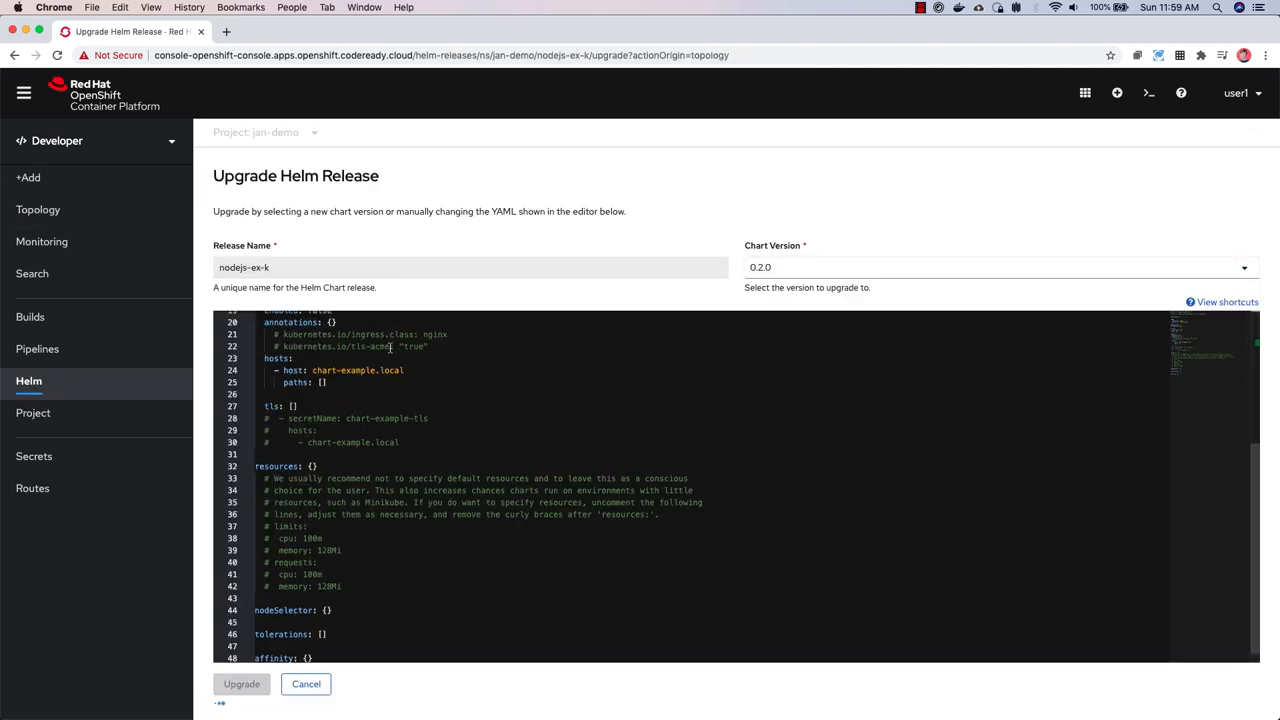
pyautogui.click(306, 684)
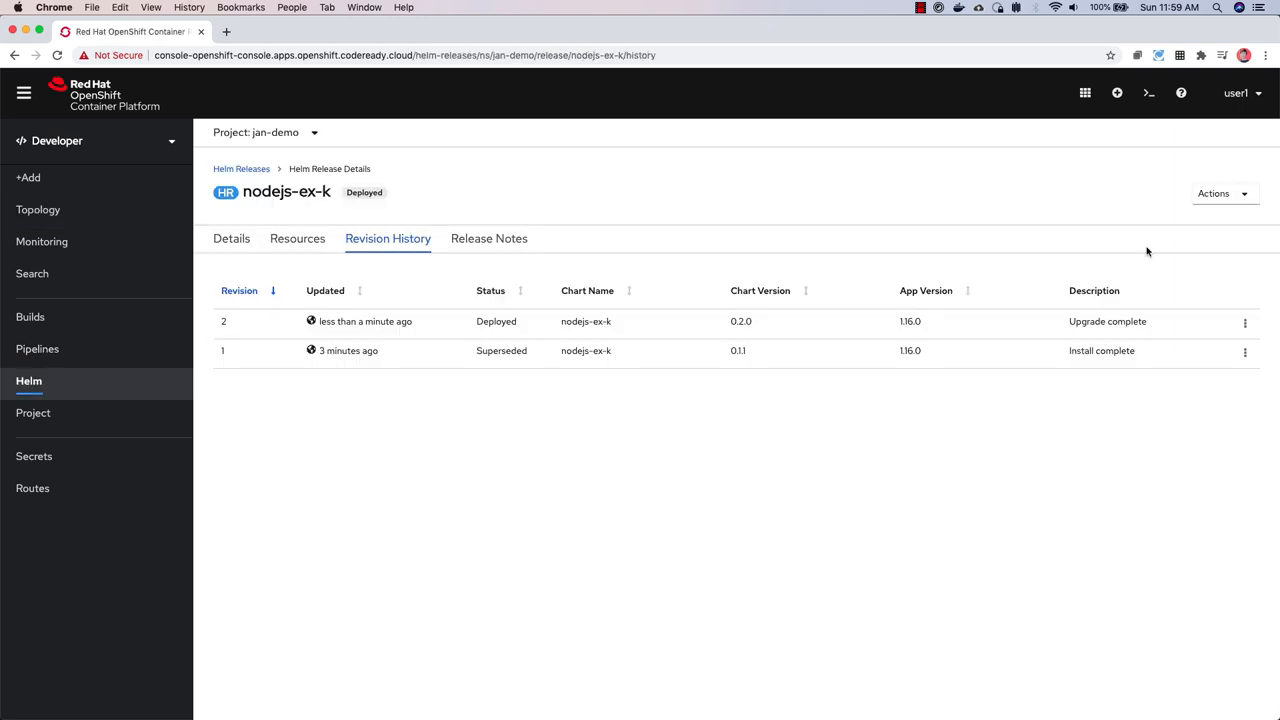
# Step: Uninstall the nodejs-ex-k Helm release, confirming with its name 'nodejs-ex-k'
pyautogui.click(1220, 193)
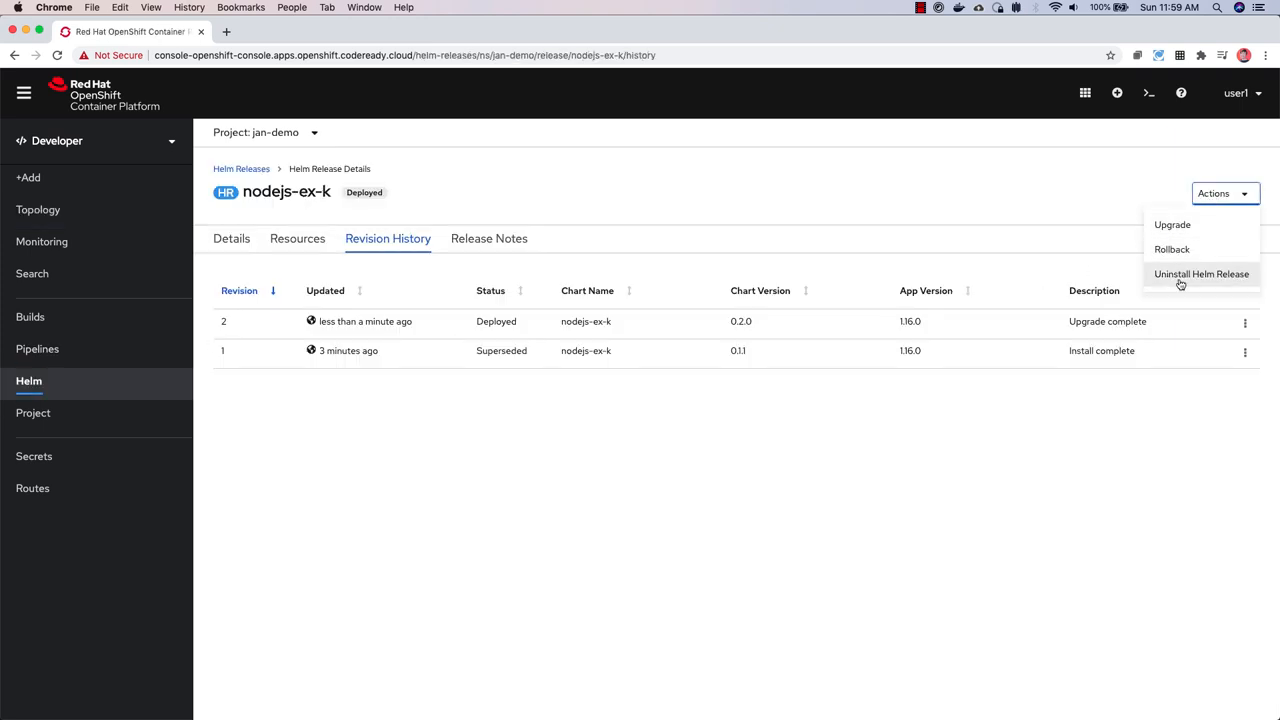
pyautogui.click(1201, 273)
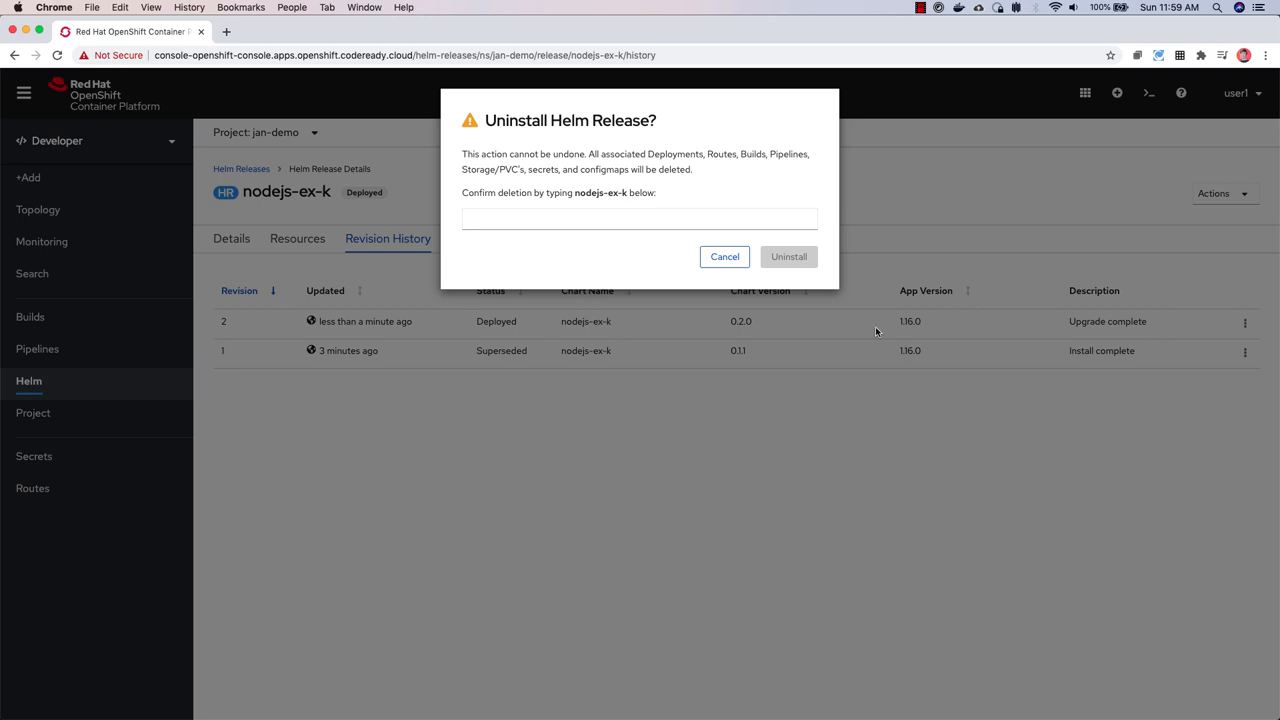
pyautogui.click(638, 219)
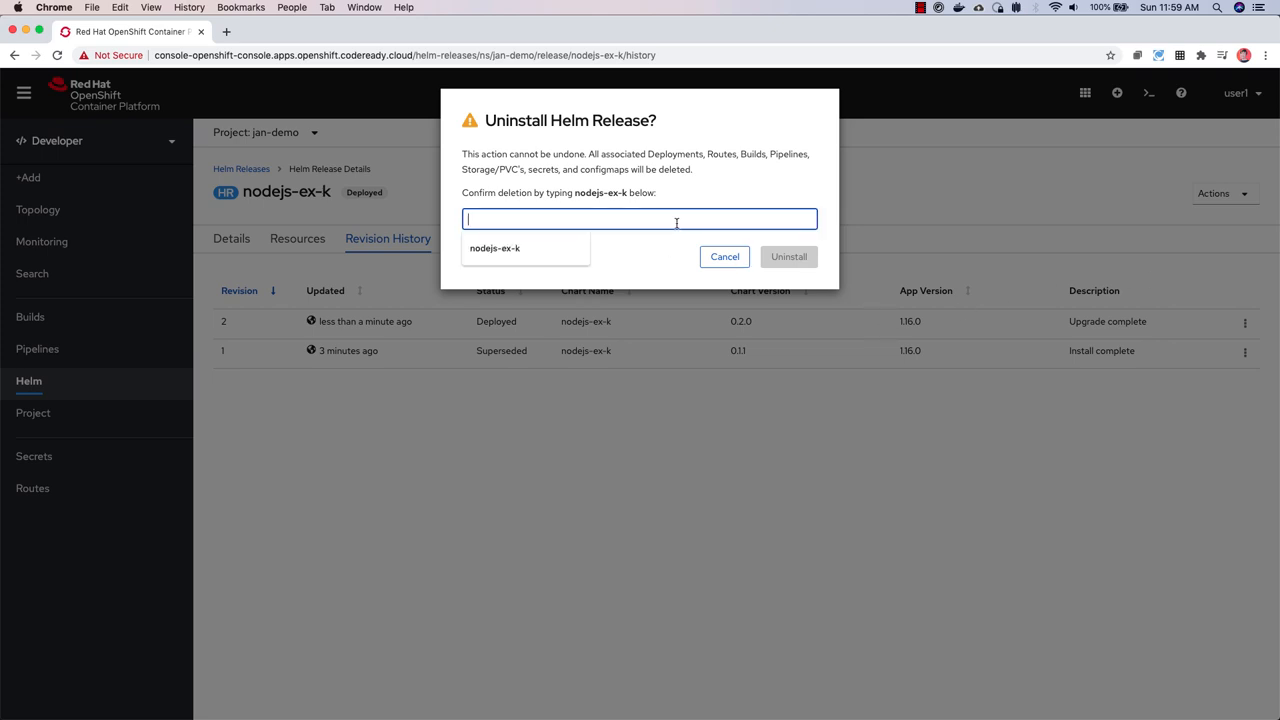
pyautogui.write('nodejs-ex-k')
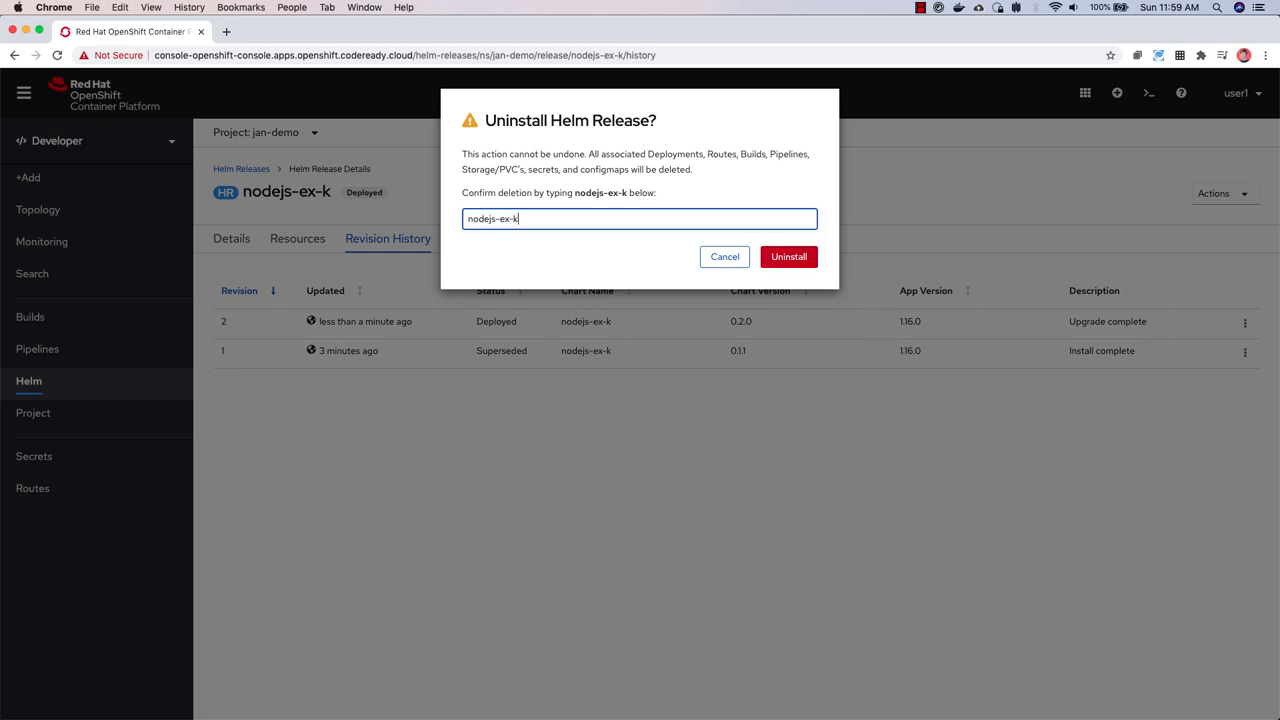
pyautogui.click(788, 256)
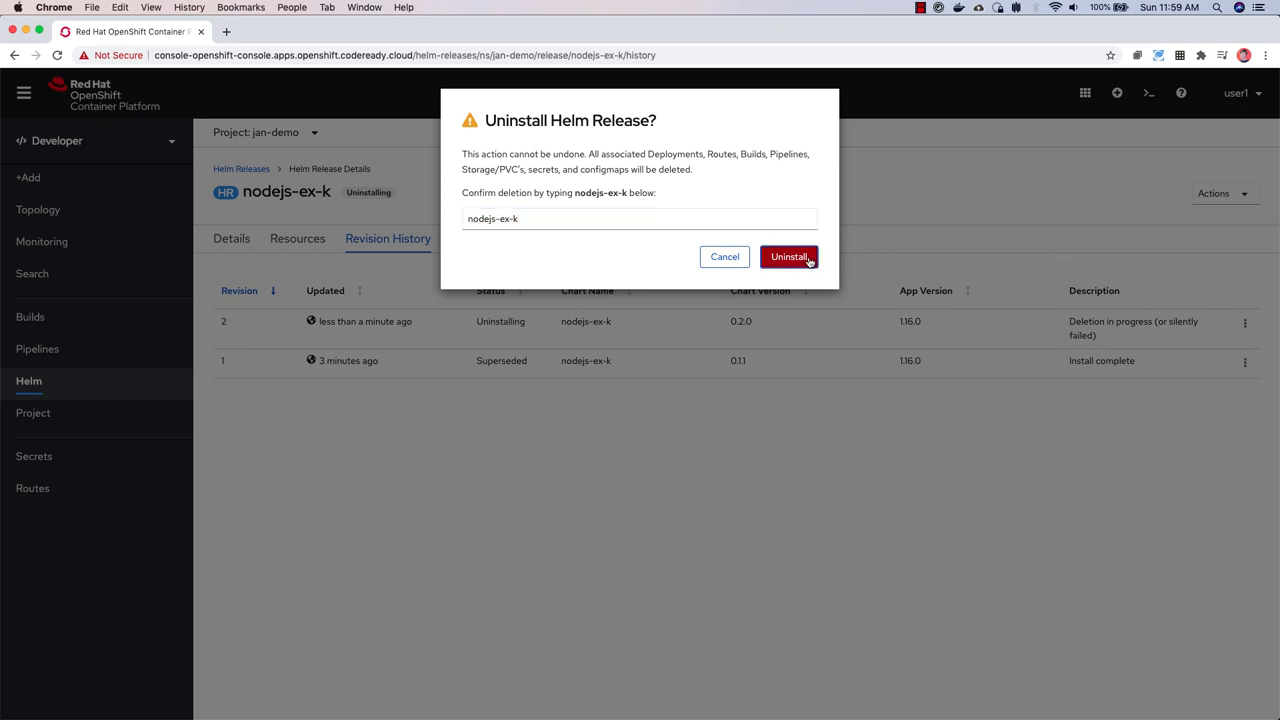
pyautogui.click(789, 257)
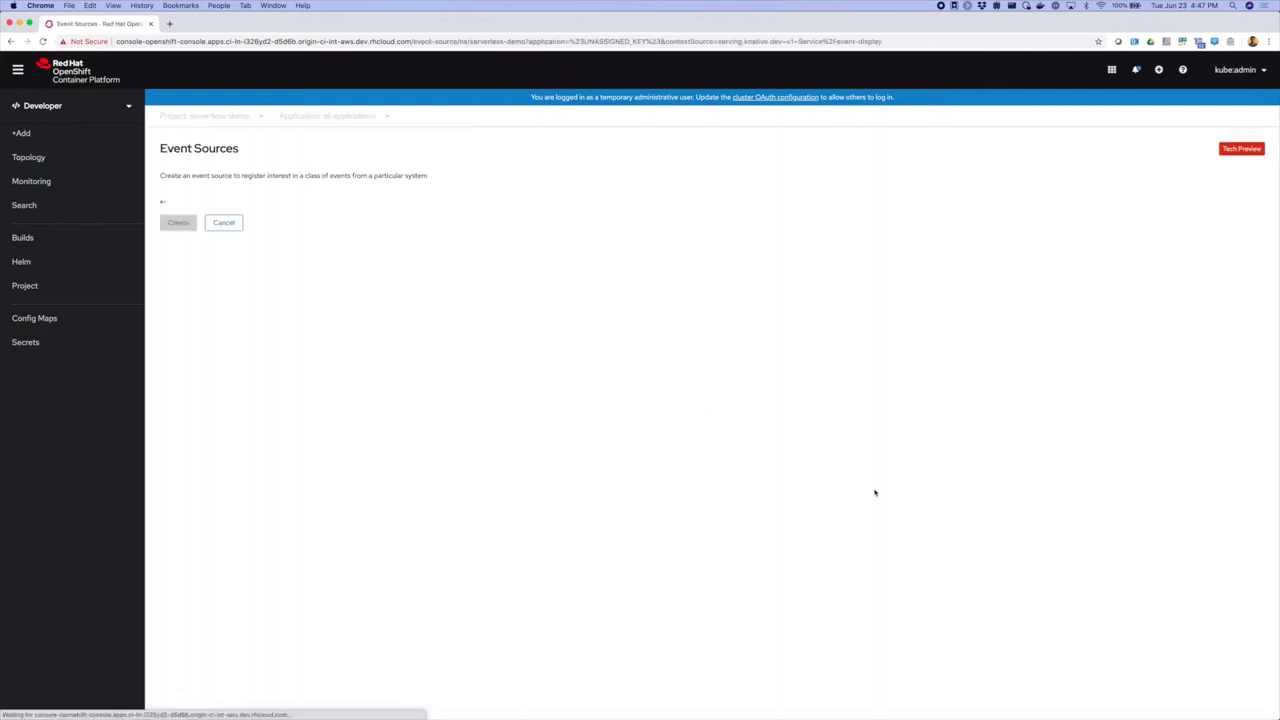
# Step: Enter bootstrap server my-cluster-kafka-bootstrap.serverless-demo.svc:9092 and the Kafka topic for the KafkaSource
pyautogui.click(413, 260)
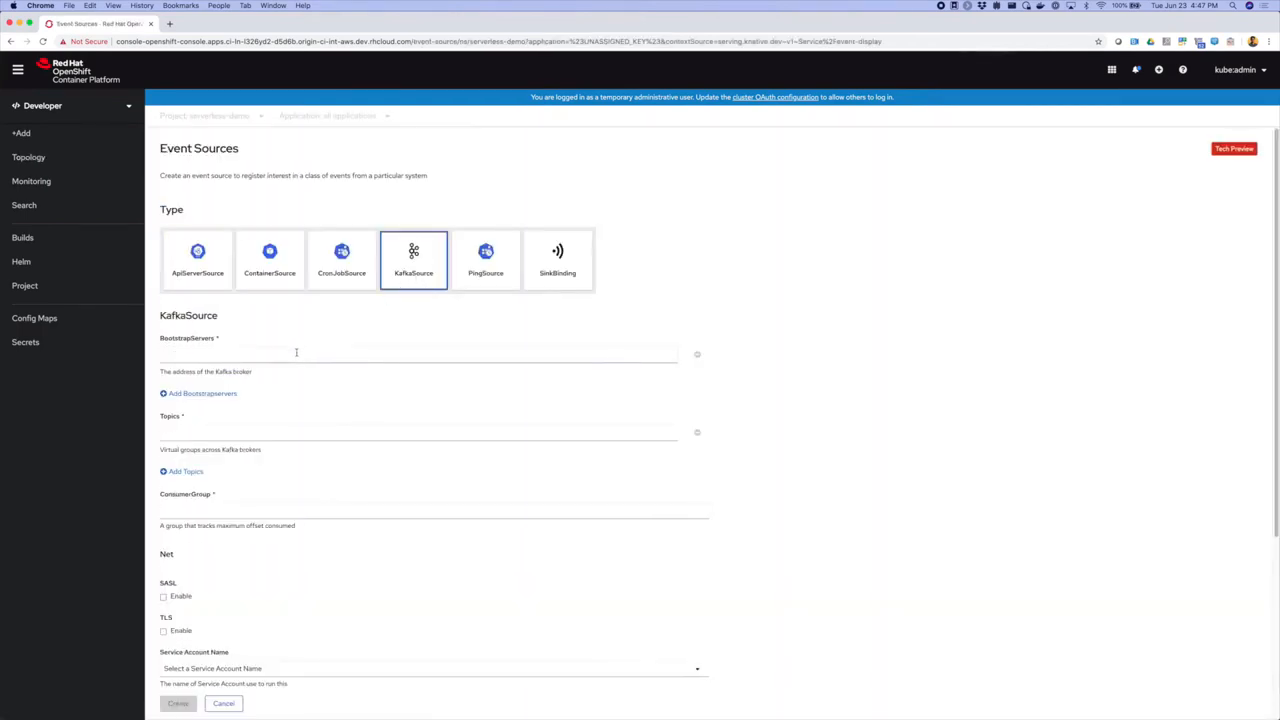
pyautogui.write('my-cluster-kafka-bootstrap.serverless-demo.svc:9092')
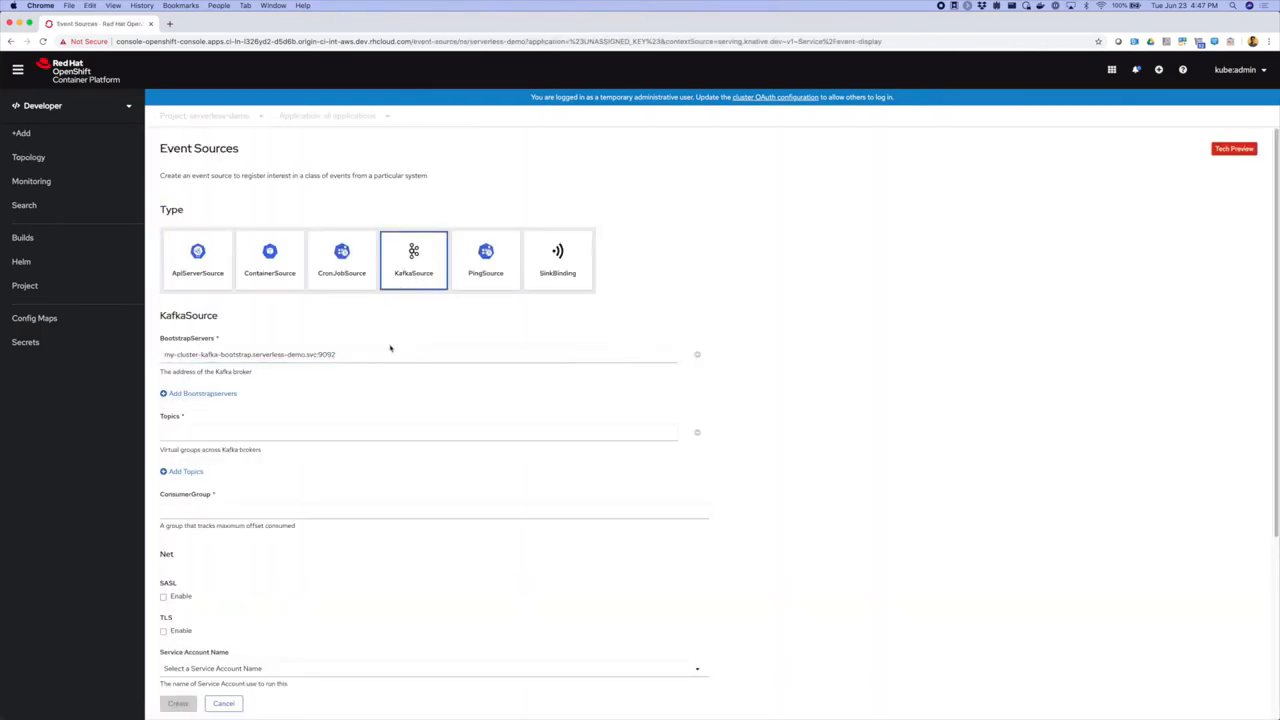
pyautogui.click(199, 393)
pyautogui.write('my-group')
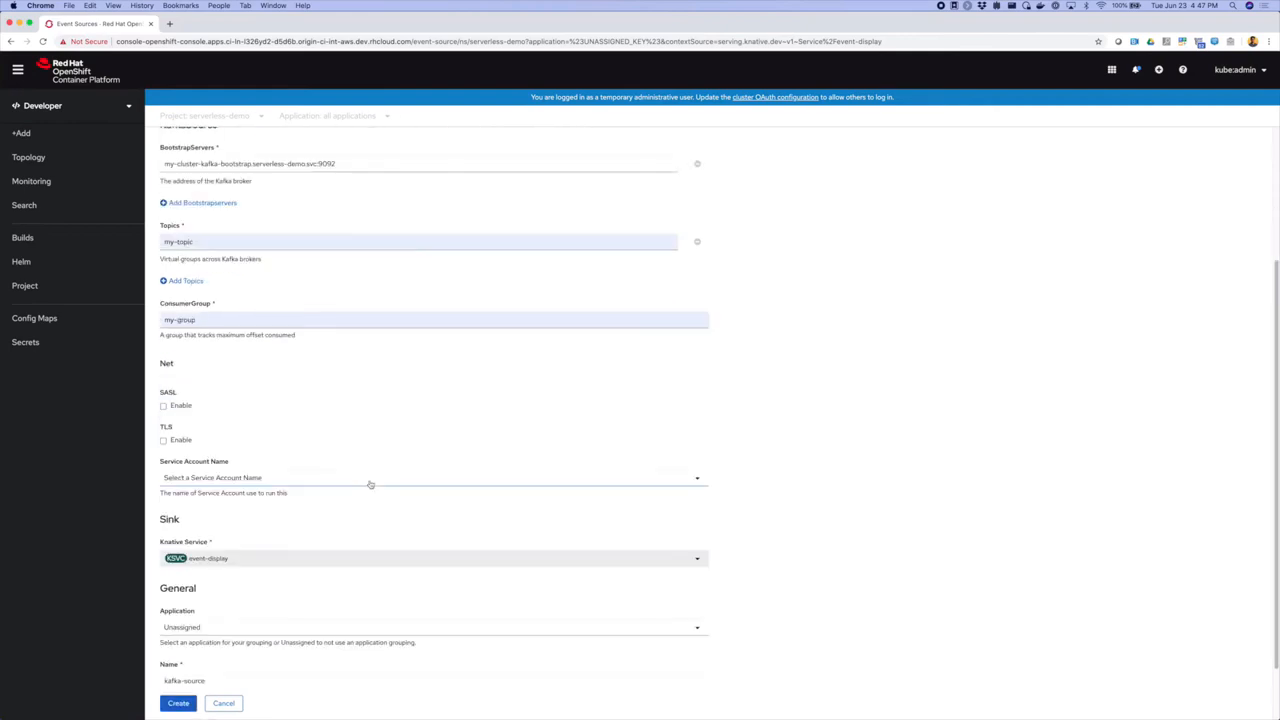
pyautogui.scroll(-3)
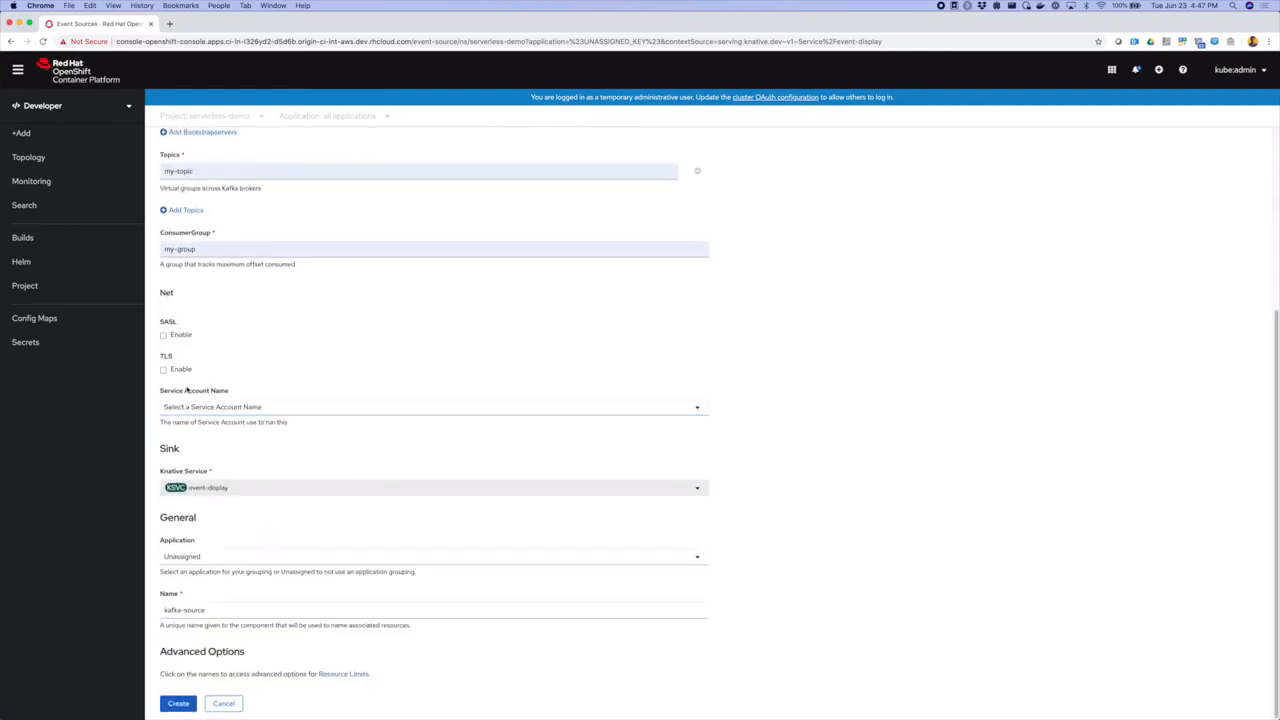
pyautogui.moveTo(251, 555)
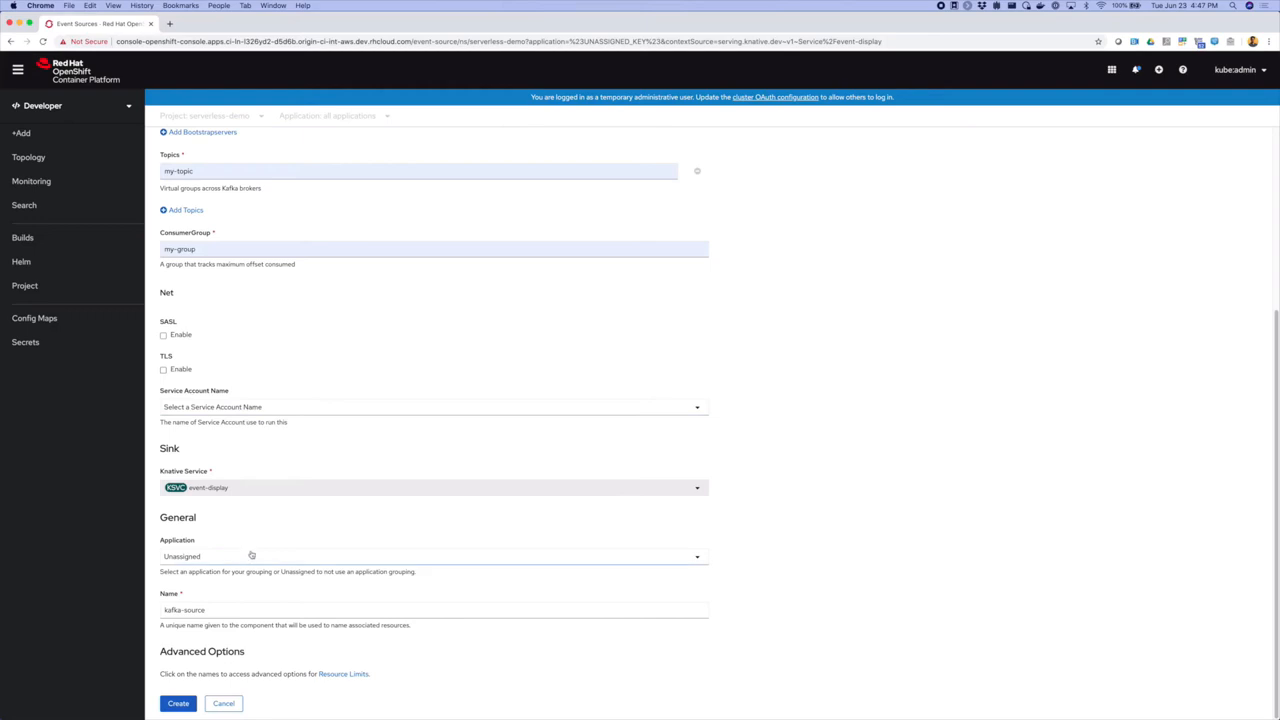
# Step: Group the Kafka source under the event-display-app application and adjust its Name
pyautogui.click(432, 556)
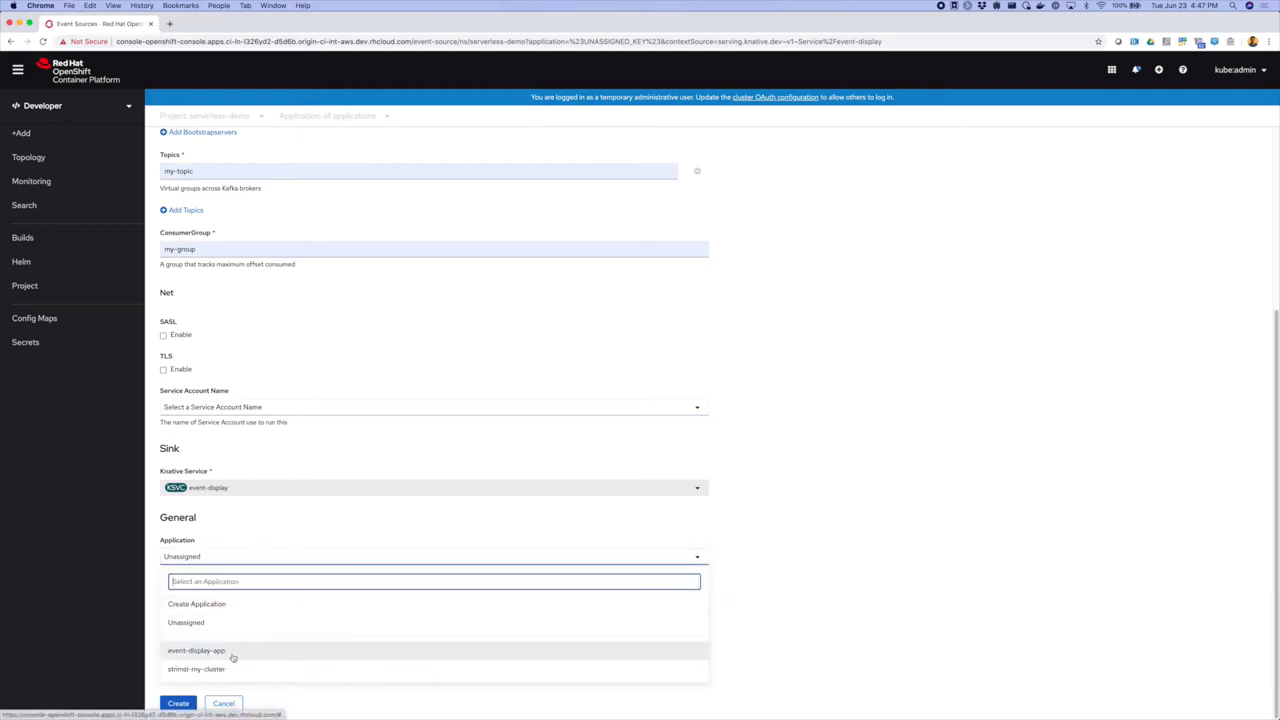
pyautogui.click(196, 650)
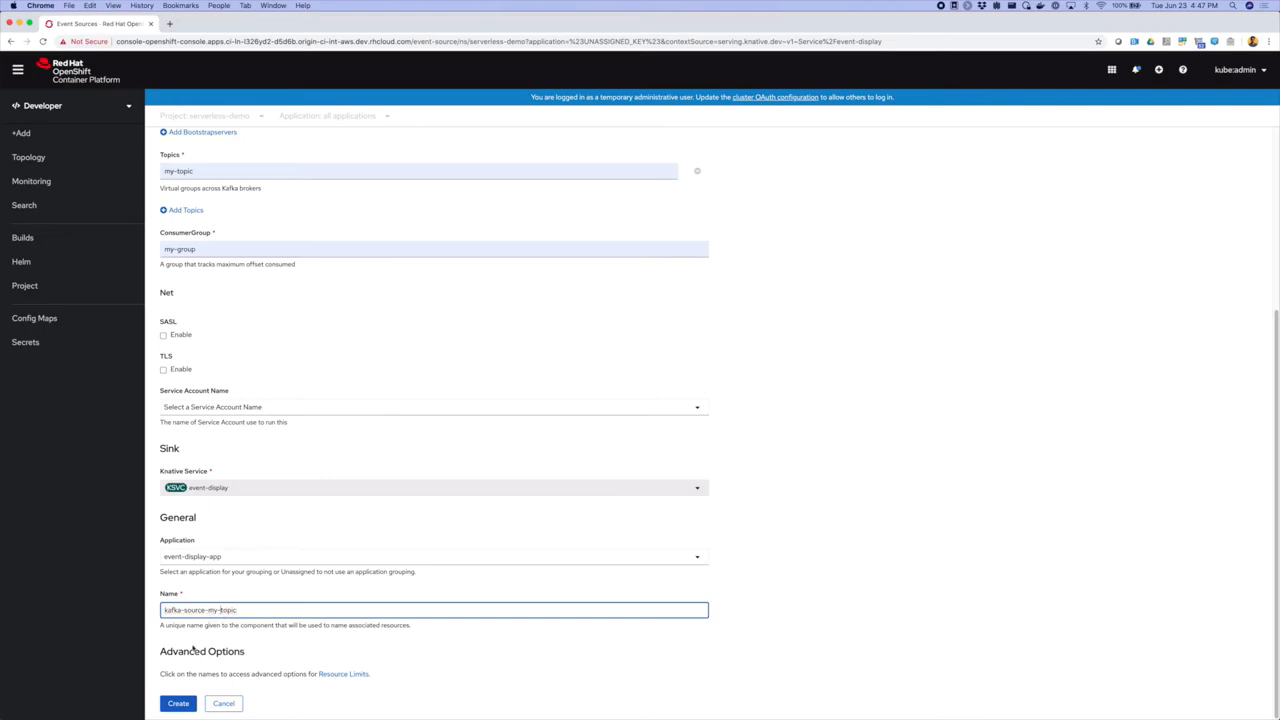
pyautogui.click(178, 703)
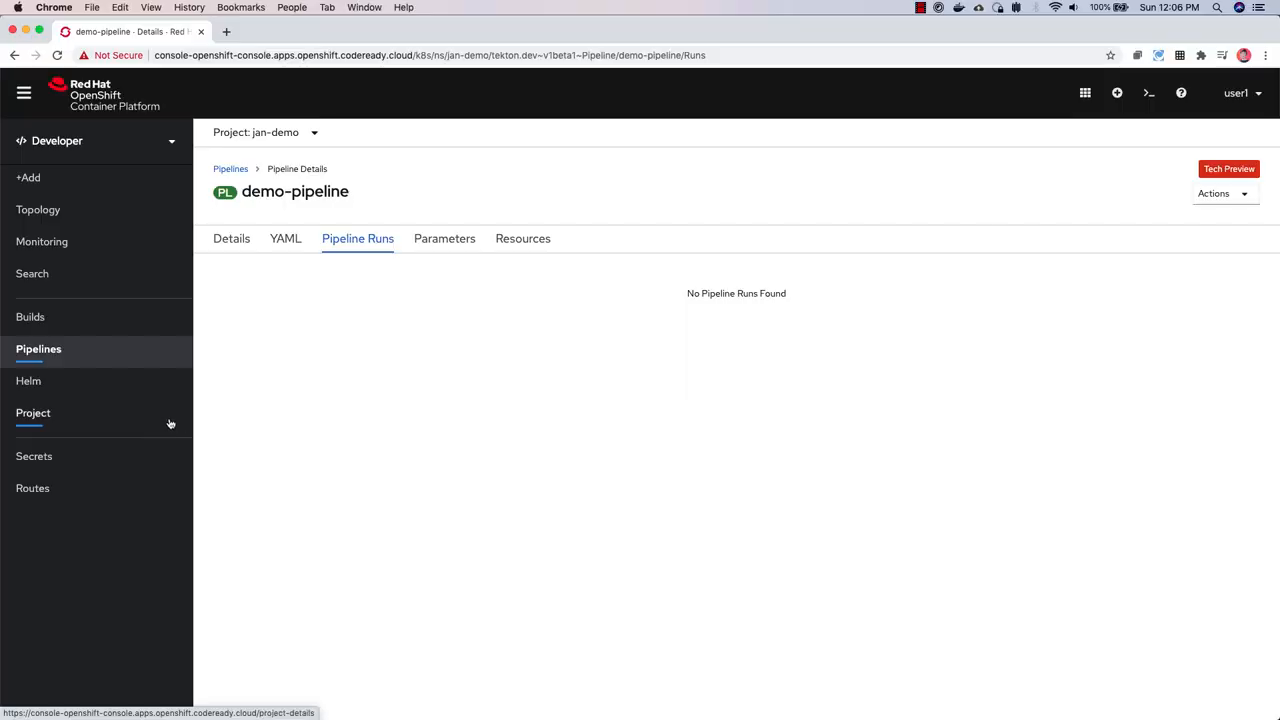
pyautogui.moveTo(195, 430)
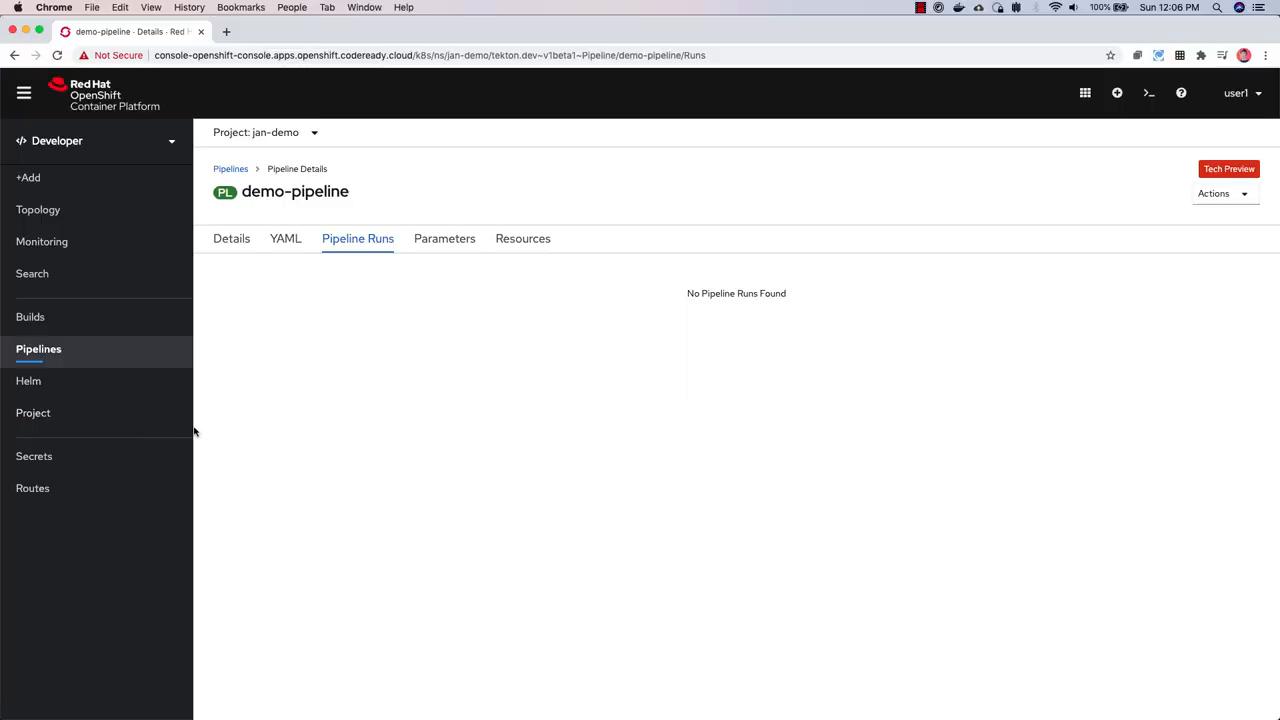
pyautogui.moveTo(876, 410)
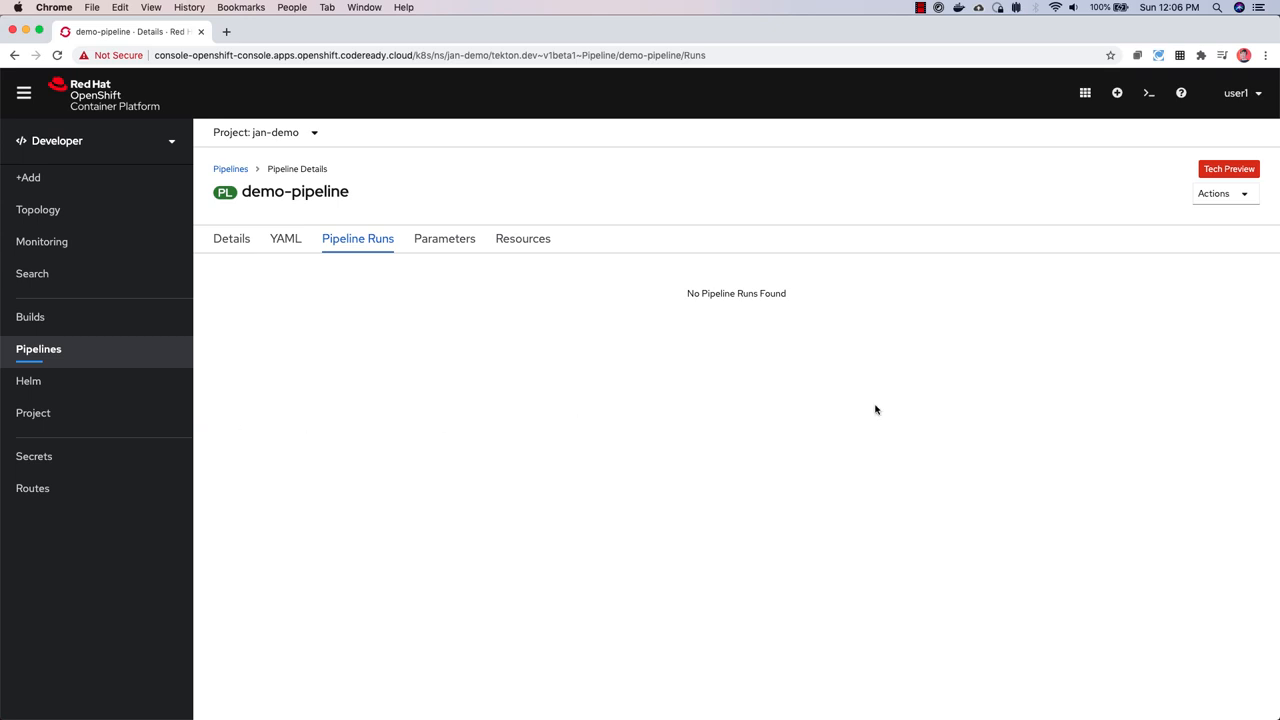
# Step: Preview the Add Trigger form's Git Provider Type options for demo-pipeline, then cancel it
pyautogui.click(1219, 193)
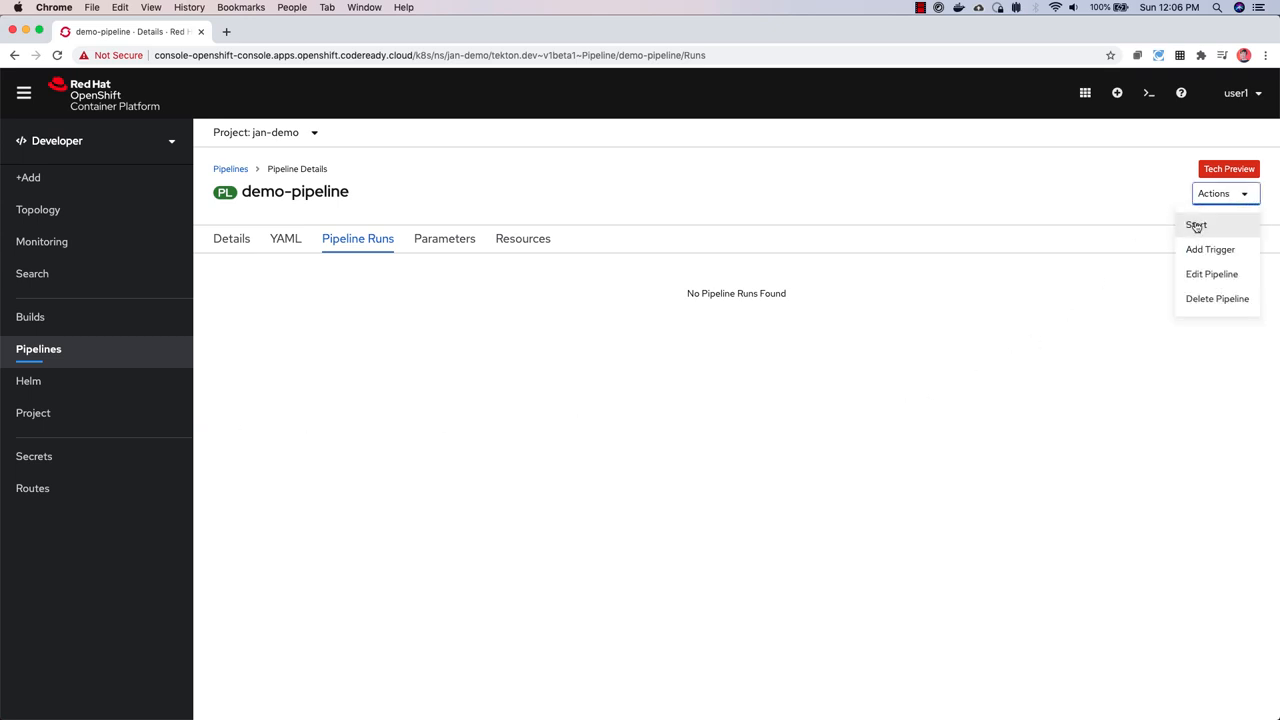
pyautogui.click(1210, 249)
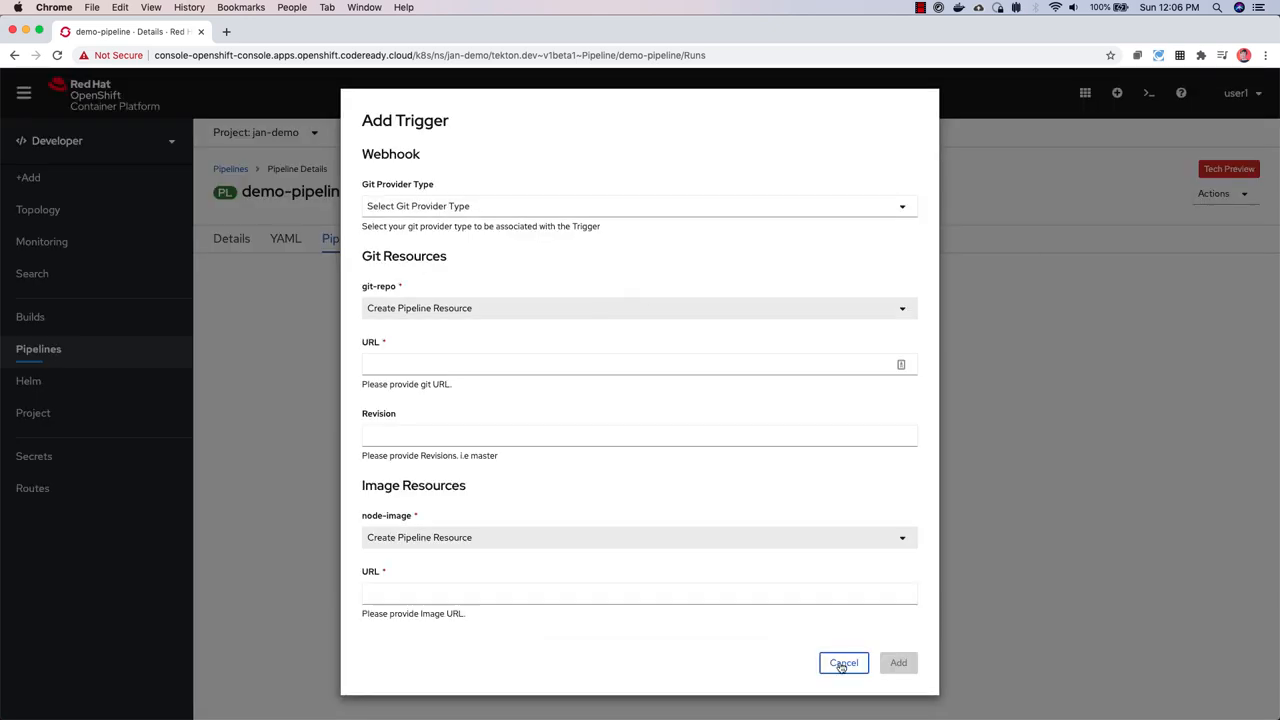
pyautogui.click(639, 206)
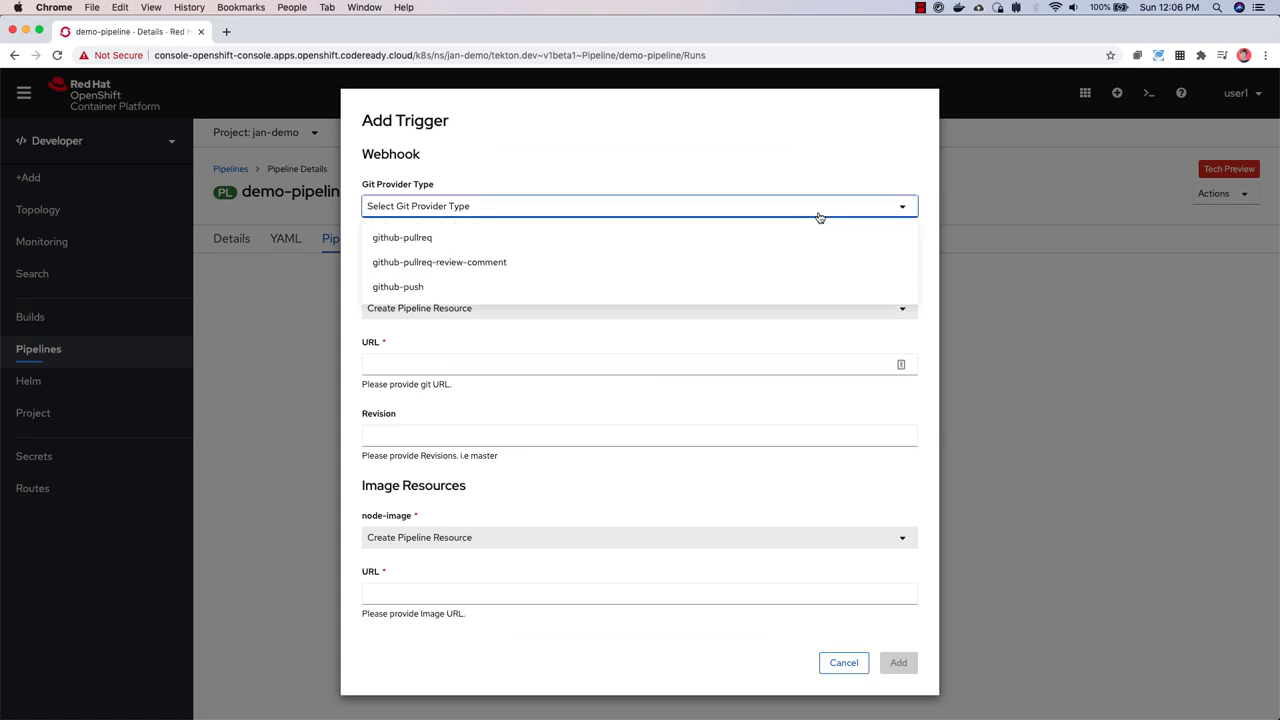
pyautogui.click(843, 662)
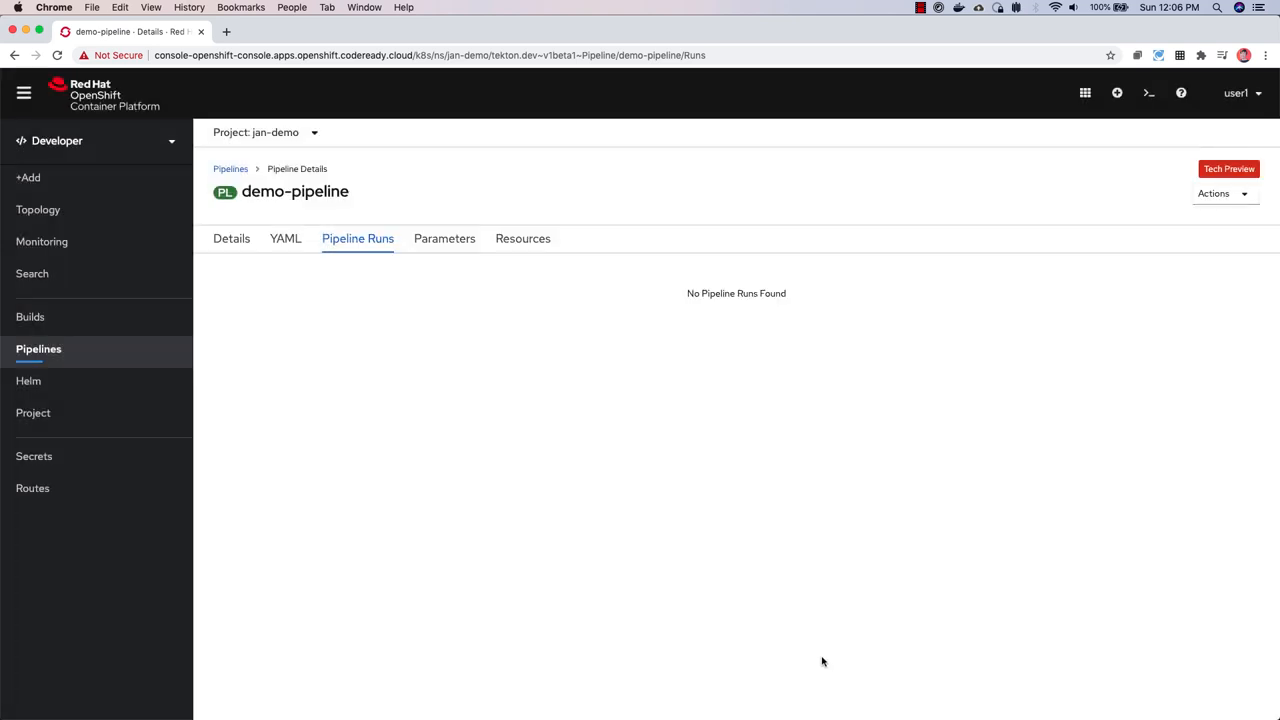
pyautogui.moveTo(811, 637)
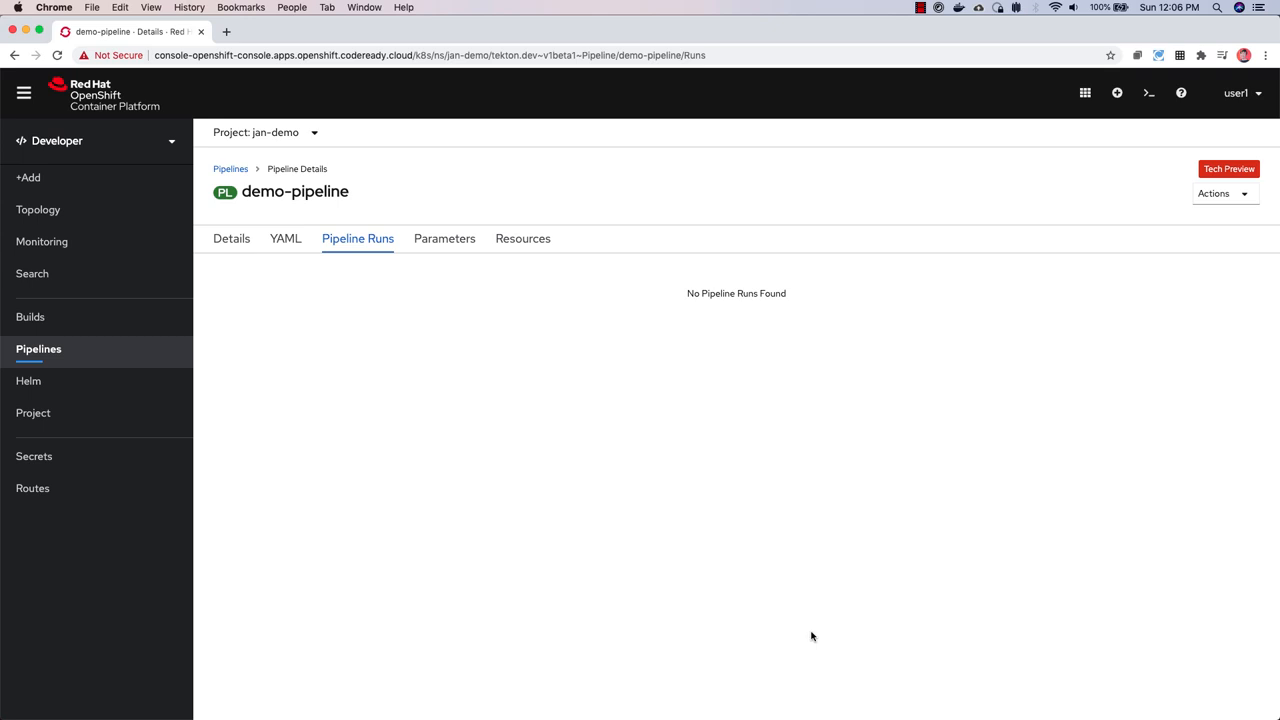
# Step: Bring up the Start form for demo-pipeline and show its credential options
pyautogui.click(1213, 193)
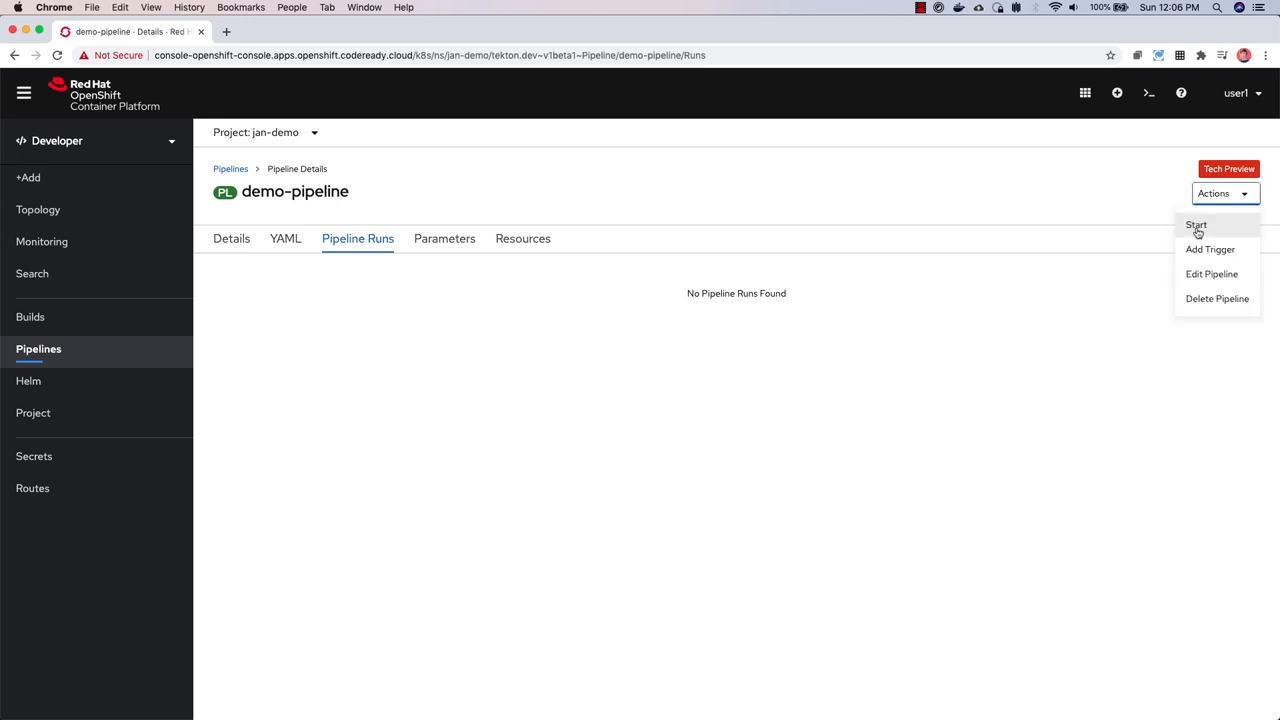
pyautogui.click(1196, 224)
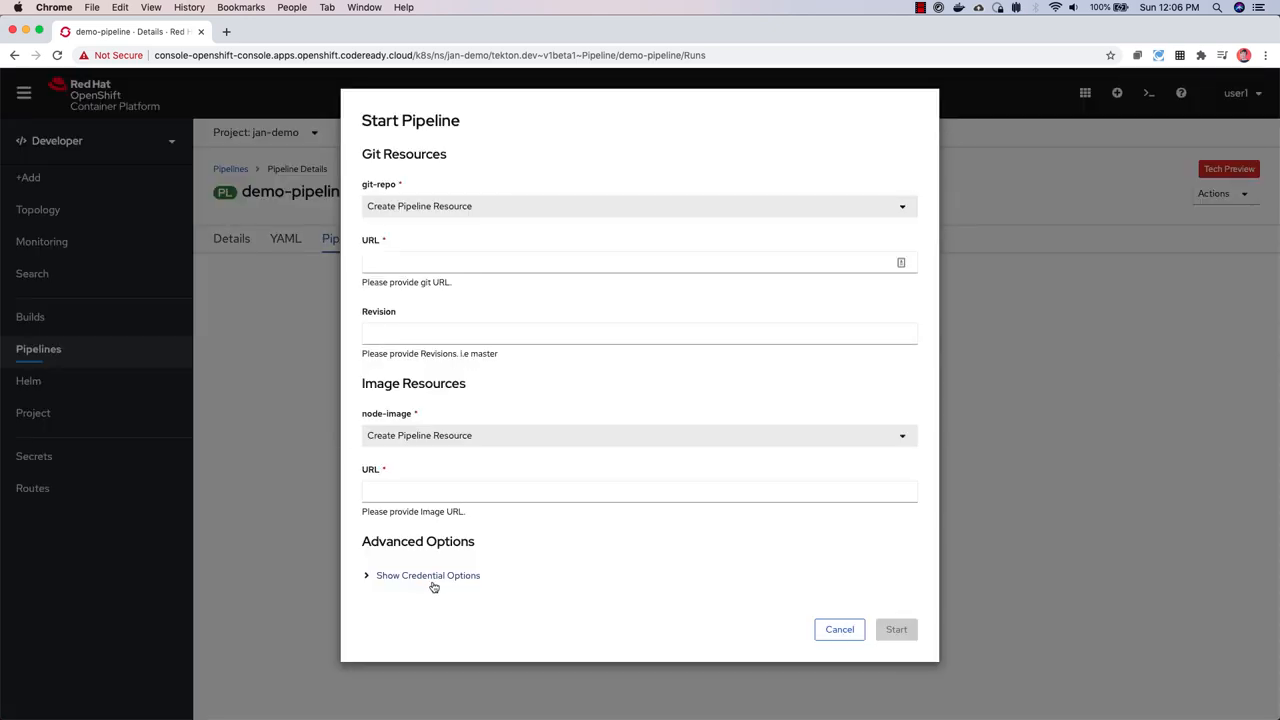
pyautogui.click(427, 575)
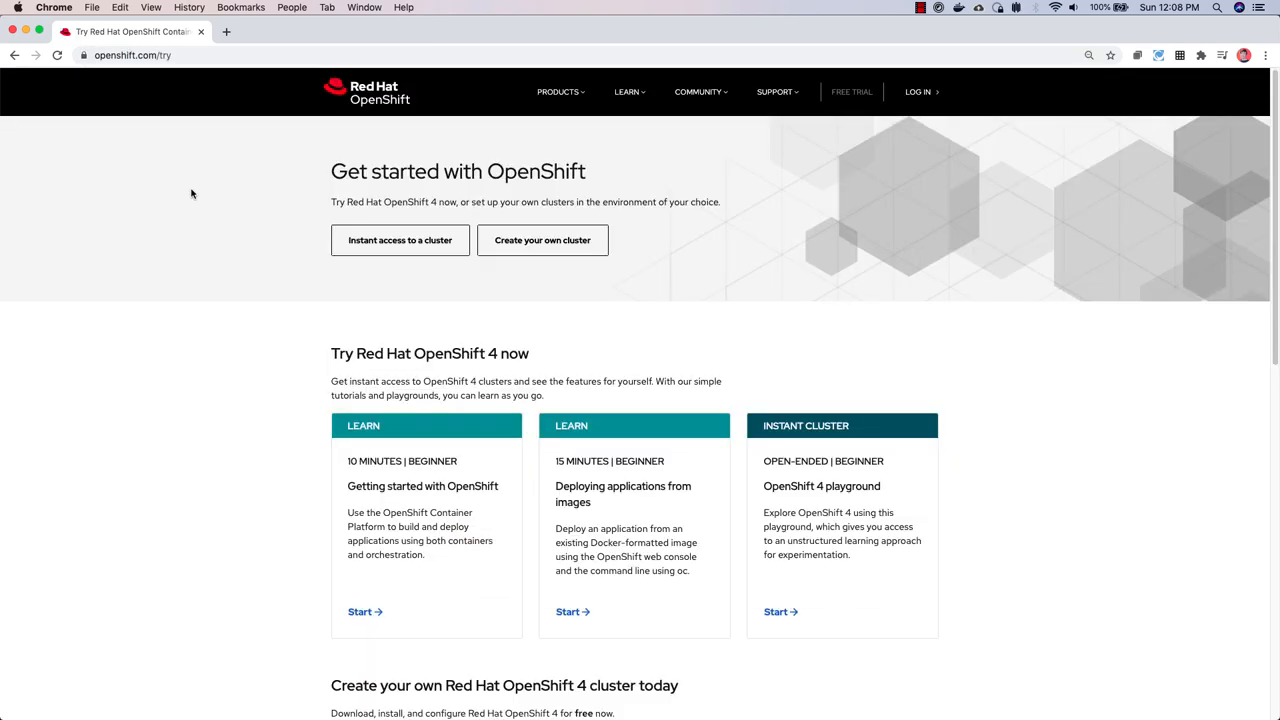
pyautogui.moveTo(202, 193)
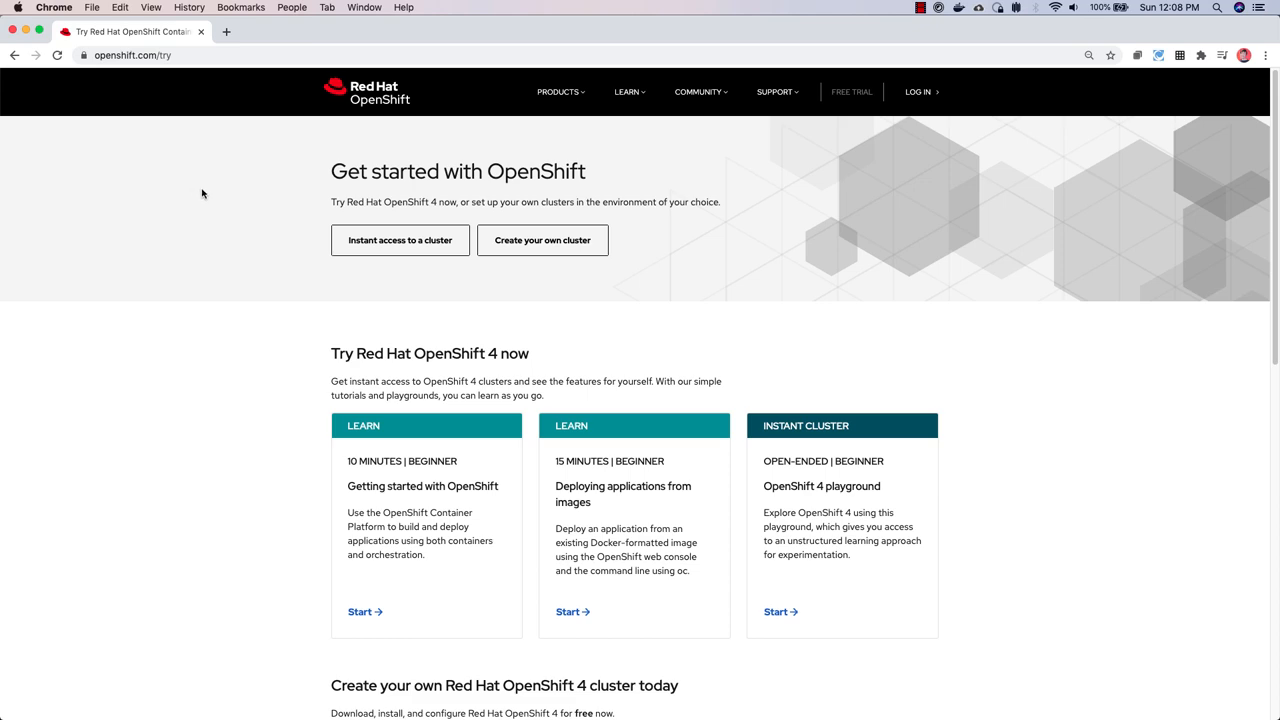
pyautogui.moveTo(637, 210)
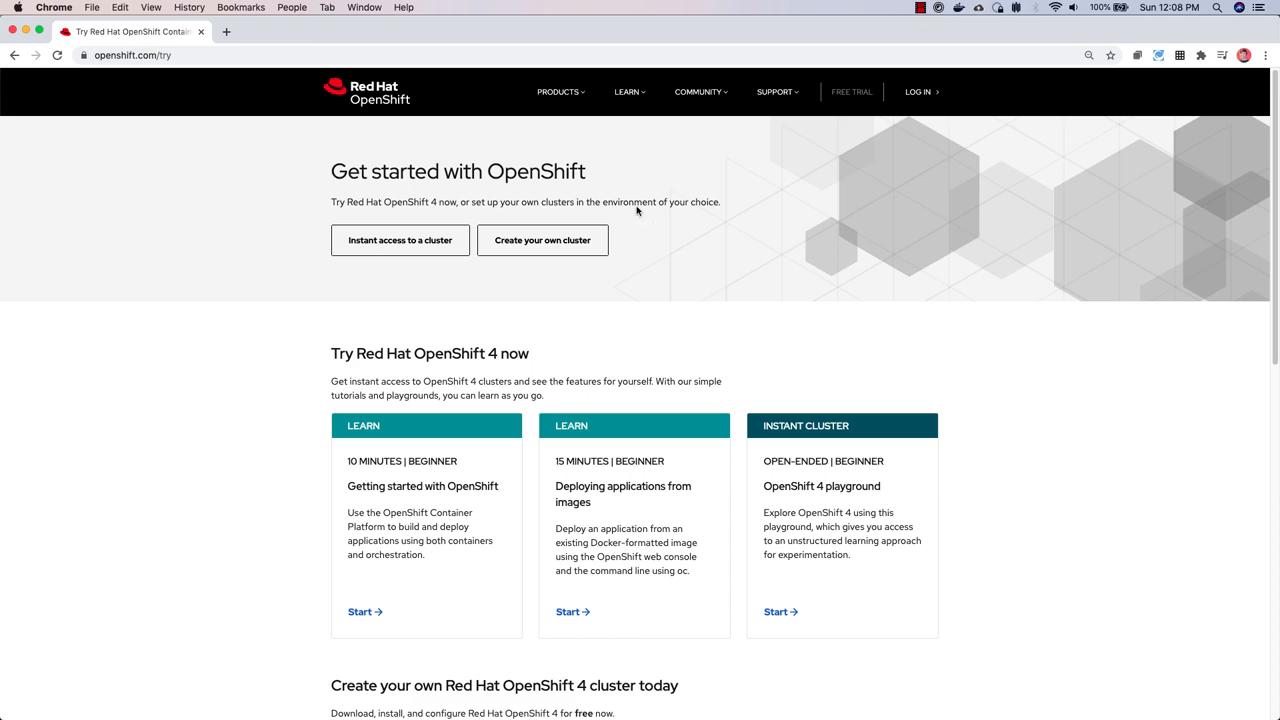
pyautogui.scroll(-3)
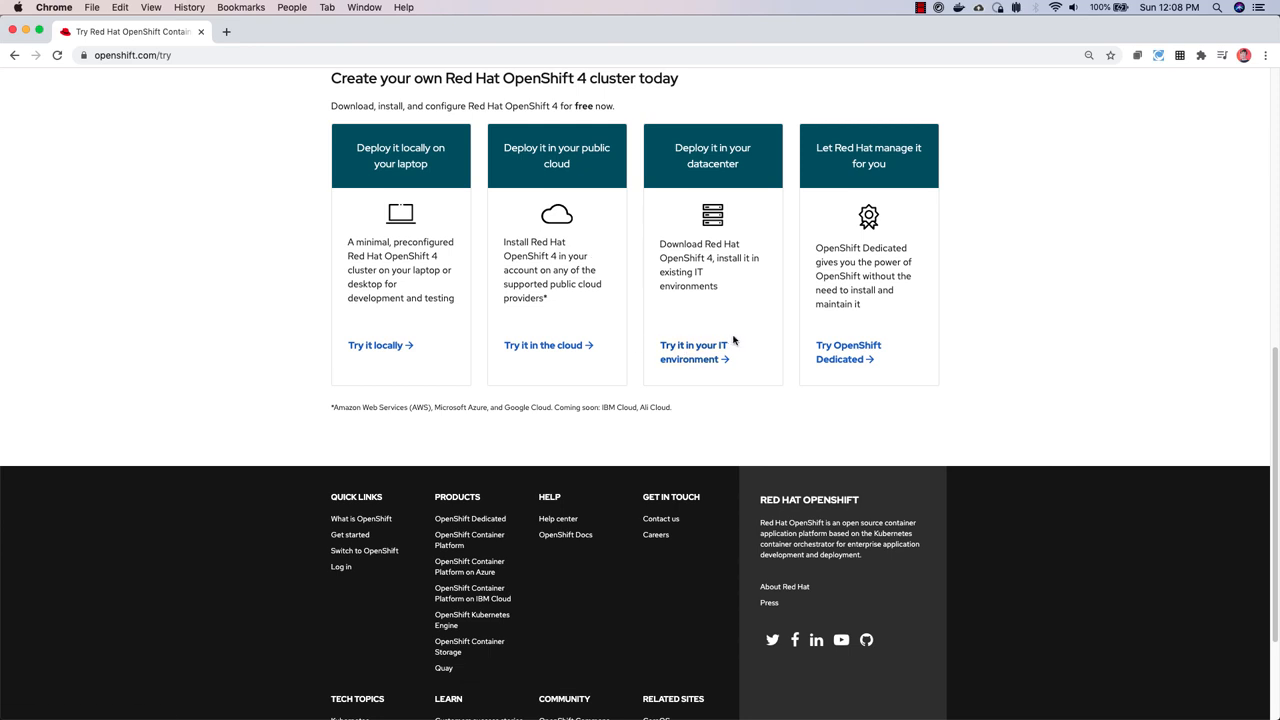
pyautogui.moveTo(576, 298)
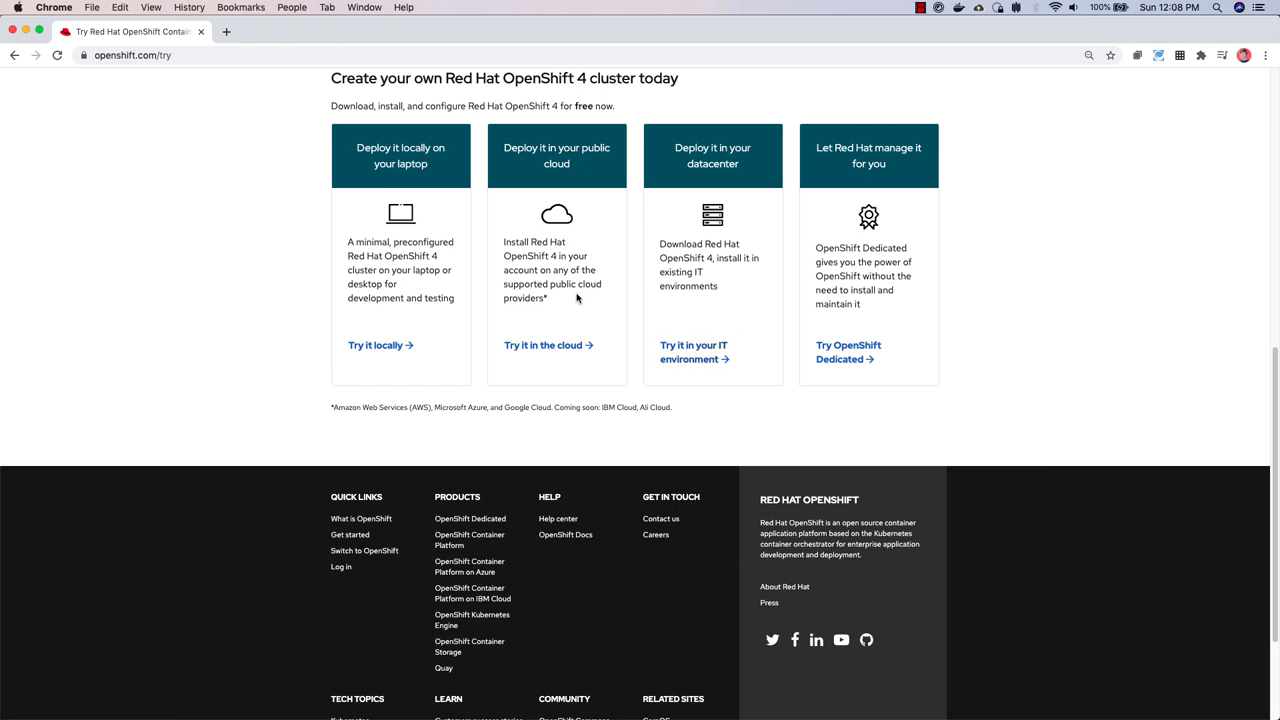